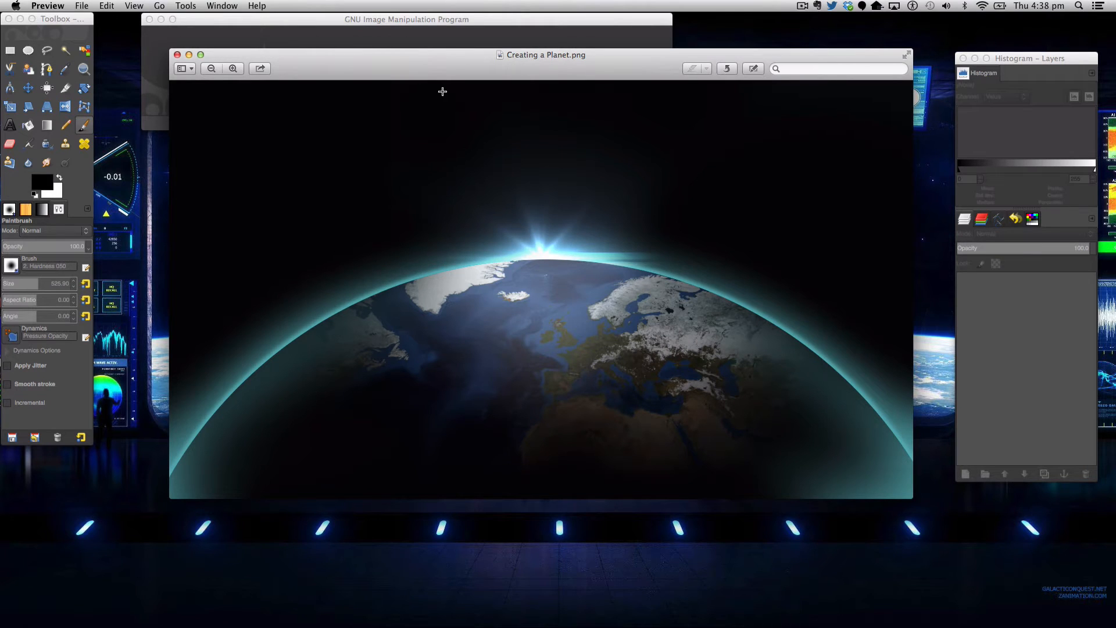
{"action": "mouse_move", "coordinate": [686, 237]}
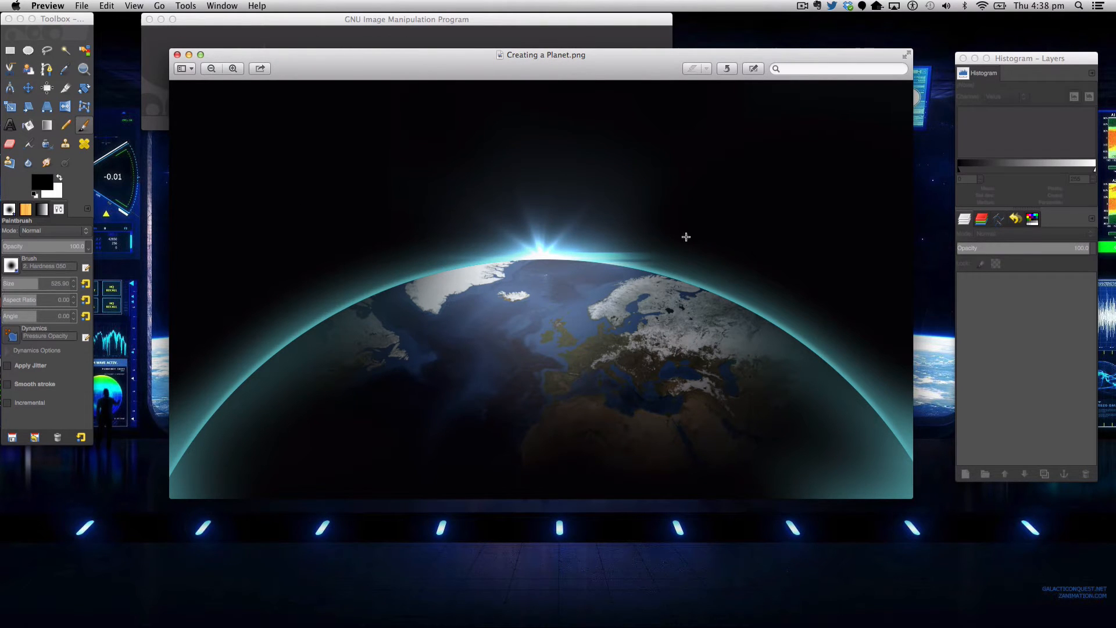
{"action": "mouse_move", "coordinate": [854, 284]}
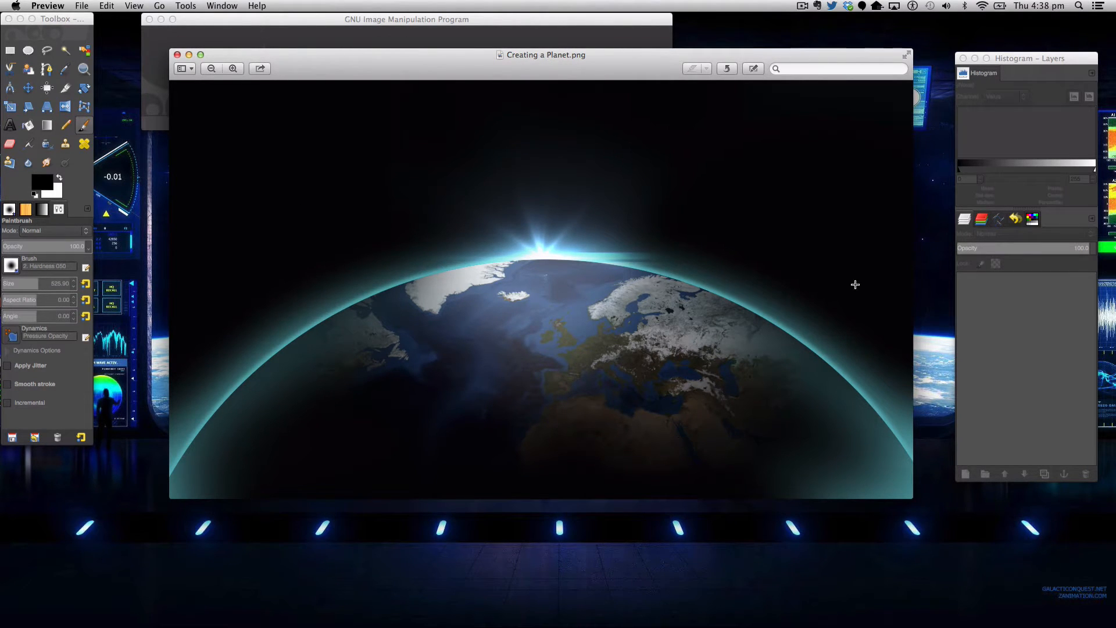
{"action": "mouse_move", "coordinate": [315, 237]}
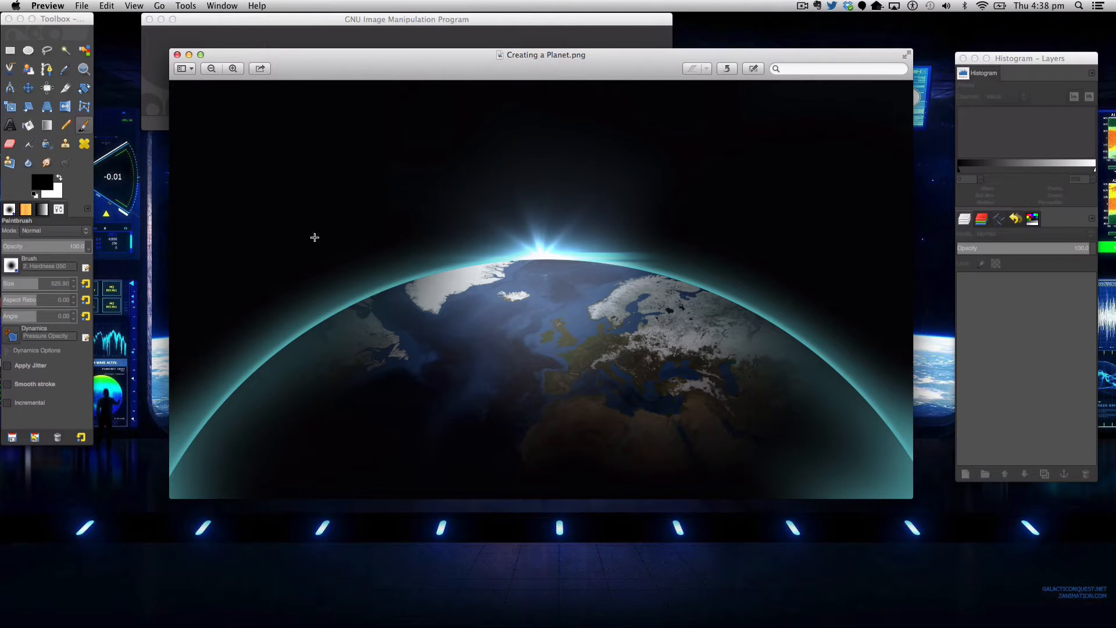
{"action": "mouse_move", "coordinate": [658, 253]}
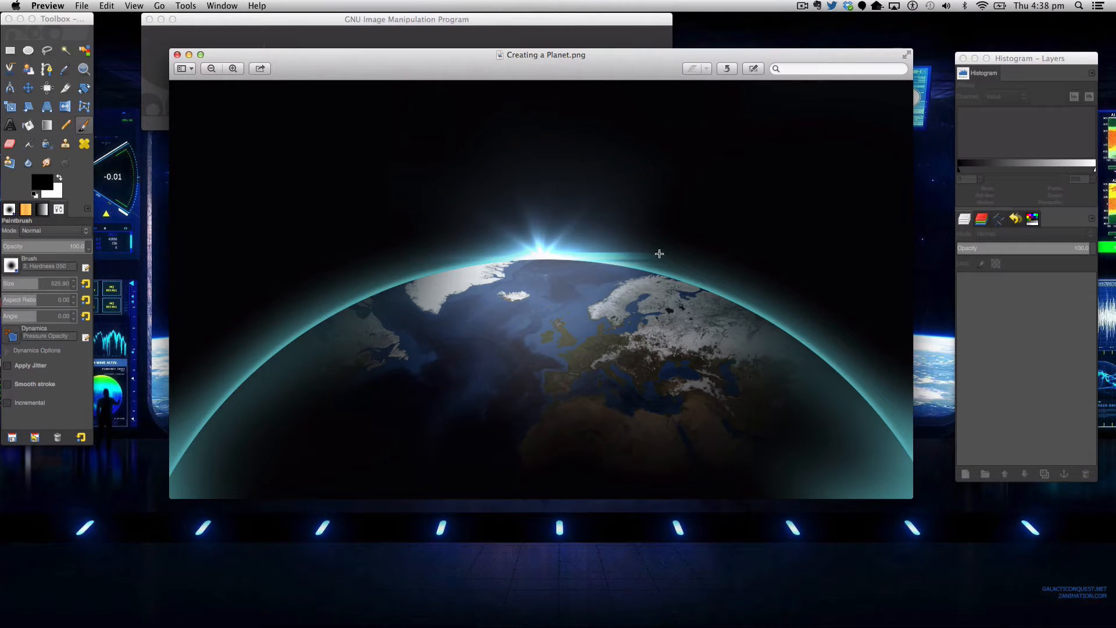
{"action": "mouse_move", "coordinate": [493, 252]}
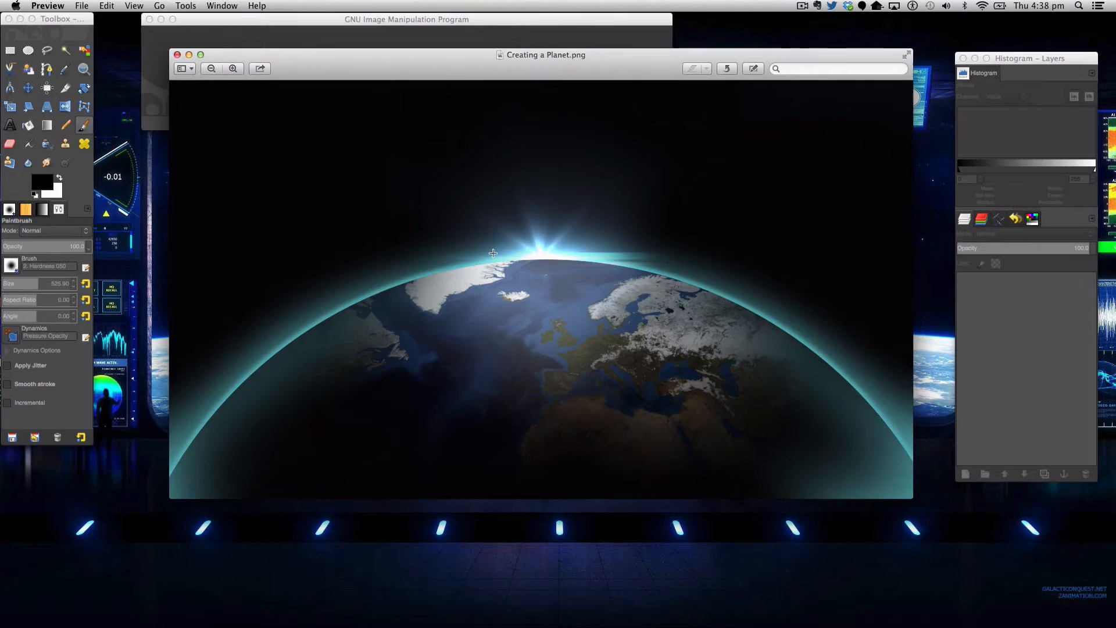
{"action": "mouse_move", "coordinate": [606, 272]}
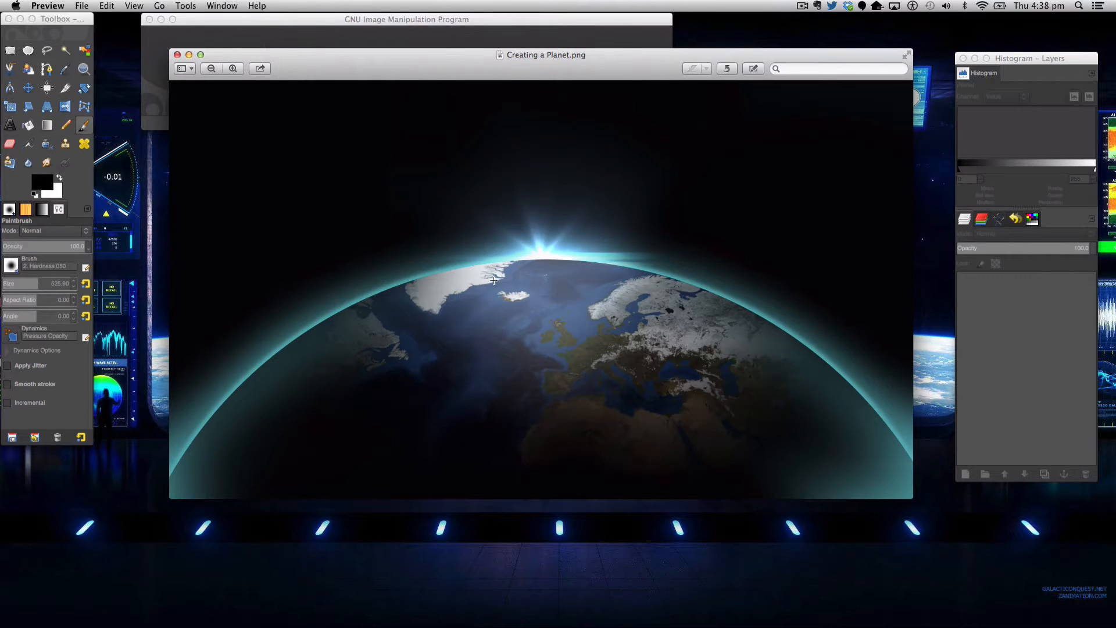
{"action": "mouse_move", "coordinate": [674, 305]}
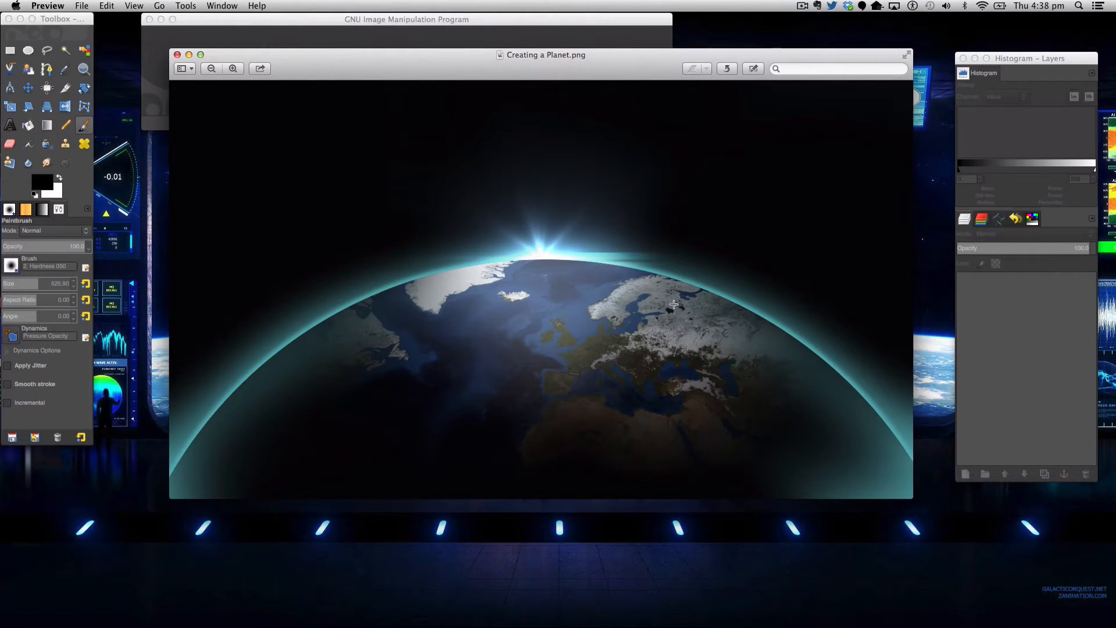
{"action": "mouse_move", "coordinate": [563, 351]}
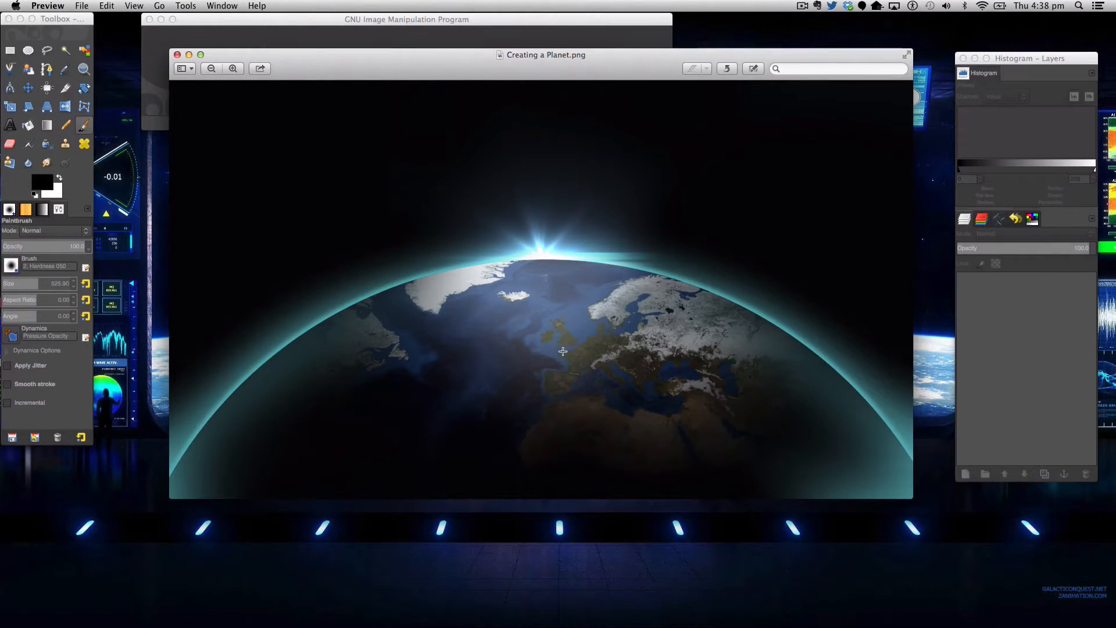
{"action": "mouse_move", "coordinate": [433, 338]}
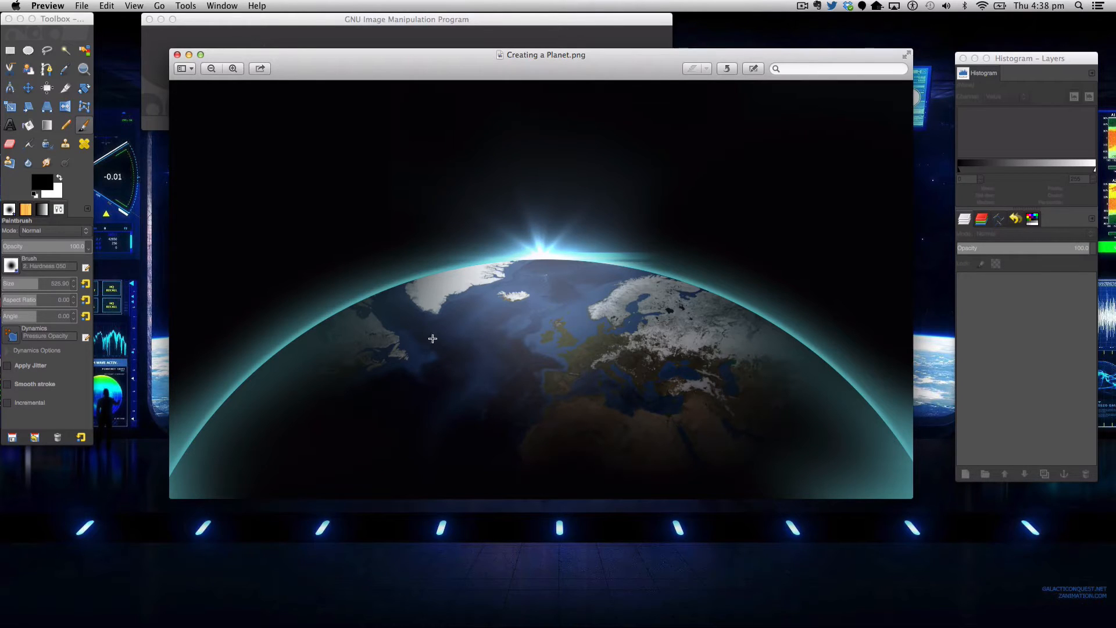
{"action": "mouse_move", "coordinate": [234, 177]}
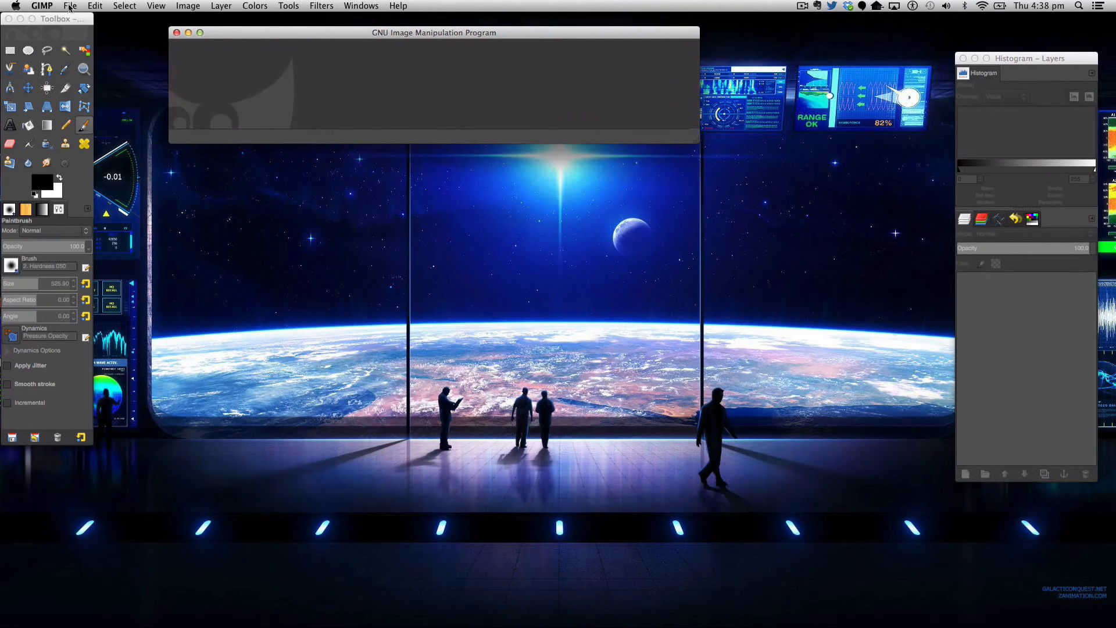
Create a new 1920×1080 image with the default settings.
{"action": "left_click", "coordinate": [70, 6]}
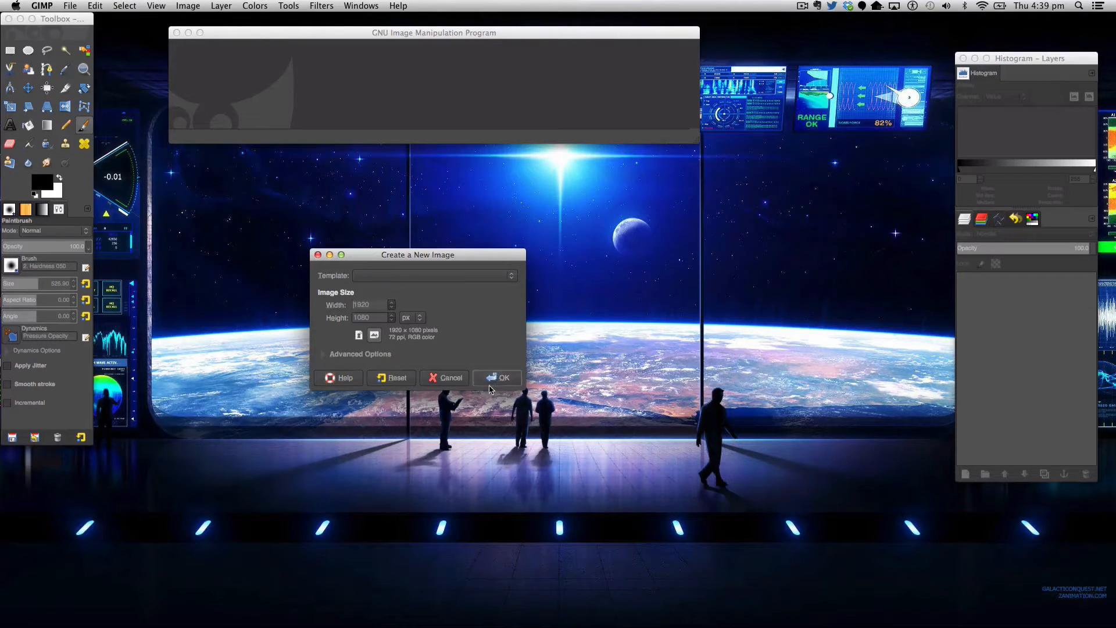
{"action": "mouse_move", "coordinate": [508, 373]}
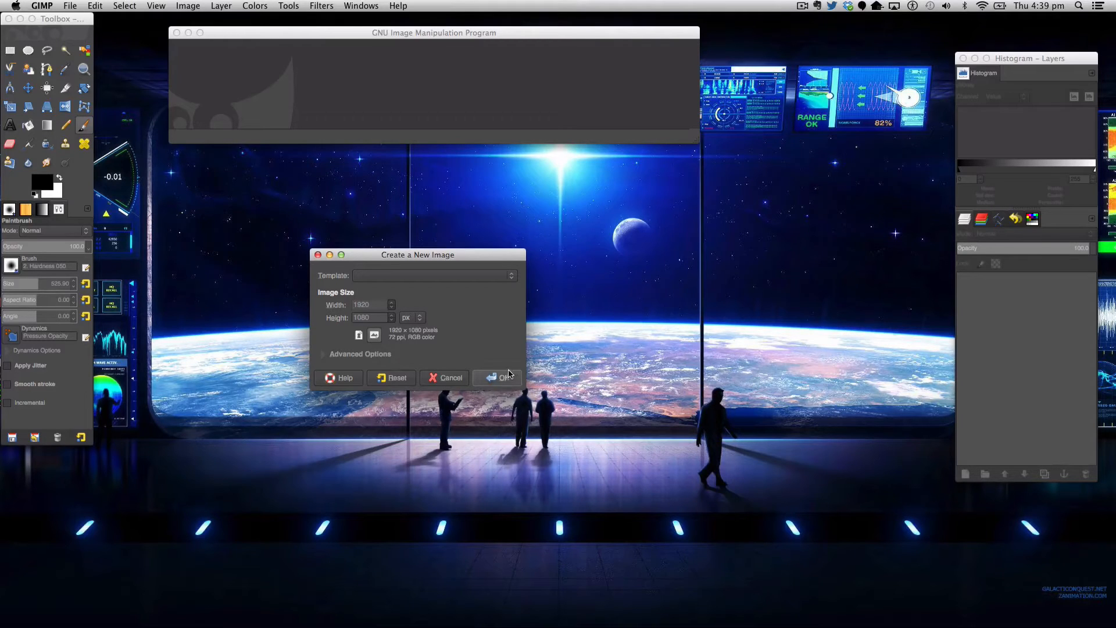
{"action": "left_click", "coordinate": [506, 377]}
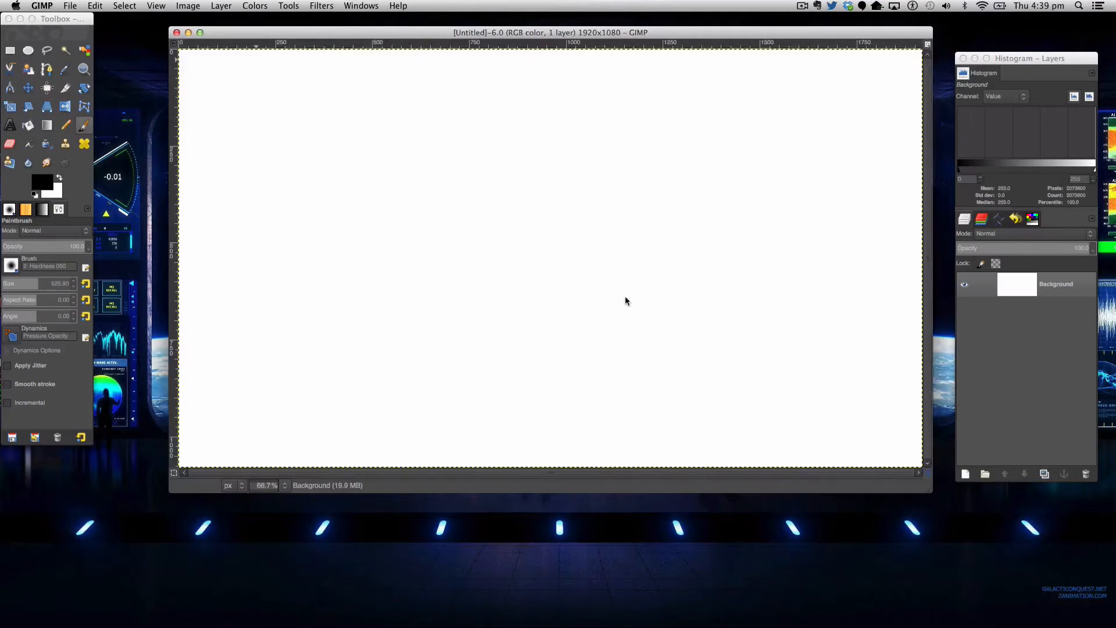
{"action": "left_click_drag", "start_coordinate": [547, 32], "coordinate": [536, 27]}
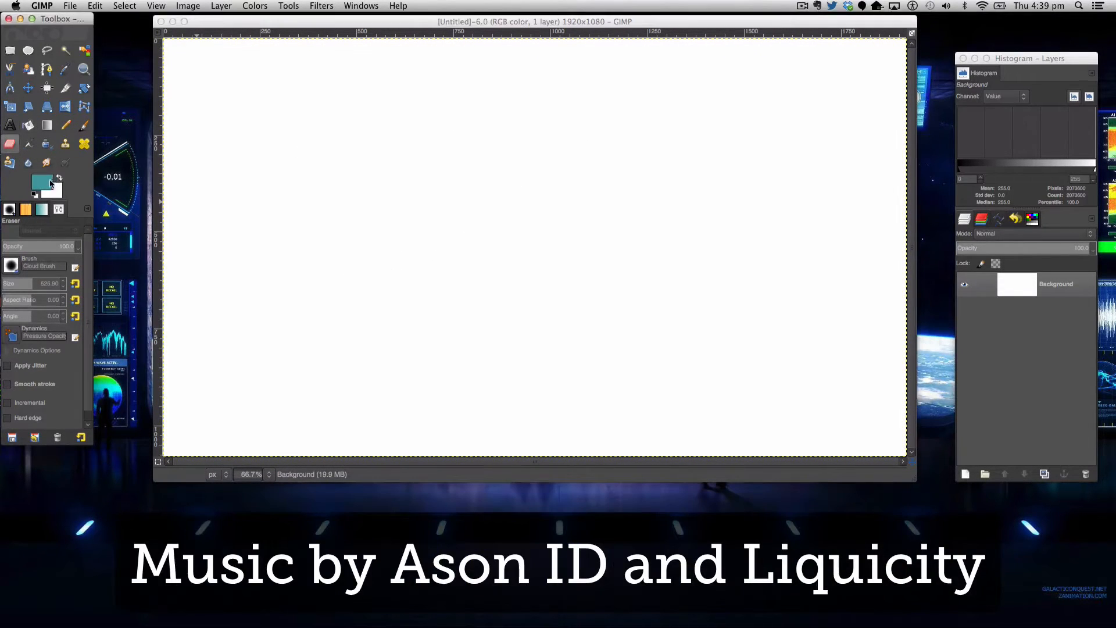
Set the foreground to black and bucket-fill the whole canvas with it.
{"action": "left_click", "coordinate": [42, 181]}
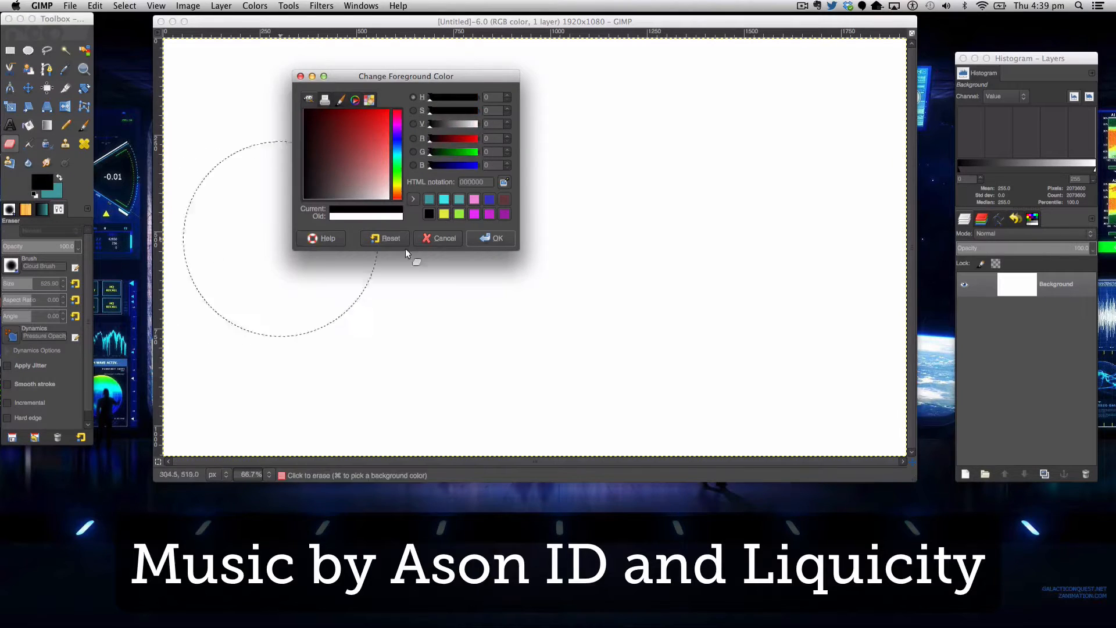
{"action": "left_click", "coordinate": [439, 237]}
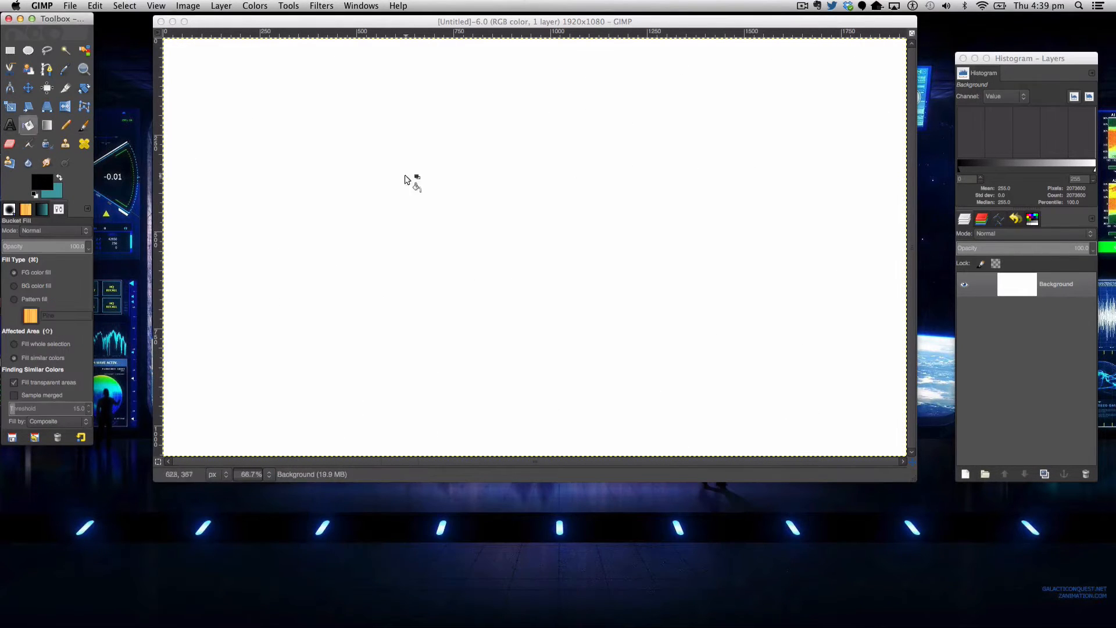
{"action": "left_click", "coordinate": [186, 138]}
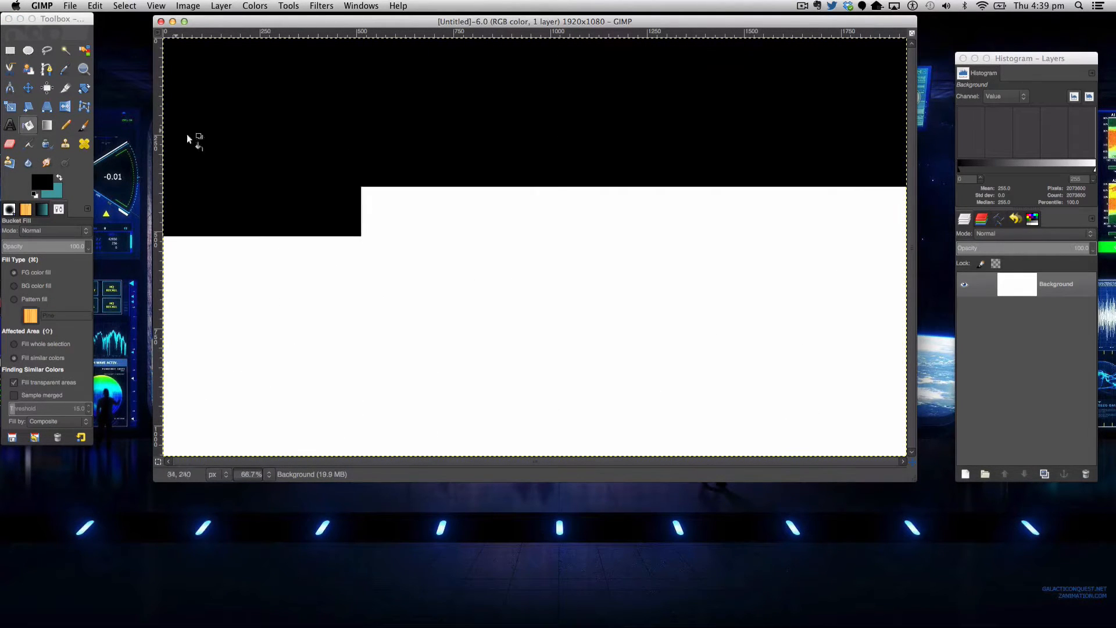
{"action": "left_click", "coordinate": [188, 139]}
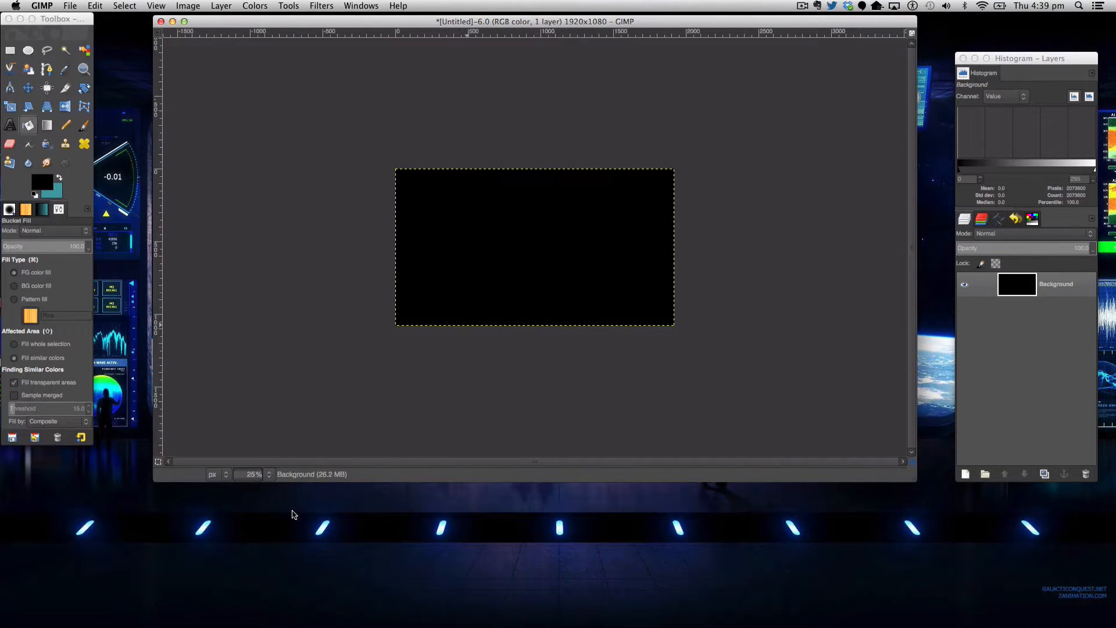
{"action": "mouse_move", "coordinate": [80, 65]}
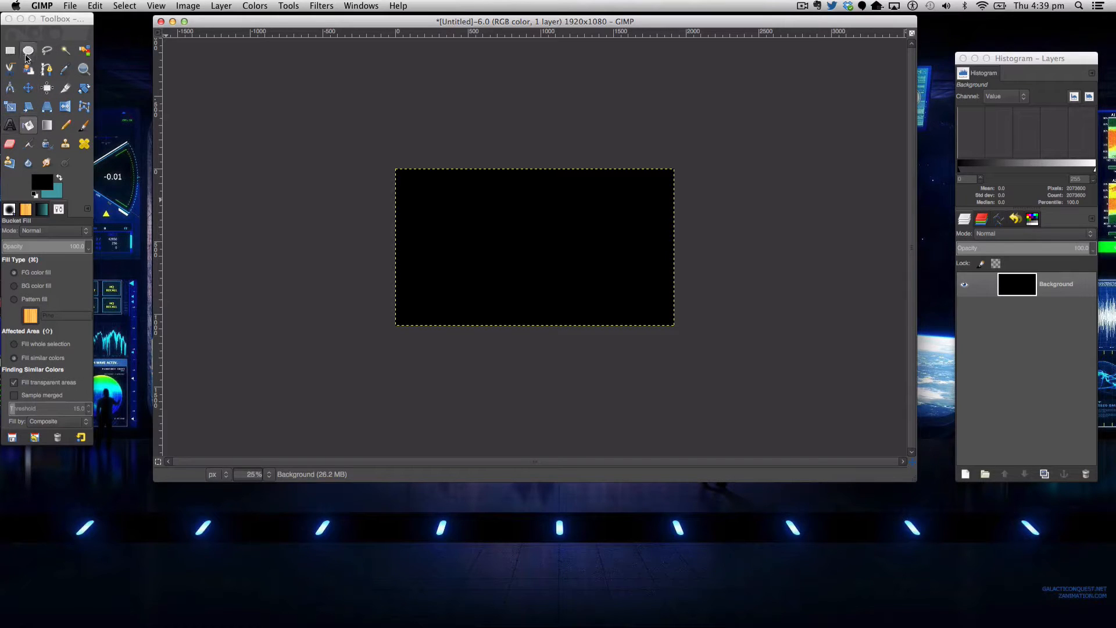
Add a transparent layer above the background and mark a wide elliptical arc across it.
{"action": "left_click", "coordinate": [28, 50]}
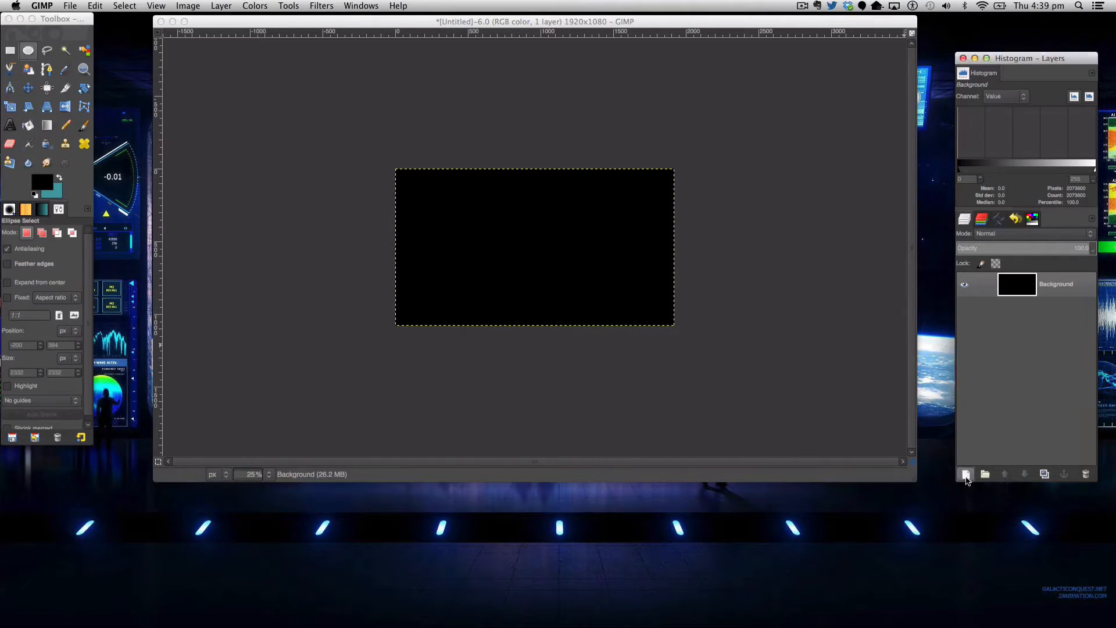
{"action": "left_click", "coordinate": [964, 473]}
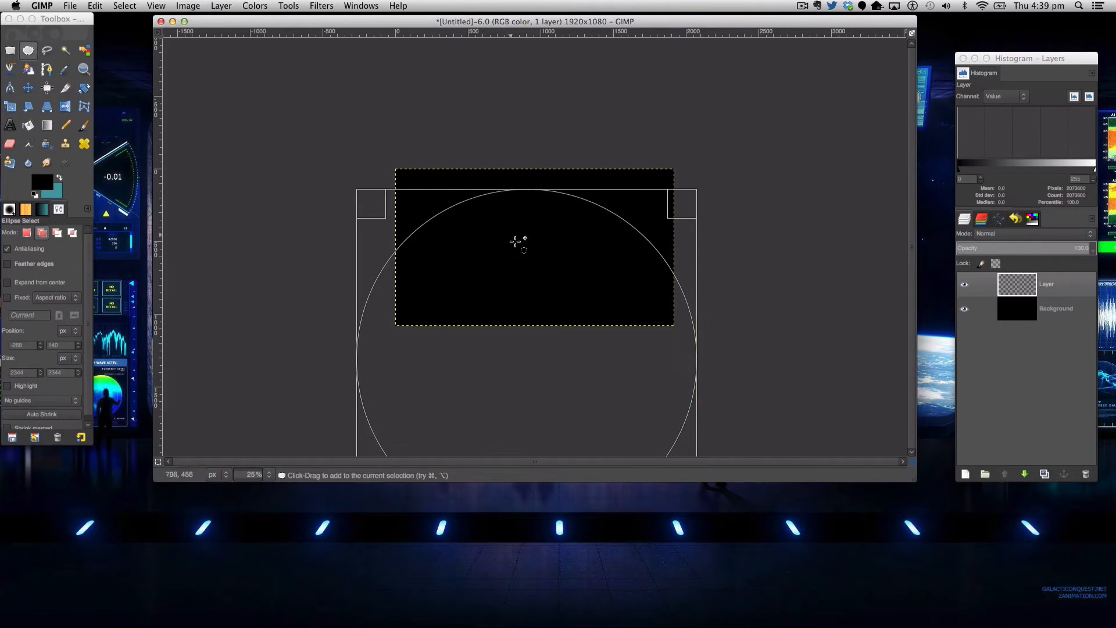
{"action": "left_click_drag", "start_coordinate": [523, 242], "coordinate": [519, 295]}
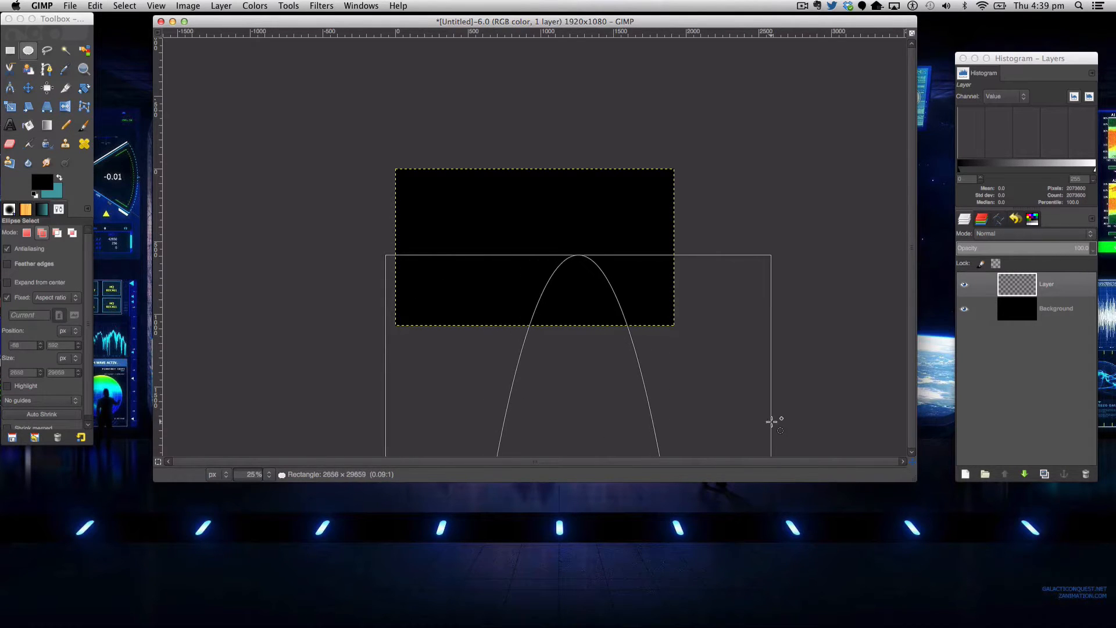
{"action": "left_click_drag", "start_coordinate": [771, 420], "coordinate": [632, 340]}
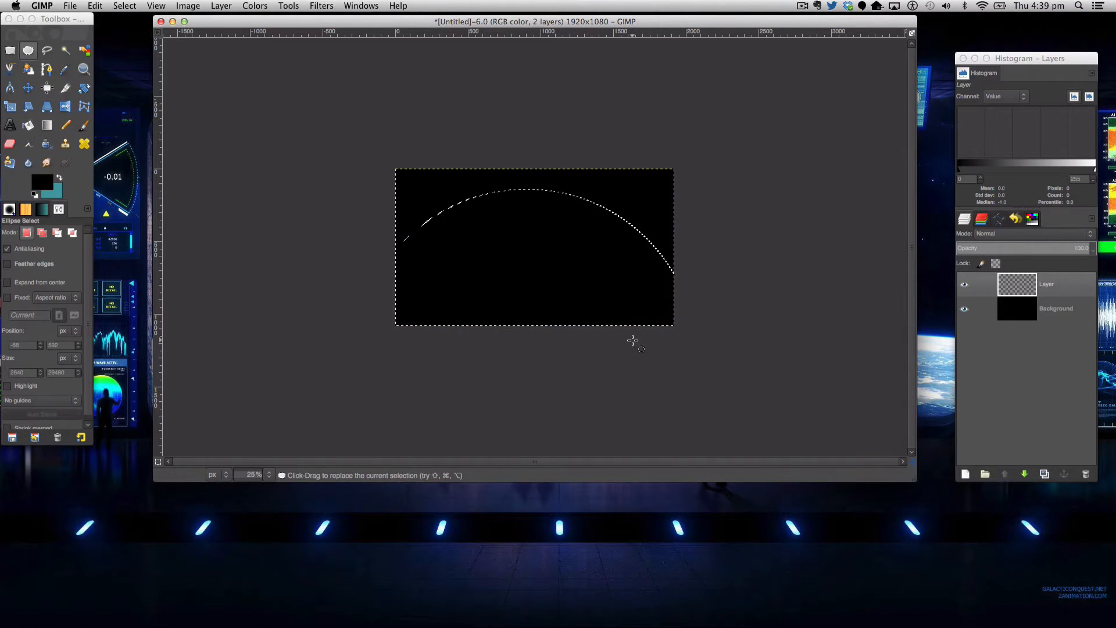
{"action": "left_click", "coordinate": [28, 88]}
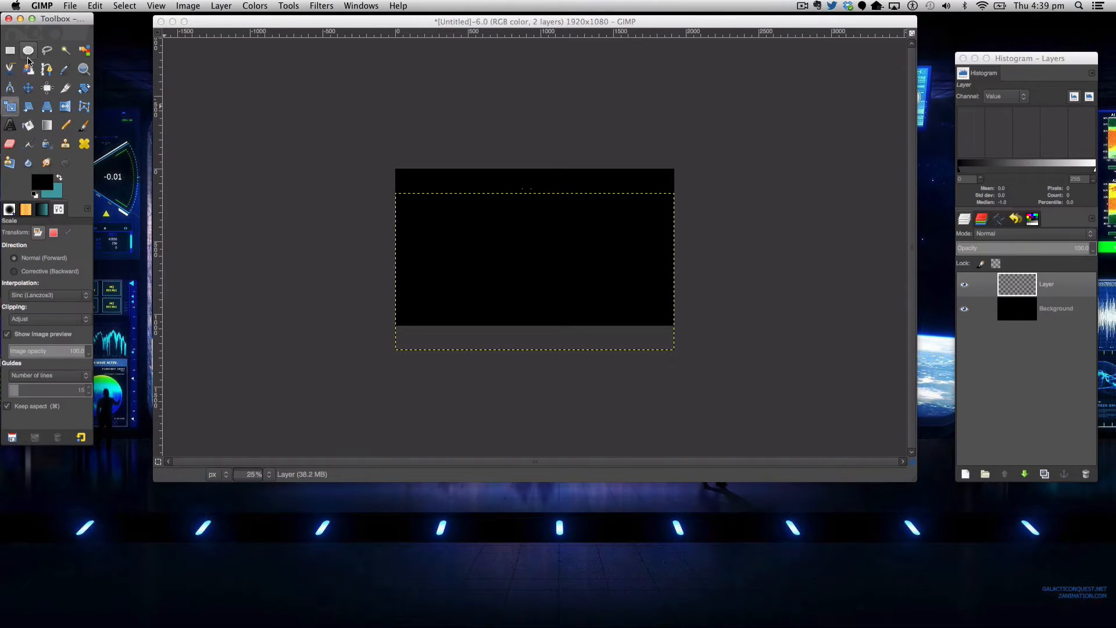
Outline a large circular selection whose lower half extends below the frame.
{"action": "left_click", "coordinate": [28, 50]}
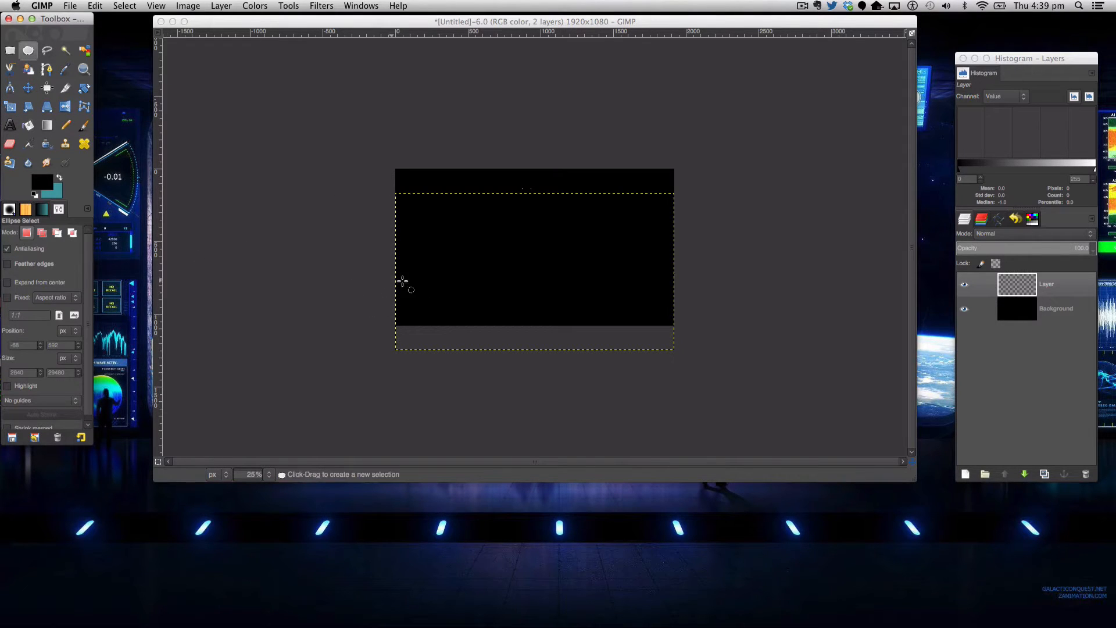
{"action": "mouse_move", "coordinate": [383, 254]}
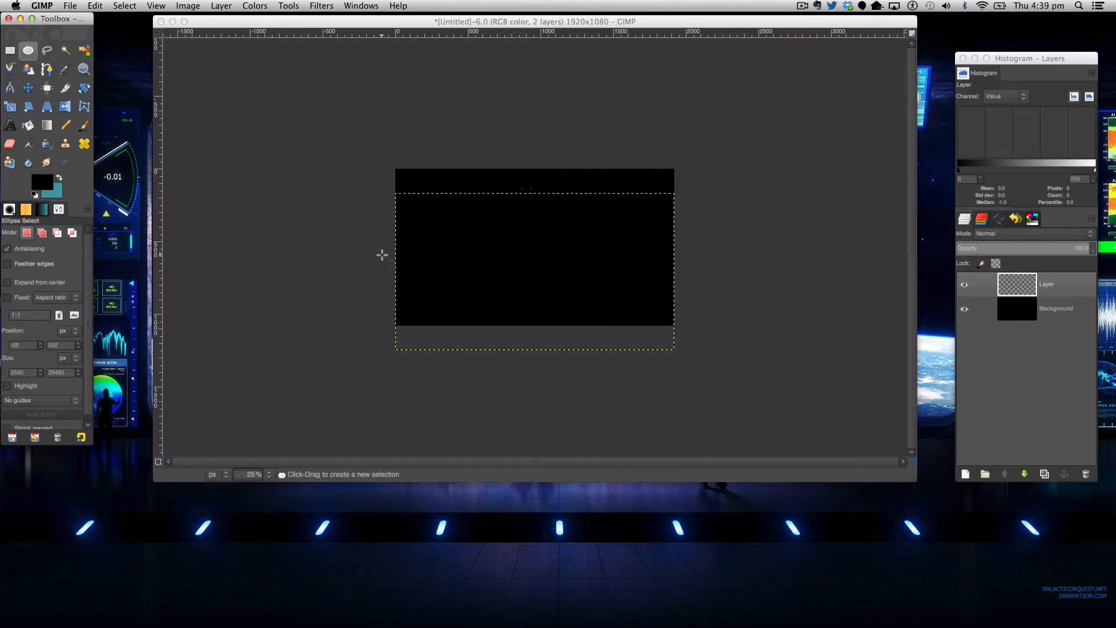
{"action": "left_click_drag", "start_coordinate": [379, 249], "coordinate": [409, 302]}
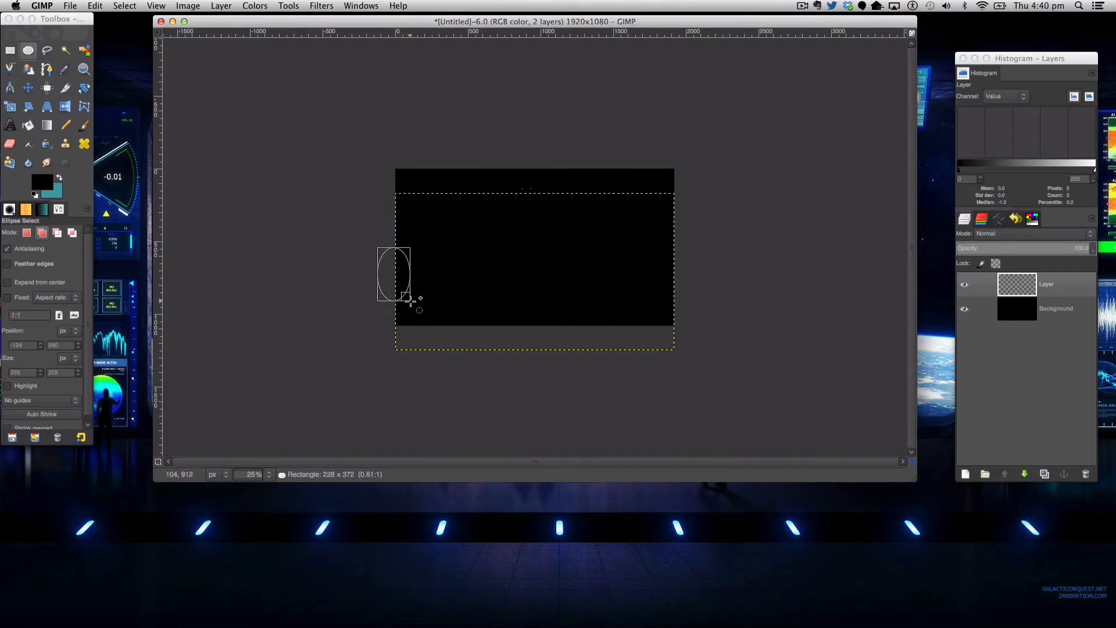
{"action": "left_click_drag", "start_coordinate": [406, 298], "coordinate": [630, 352]}
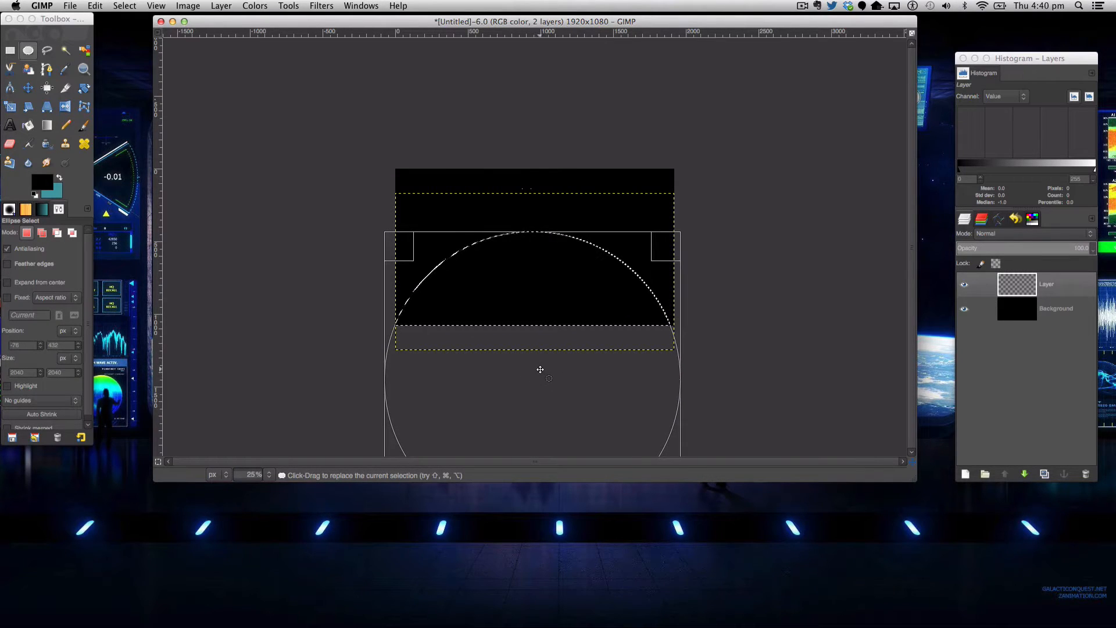
{"action": "mouse_move", "coordinate": [613, 285]}
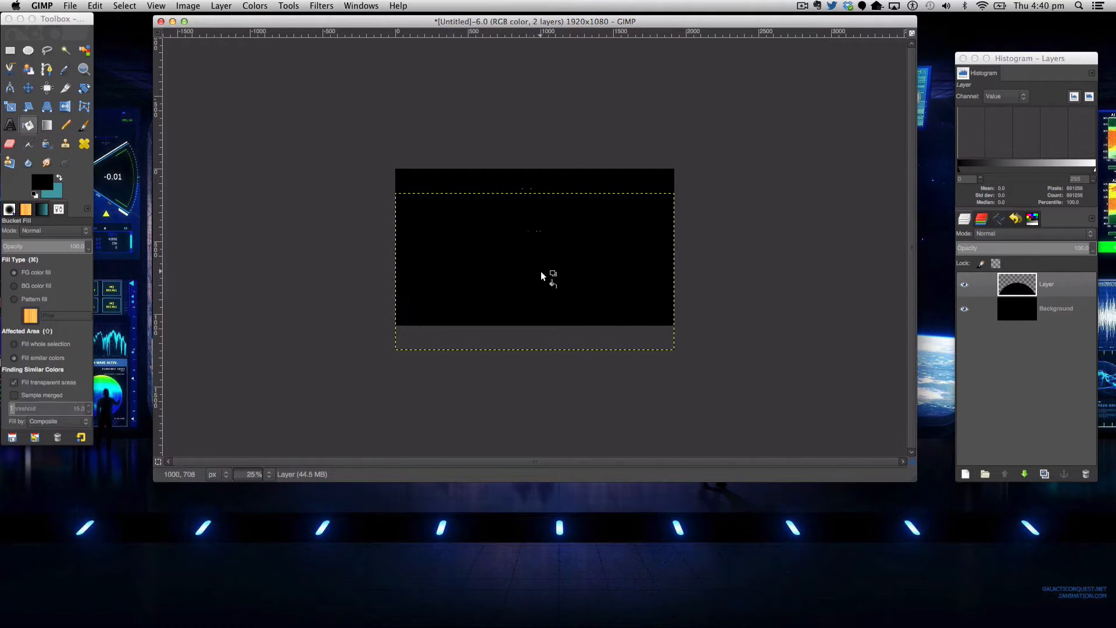
{"action": "mouse_move", "coordinate": [554, 267]}
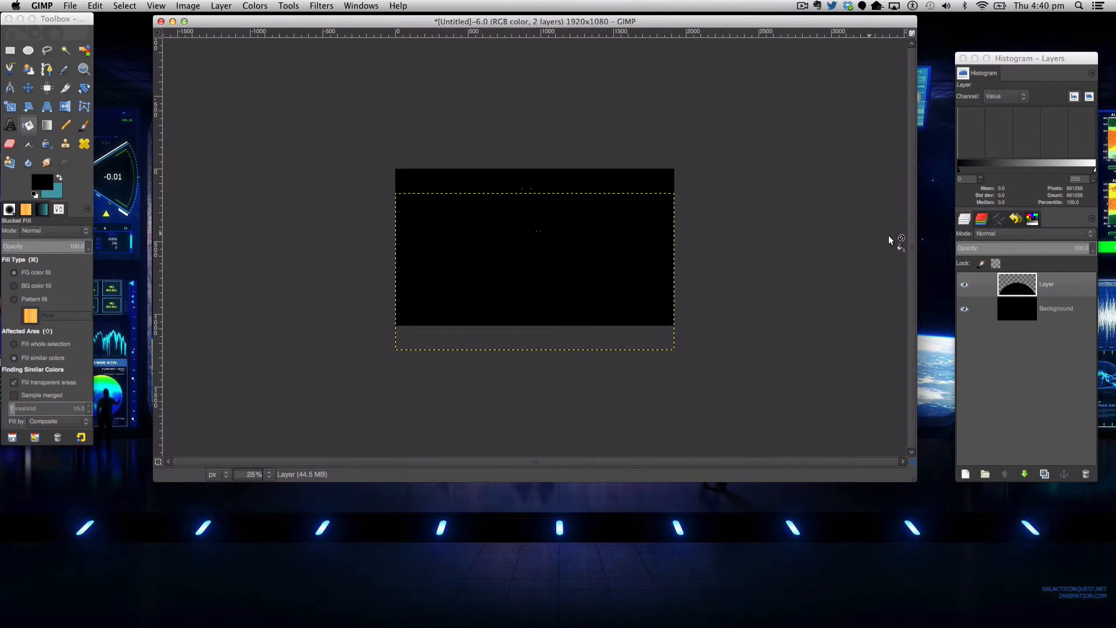
{"action": "mouse_move", "coordinate": [596, 211]}
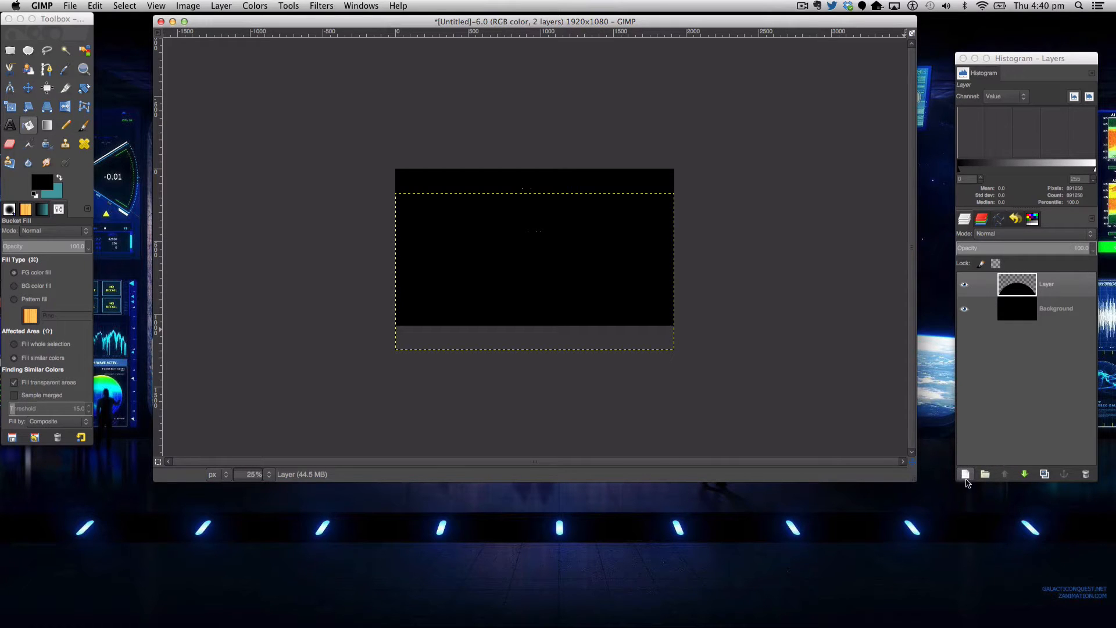
Add a new transparent layer, then bring in Earth Texture.jpg as a layer and resize it.
{"action": "left_click", "coordinate": [965, 474]}
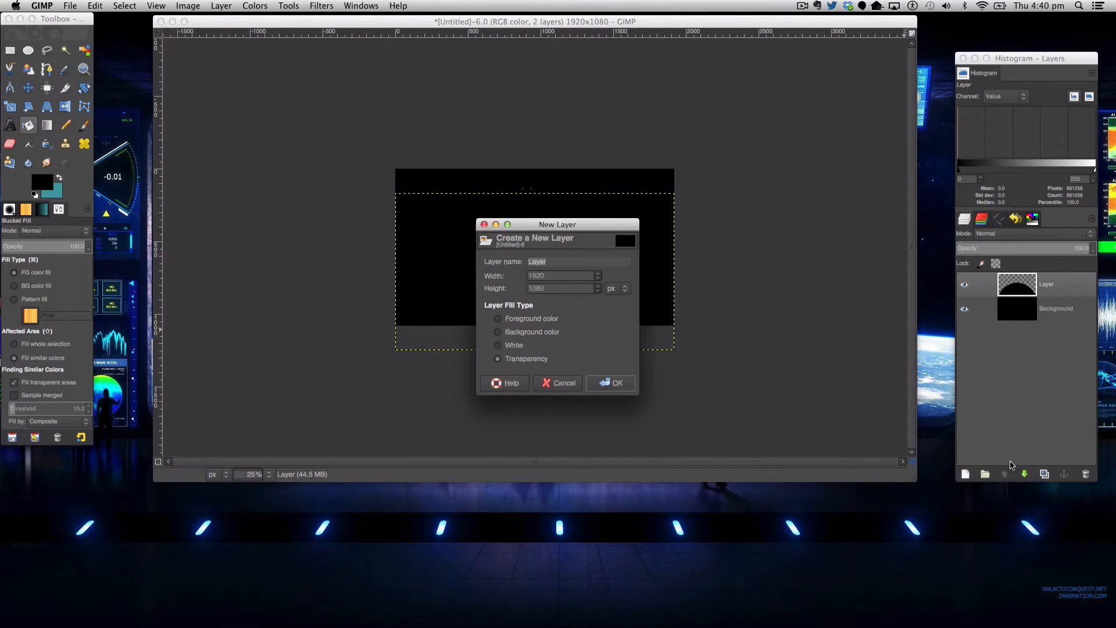
{"action": "left_click", "coordinate": [611, 383]}
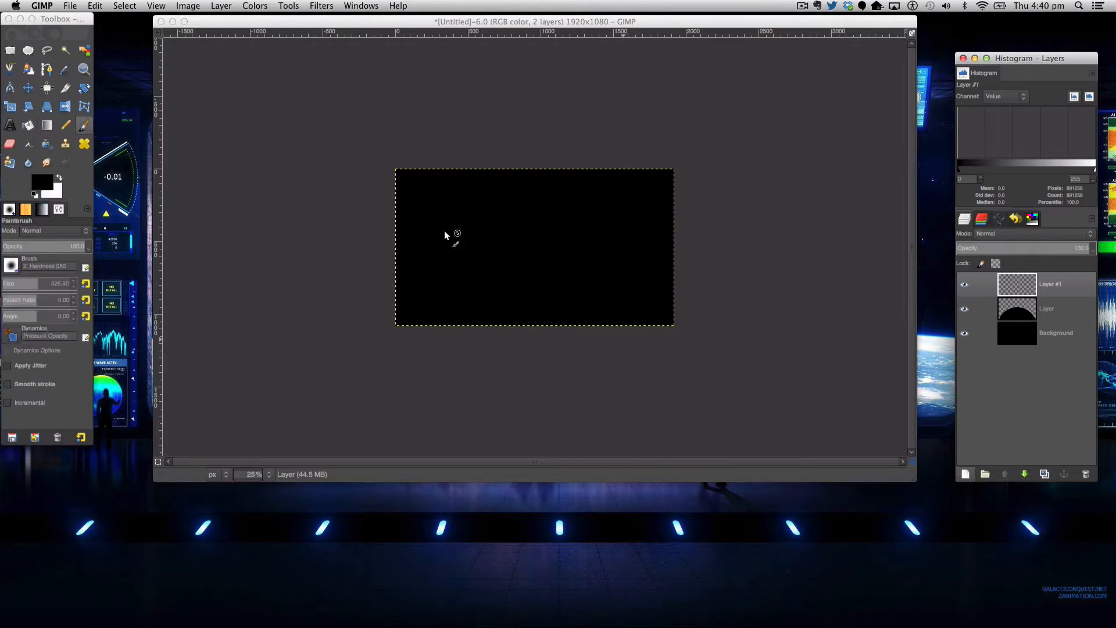
{"action": "left_click", "coordinate": [70, 6]}
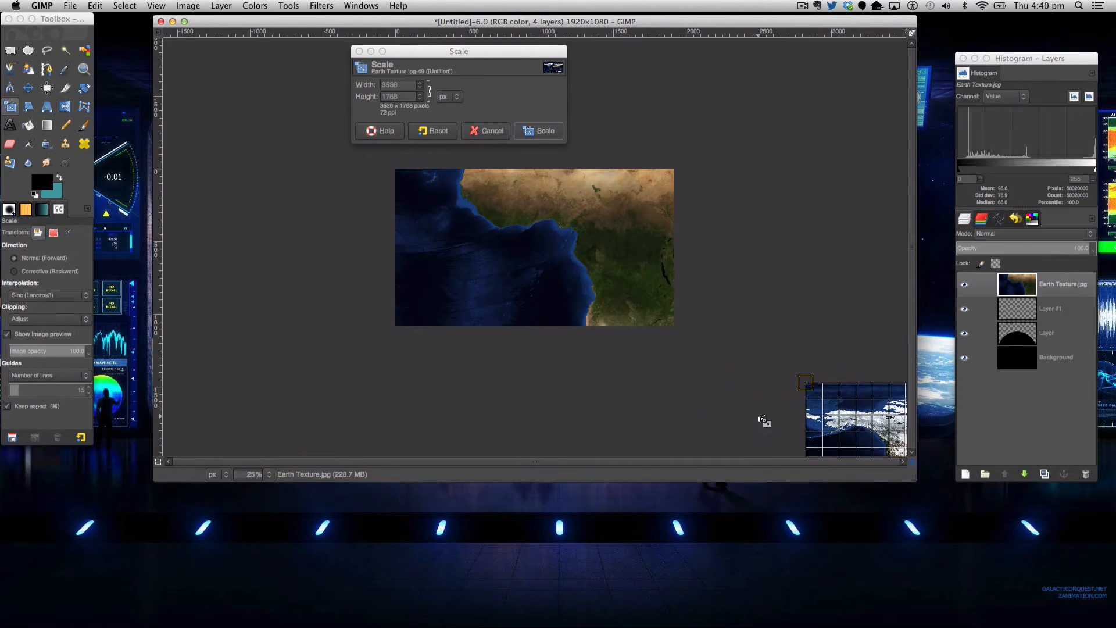
{"action": "left_click", "coordinate": [491, 132]}
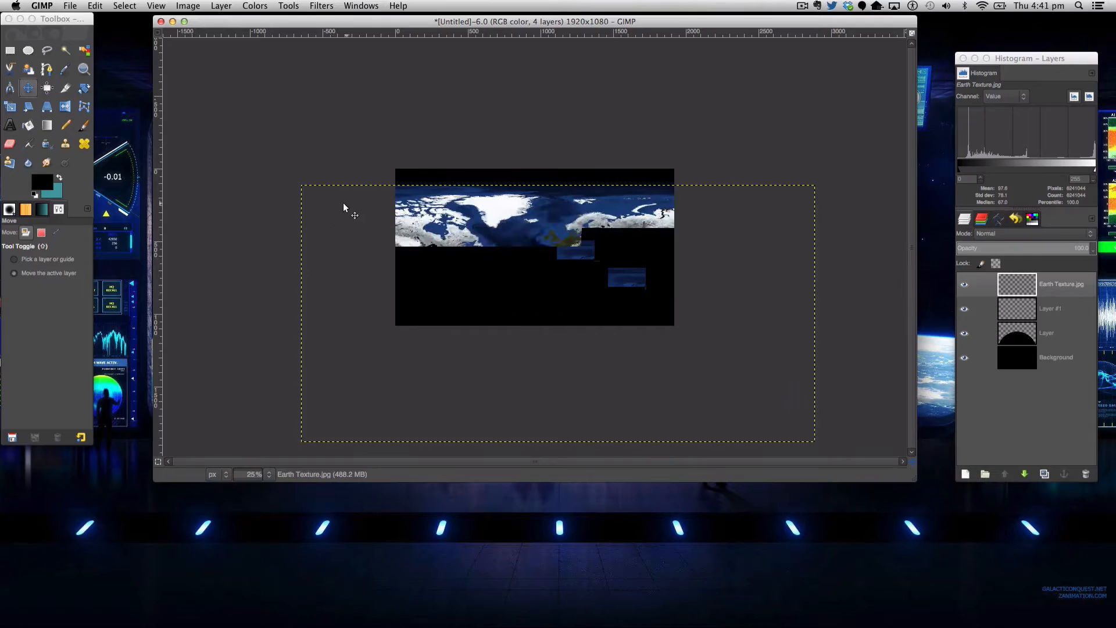
Position the Earth texture and load the semicircle layer's shape as a selection on it.
{"action": "left_click_drag", "start_coordinate": [345, 210], "coordinate": [341, 242]}
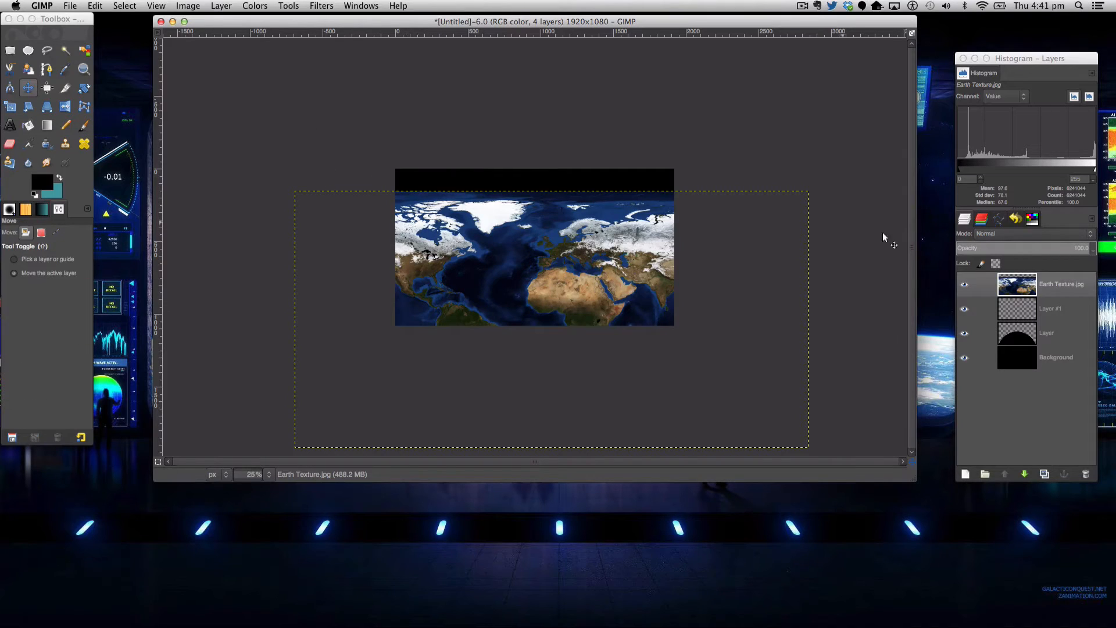
{"action": "right_click", "coordinate": [1046, 333]}
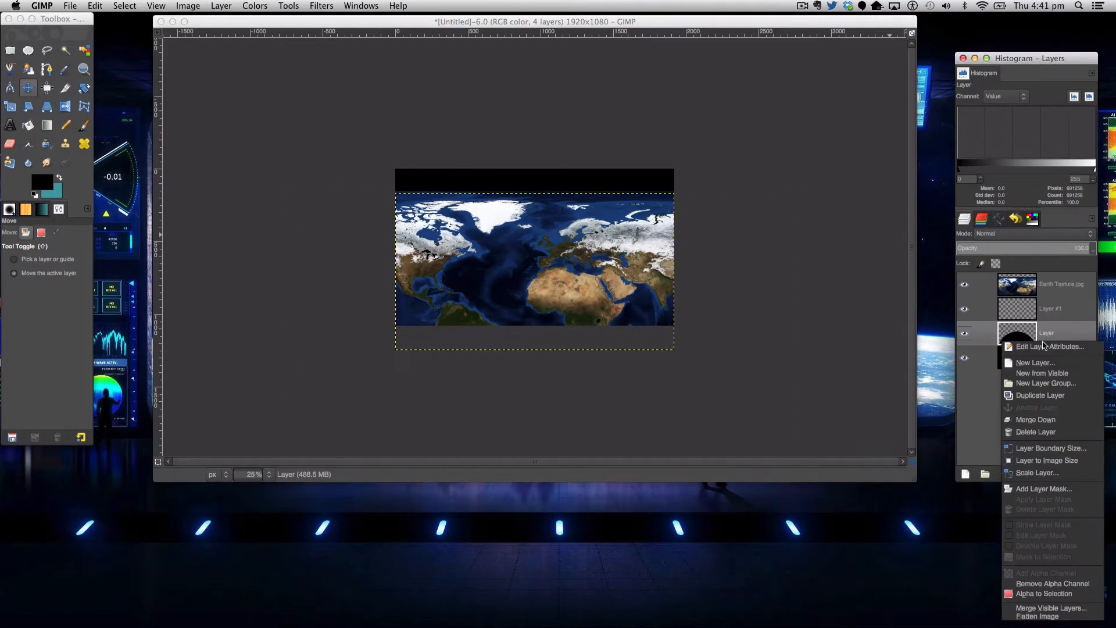
{"action": "left_click", "coordinate": [1035, 363]}
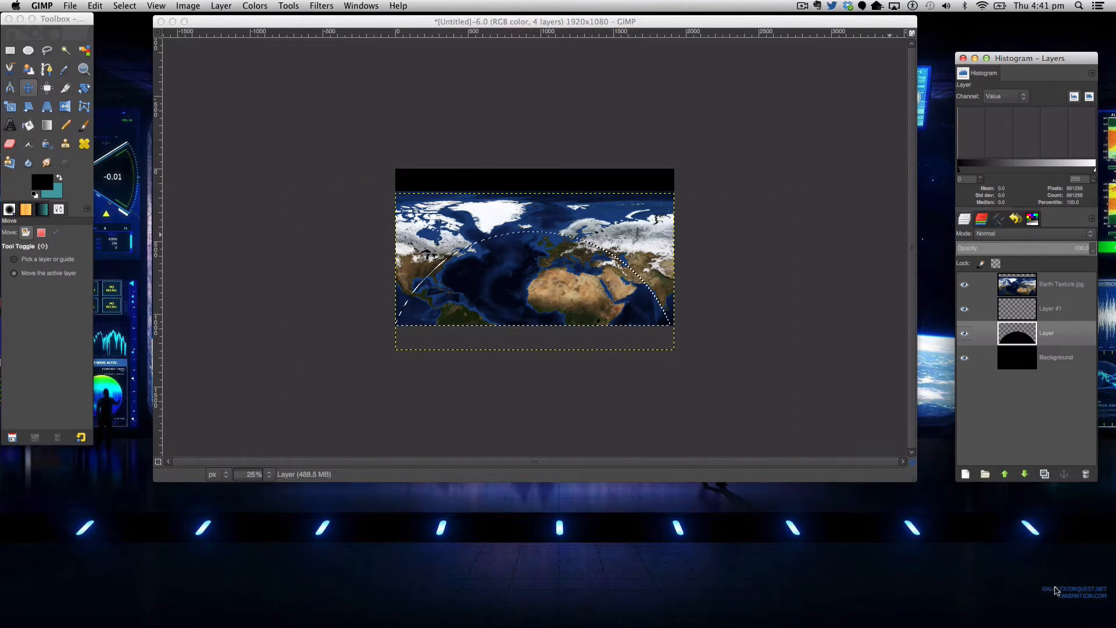
{"action": "left_click", "coordinate": [1060, 283]}
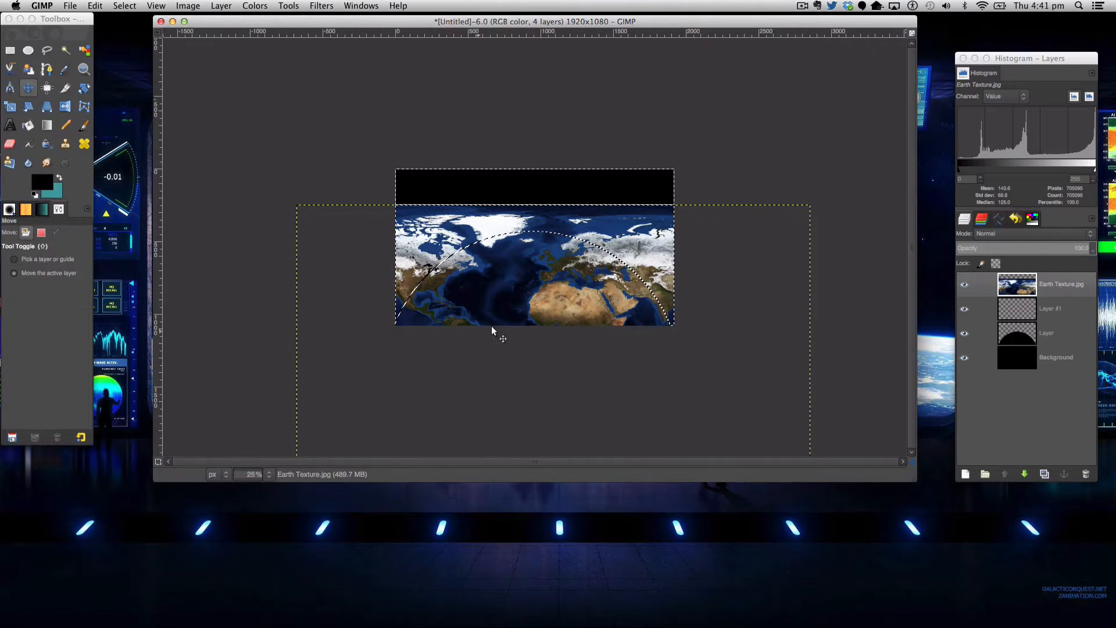
{"action": "mouse_move", "coordinate": [583, 280]}
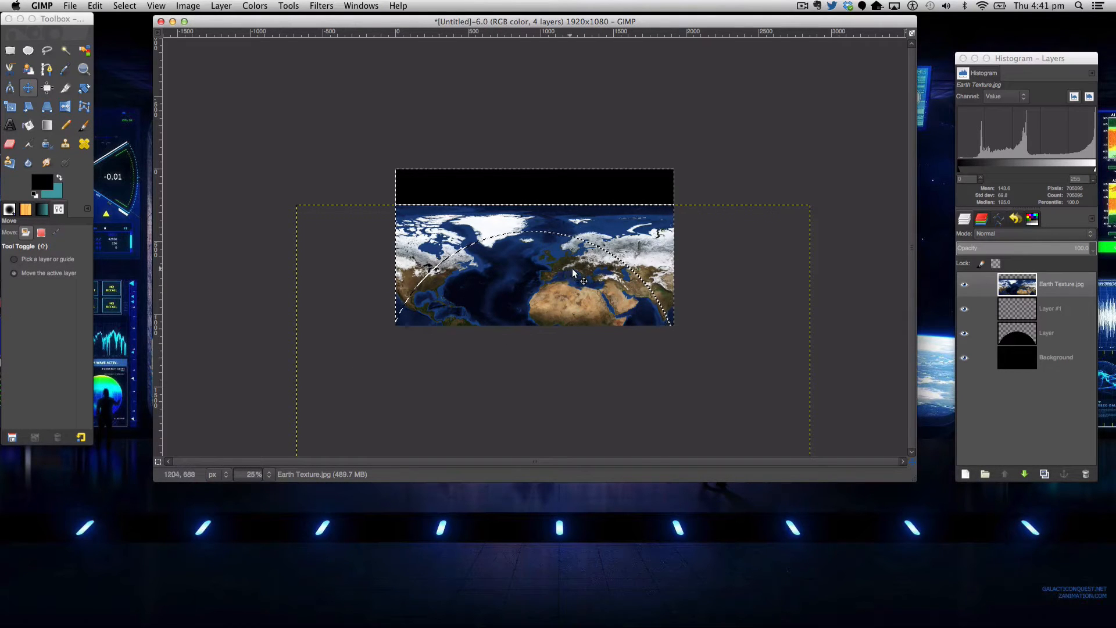
Cut the texture outside the semicircle and clear the selection.
{"action": "left_click_drag", "start_coordinate": [573, 272], "coordinate": [579, 267]}
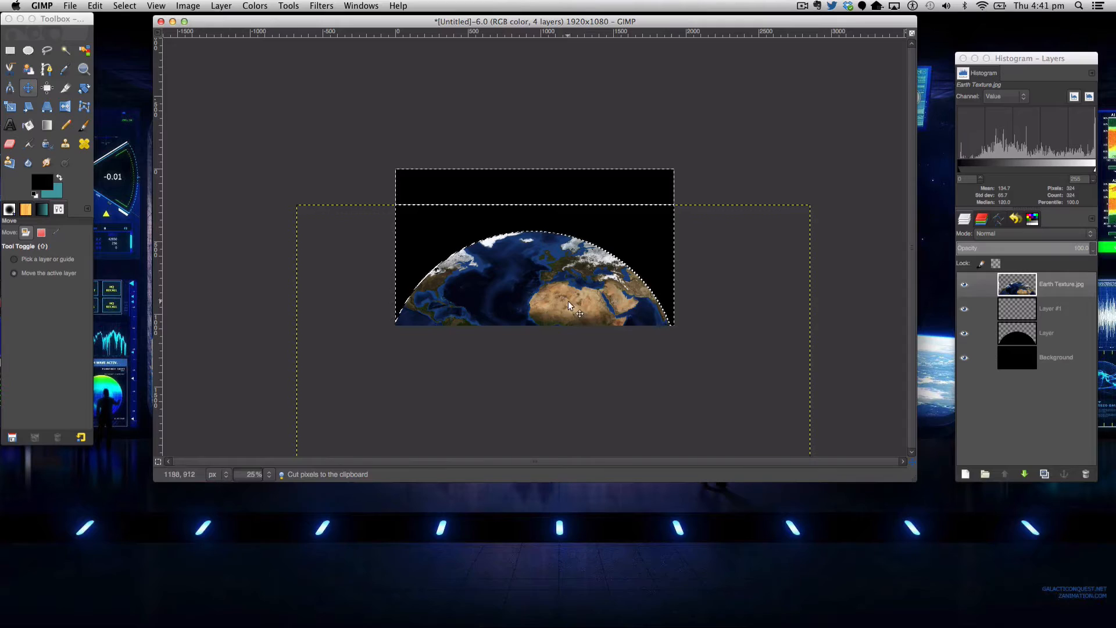
{"action": "left_click", "coordinate": [125, 6]}
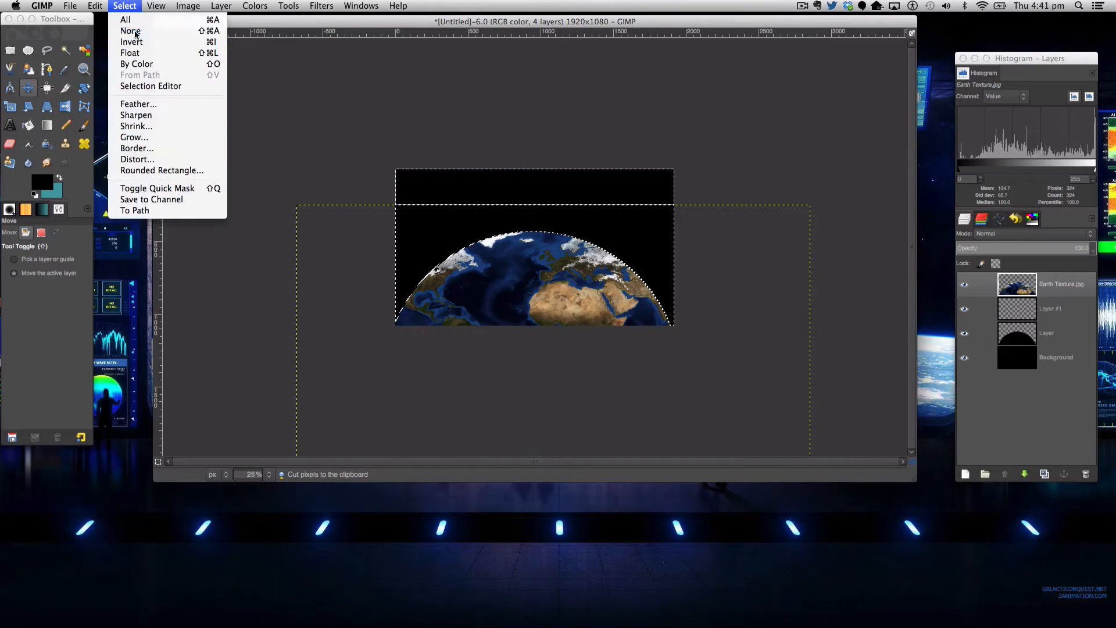
{"action": "left_click", "coordinate": [131, 30]}
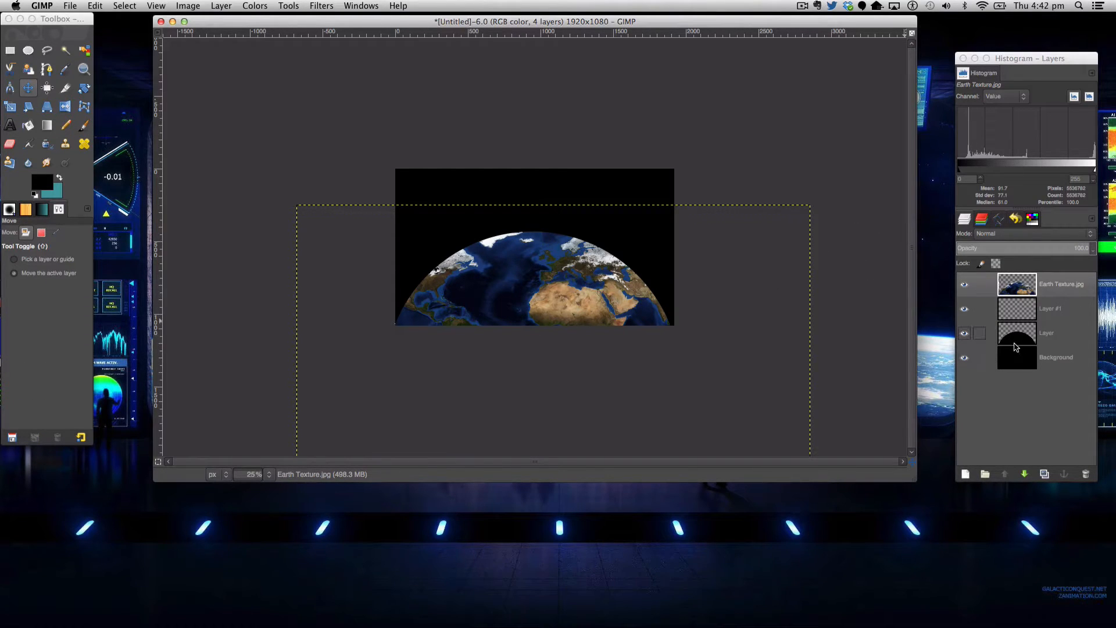
Select the semicircle's shape, make Layer #1 active and choose a teal foreground colour.
{"action": "right_click", "coordinate": [1017, 333]}
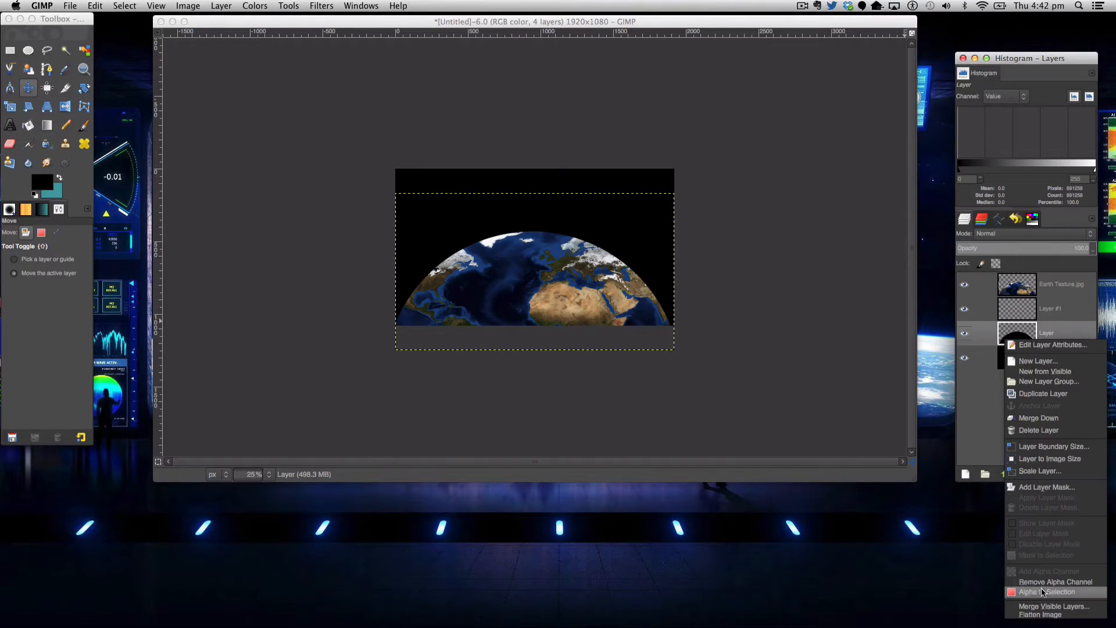
{"action": "left_click", "coordinate": [1045, 591]}
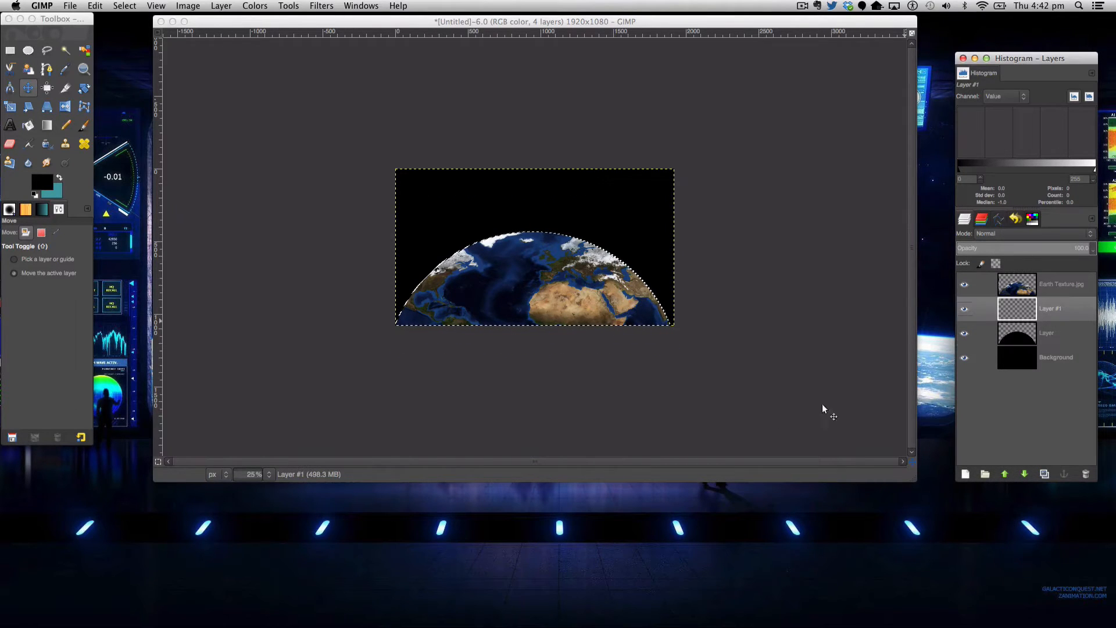
{"action": "left_click", "coordinate": [47, 124]}
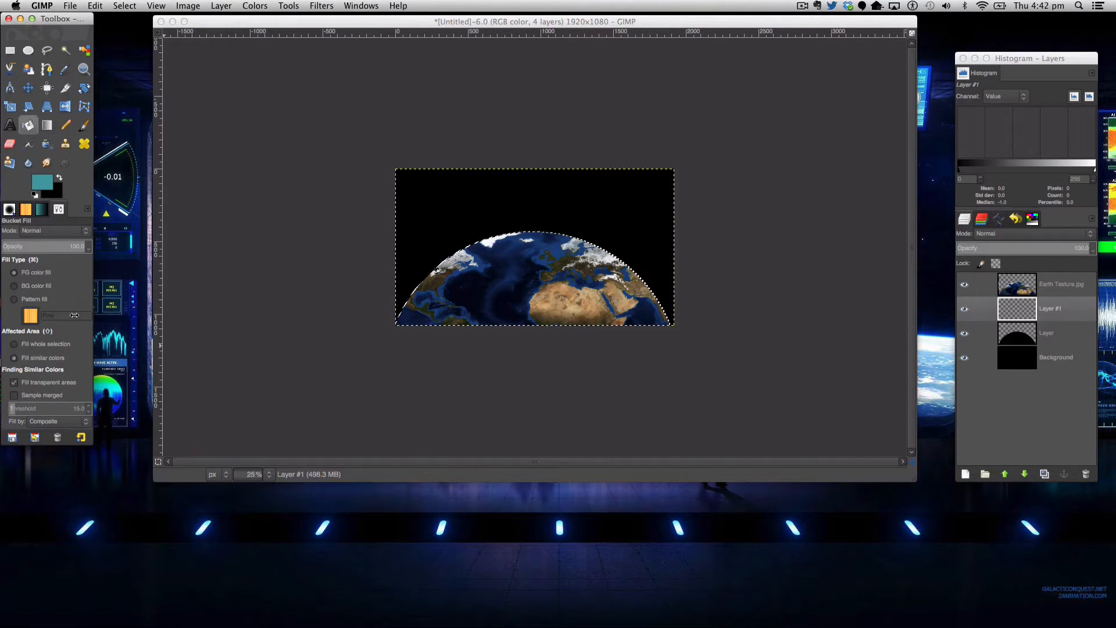
{"action": "left_click", "coordinate": [34, 184]}
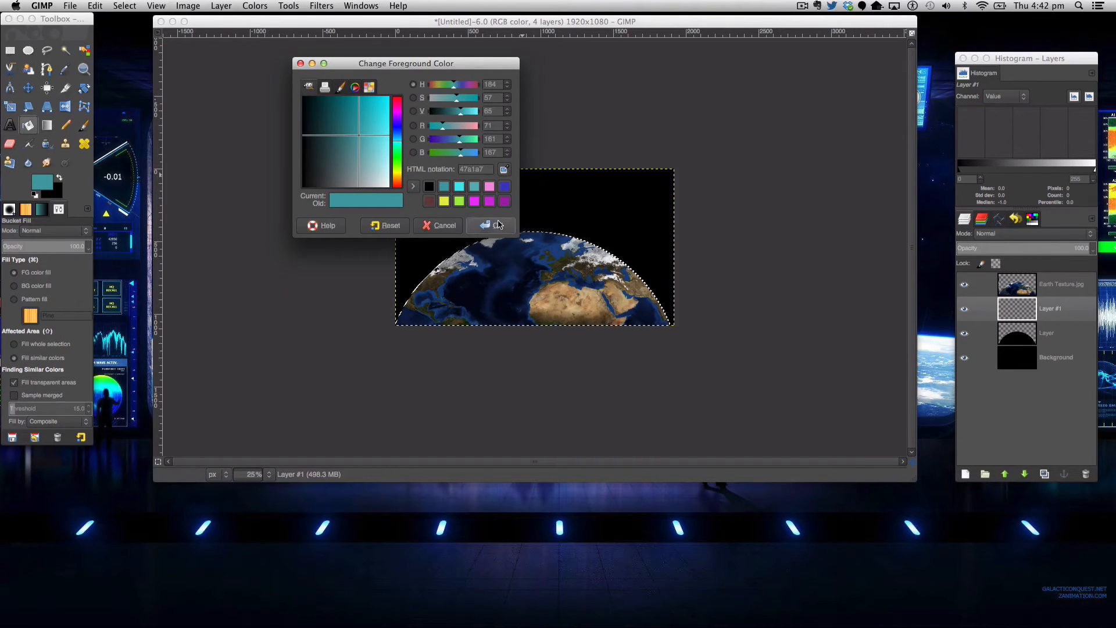
{"action": "left_click", "coordinate": [493, 224]}
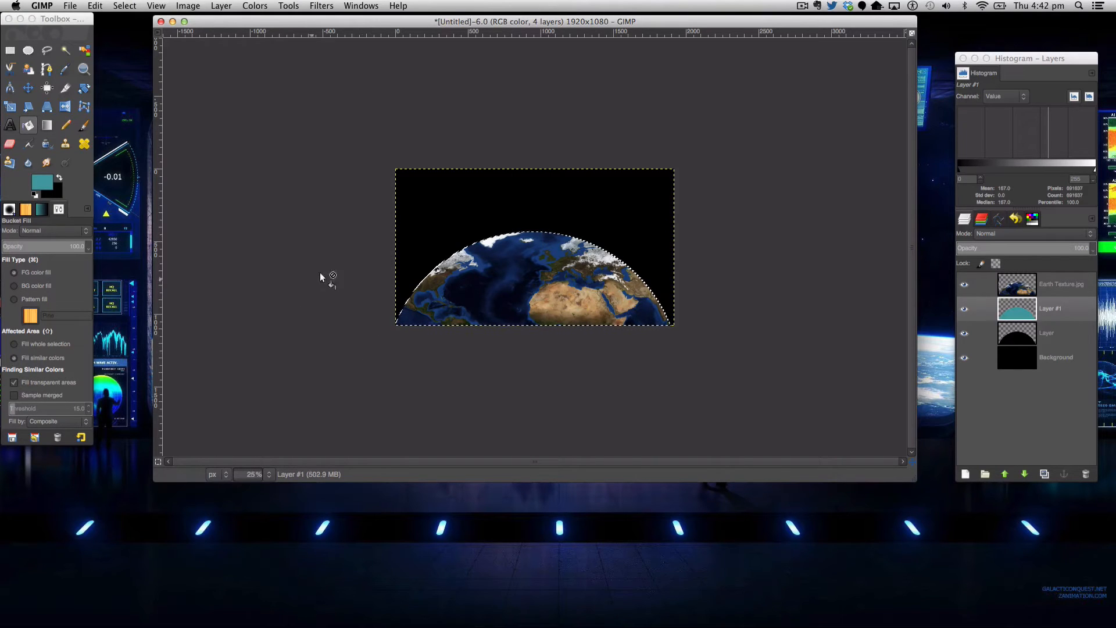
Grow the selection outward, fill it with teal and duplicate the teal layer.
{"action": "left_click", "coordinate": [124, 6]}
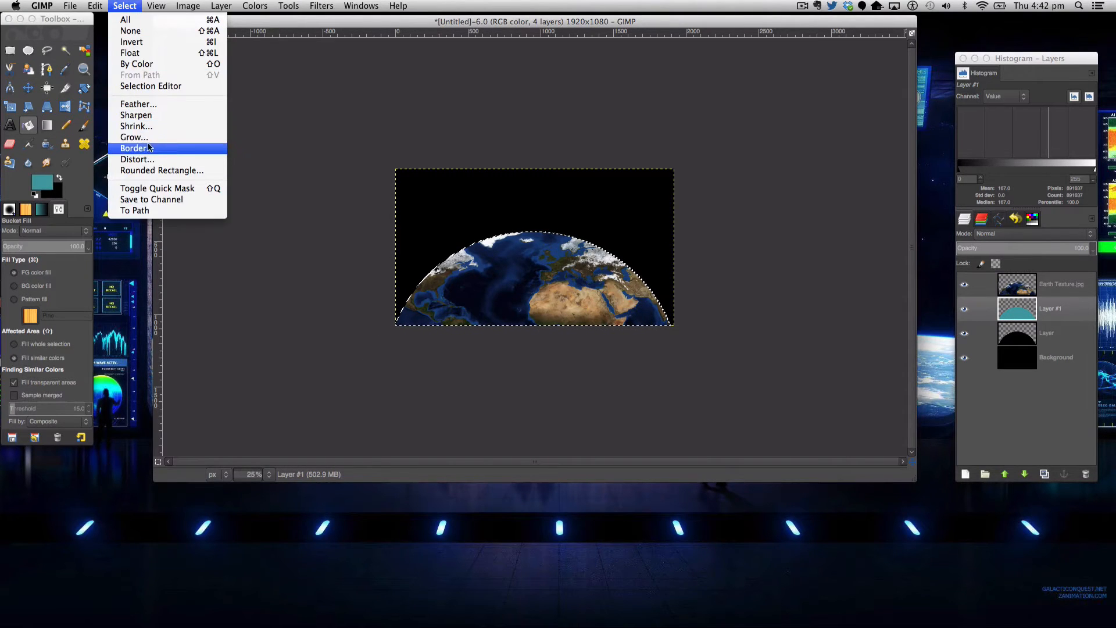
{"action": "left_click", "coordinate": [133, 138]}
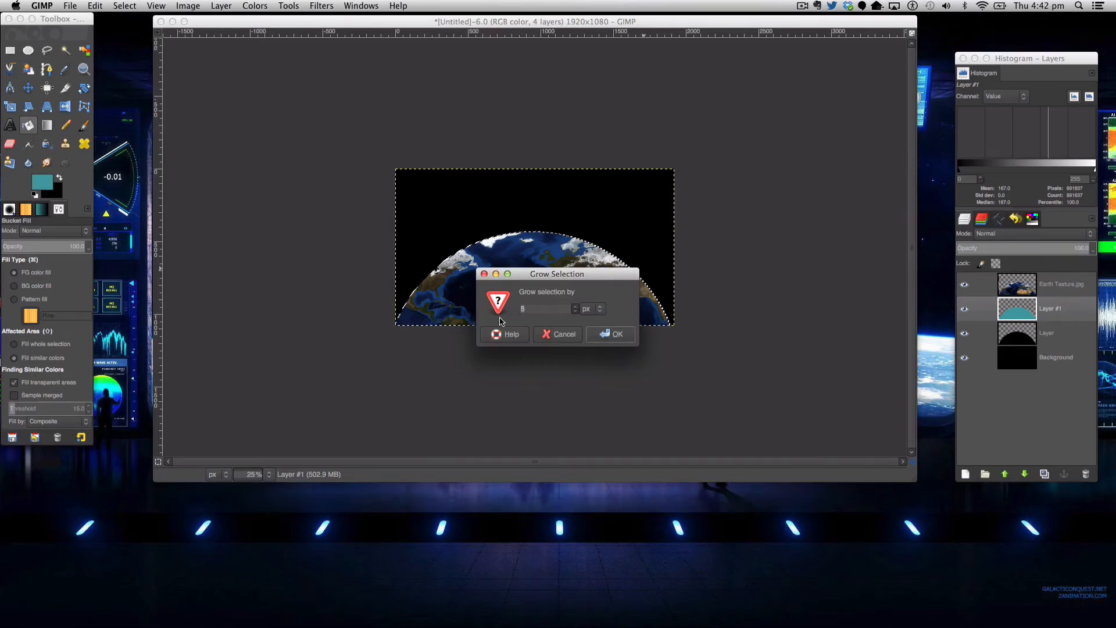
{"action": "left_click", "coordinate": [611, 334]}
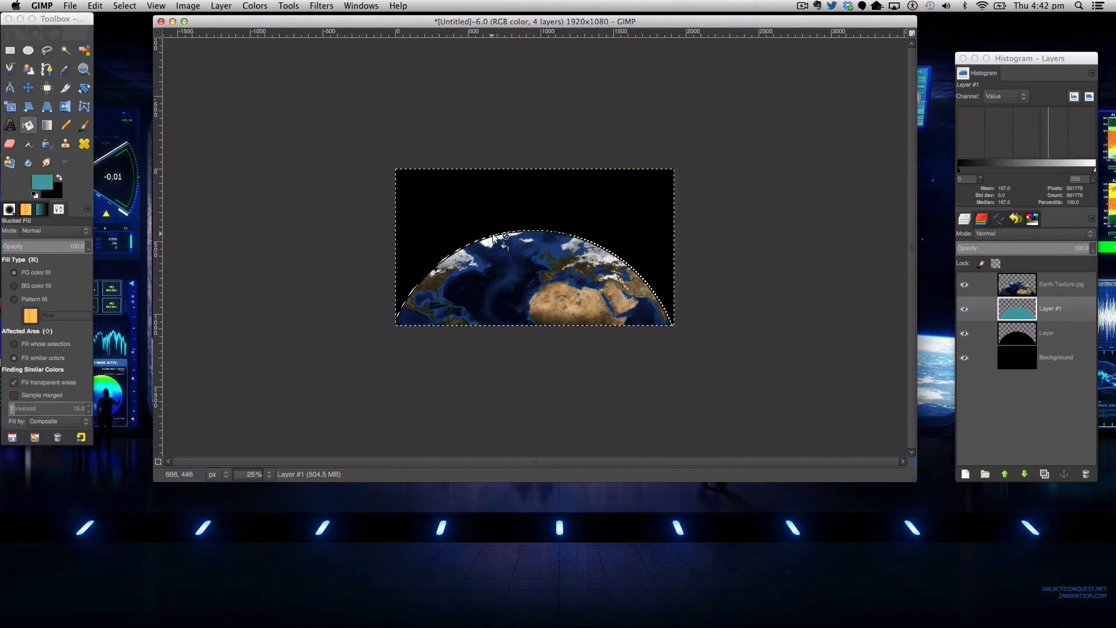
{"action": "left_click", "coordinate": [502, 244]}
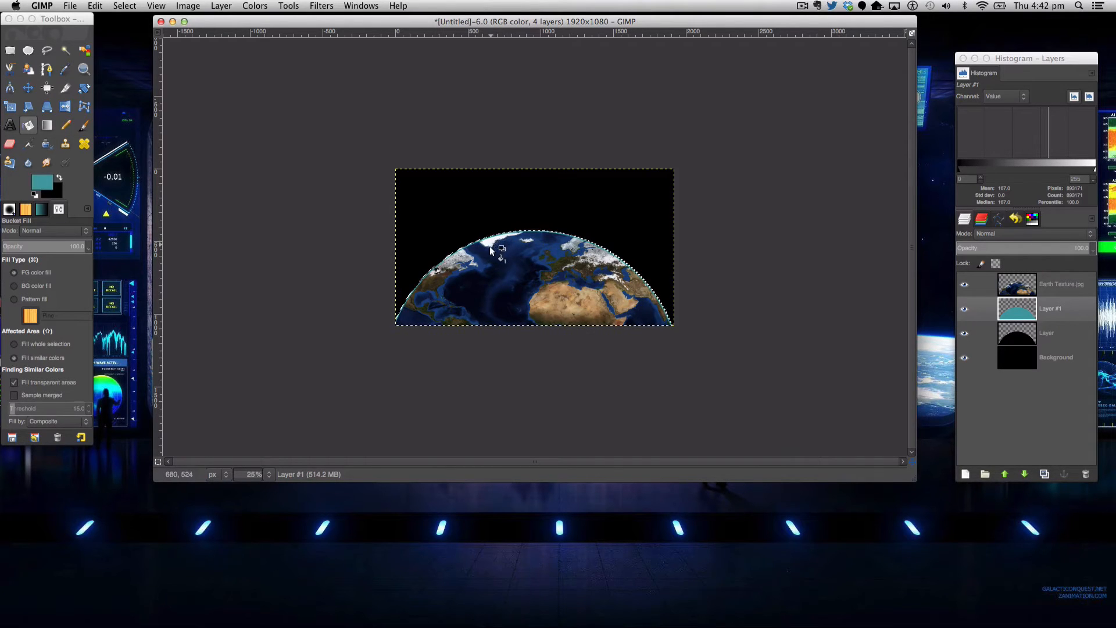
{"action": "left_click", "coordinate": [124, 6]}
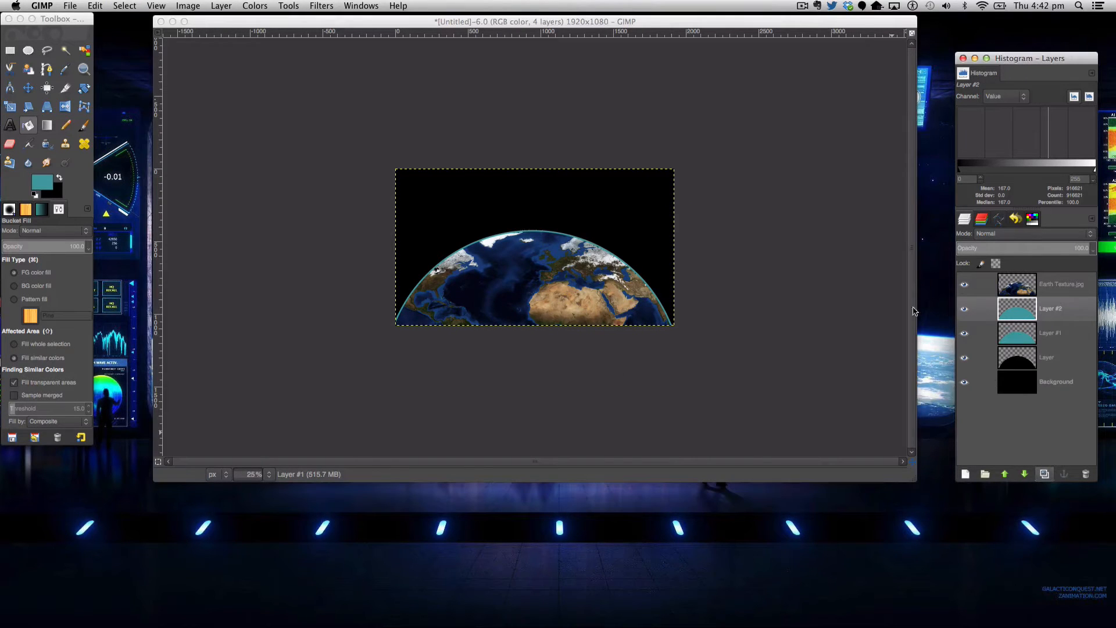
Gaussian-blur the outer teal layer with an increased radius.
{"action": "left_click", "coordinate": [321, 5]}
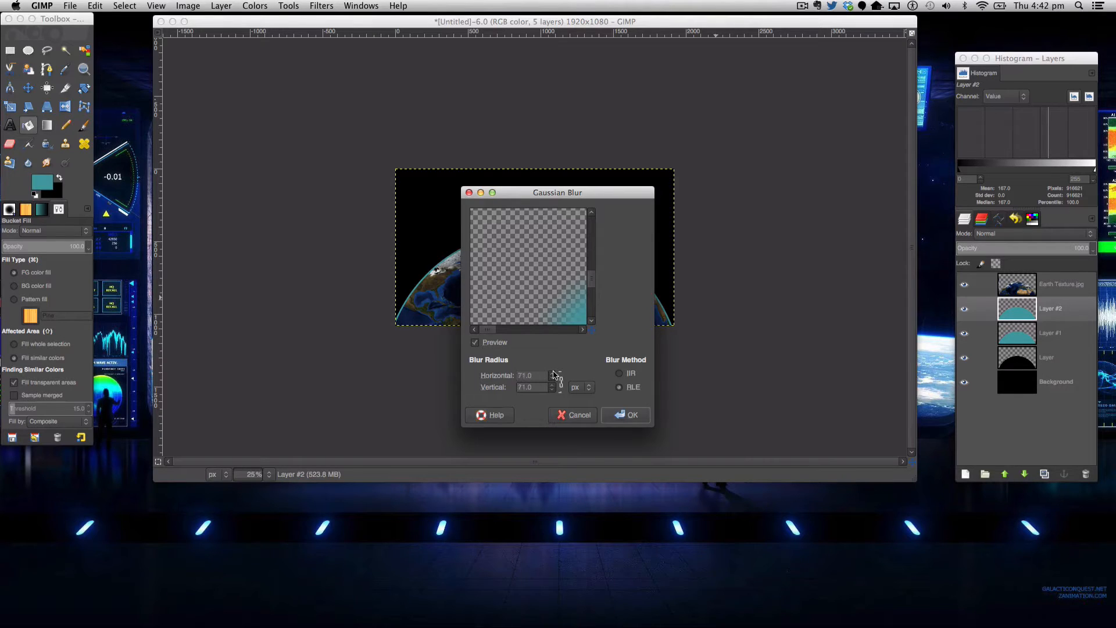
{"action": "left_click", "coordinate": [561, 374]}
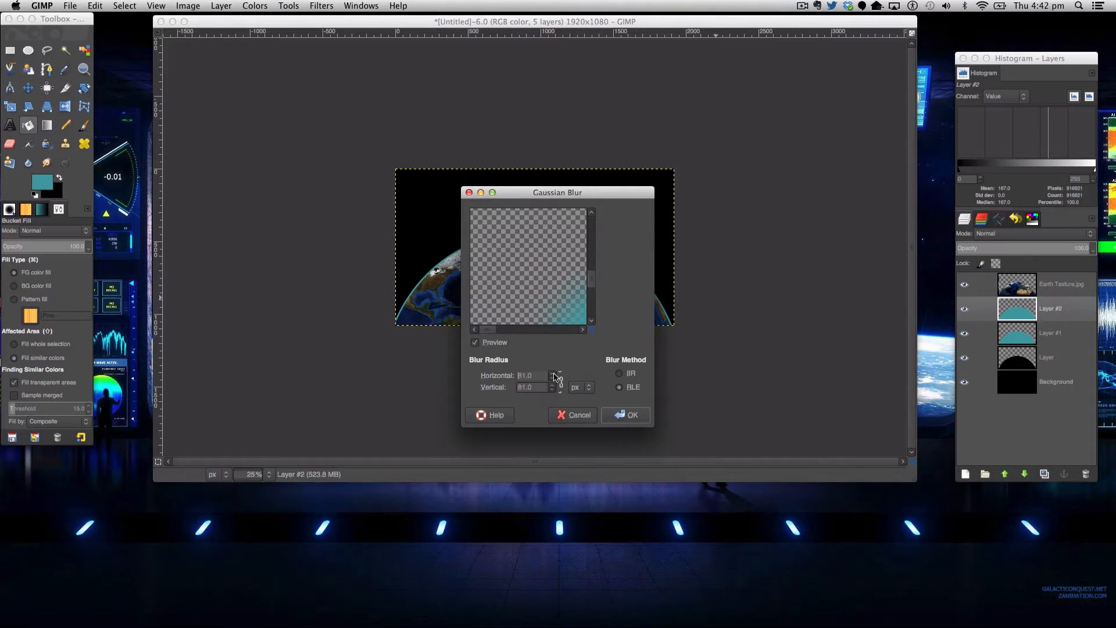
{"action": "left_click", "coordinate": [629, 415]}
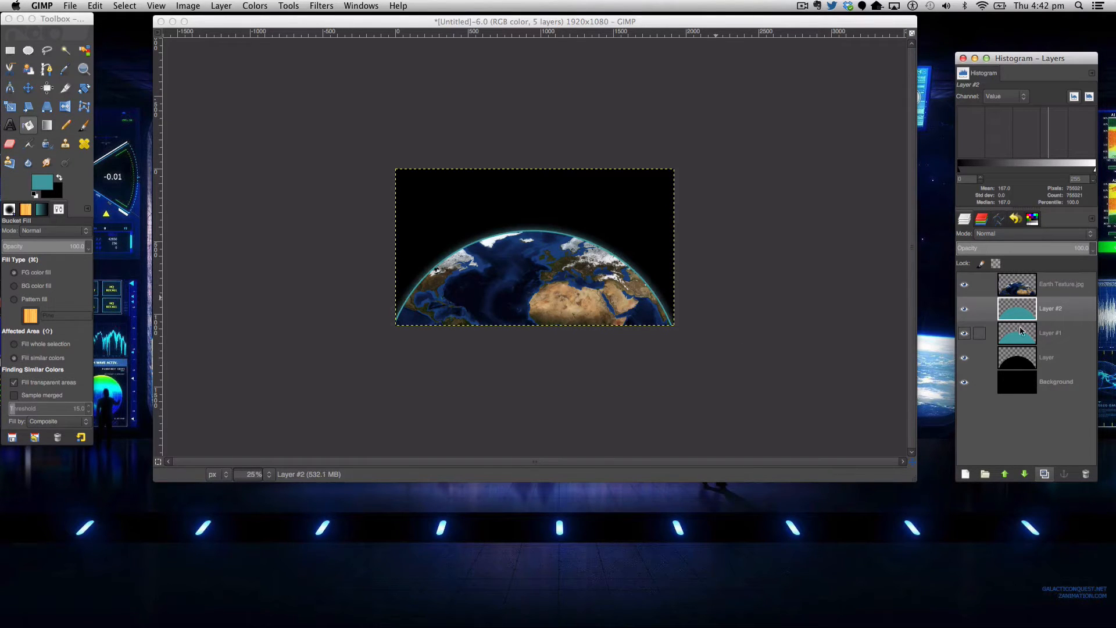
Gaussian-blur the inner teal layer with a smaller radius of 23.
{"action": "left_click", "coordinate": [269, 474]}
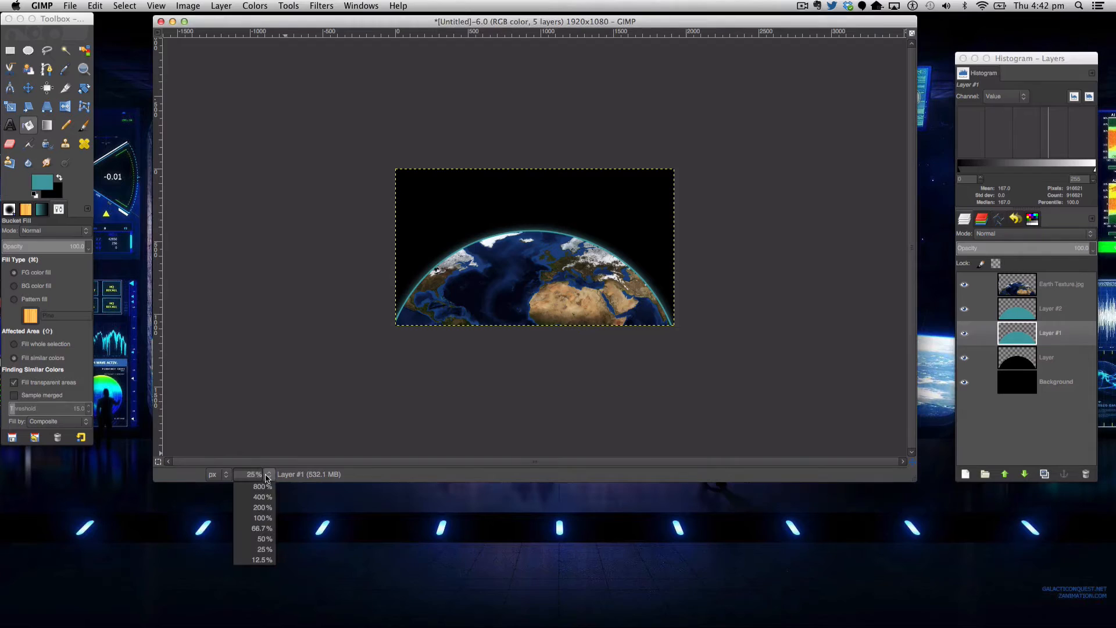
{"action": "left_click", "coordinate": [260, 527]}
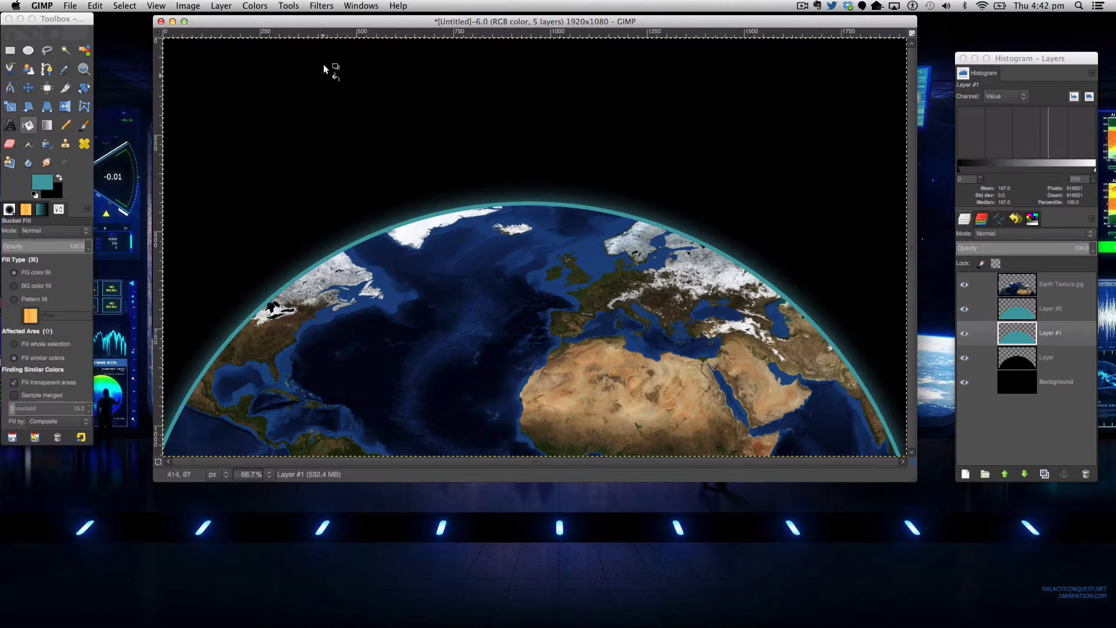
{"action": "left_click", "coordinate": [321, 5]}
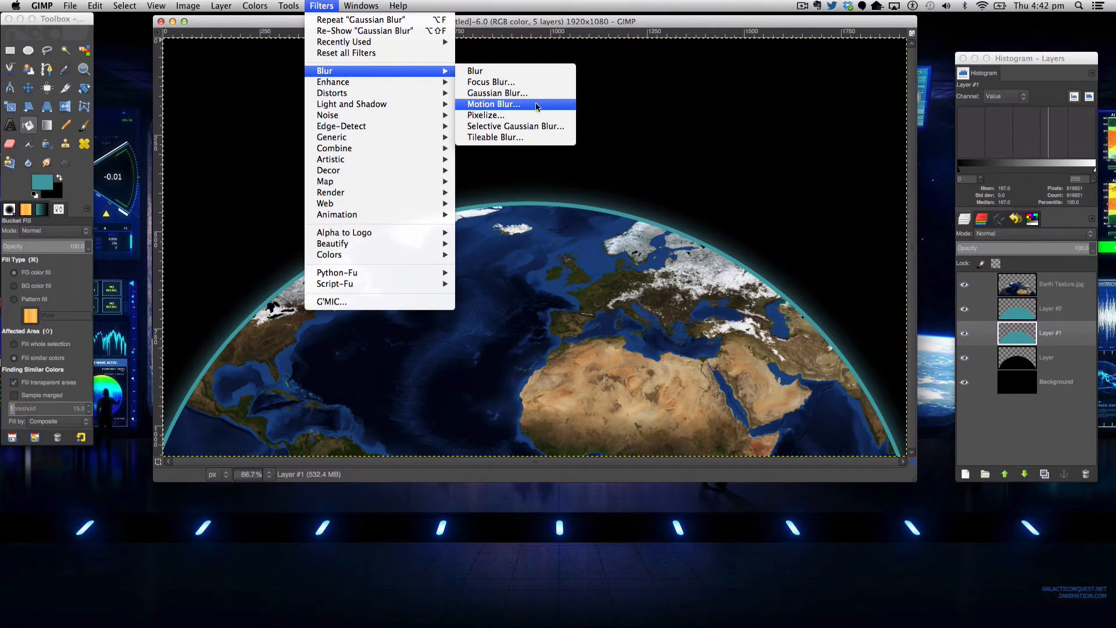
{"action": "left_click", "coordinate": [496, 93]}
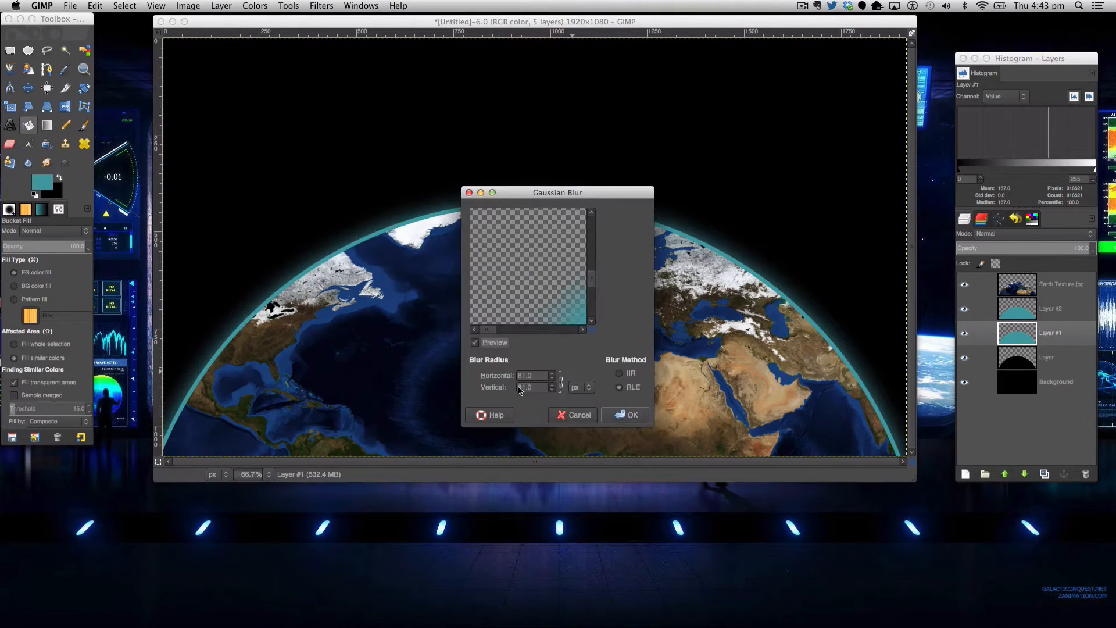
{"action": "type", "text": "23.0"}
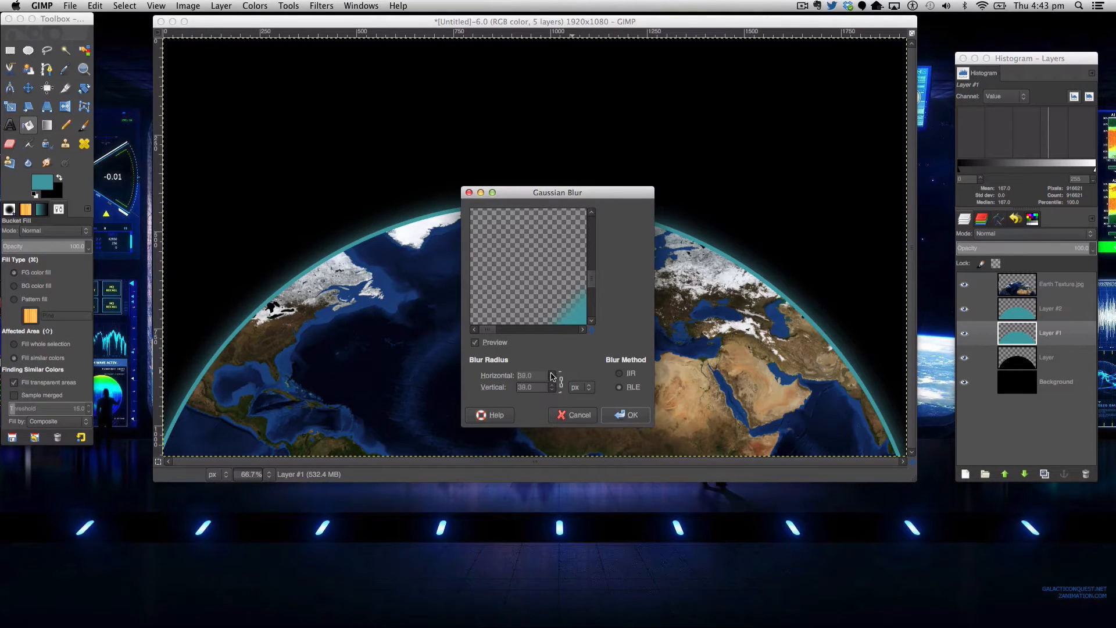
{"action": "left_click", "coordinate": [630, 415]}
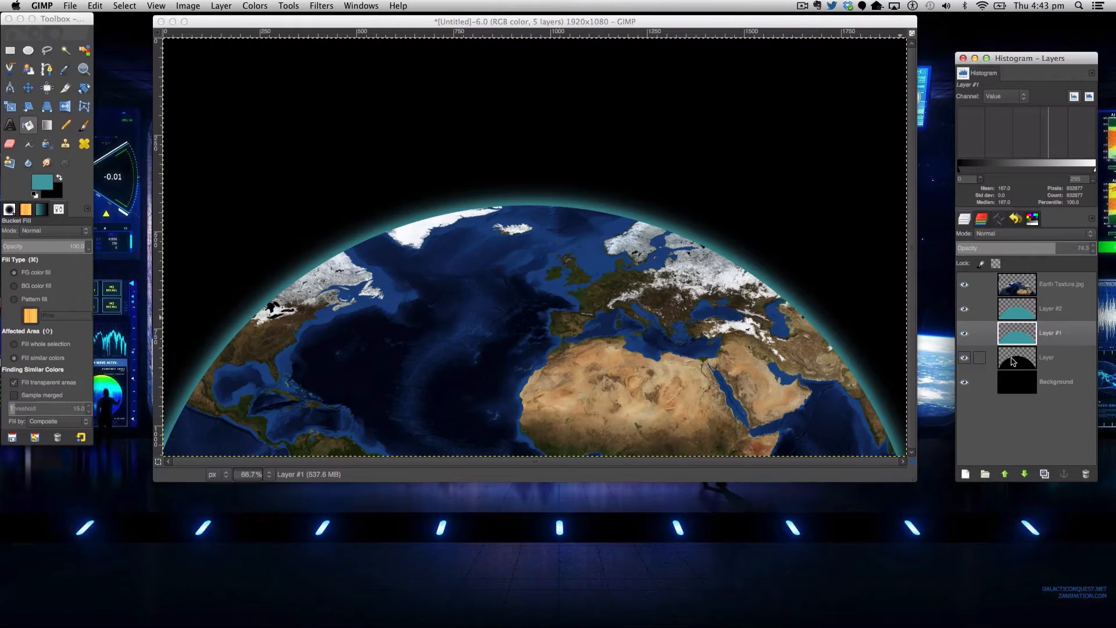
Check the black semicircle layer's attributes and close them unchanged.
{"action": "double_click", "coordinate": [1046, 357]}
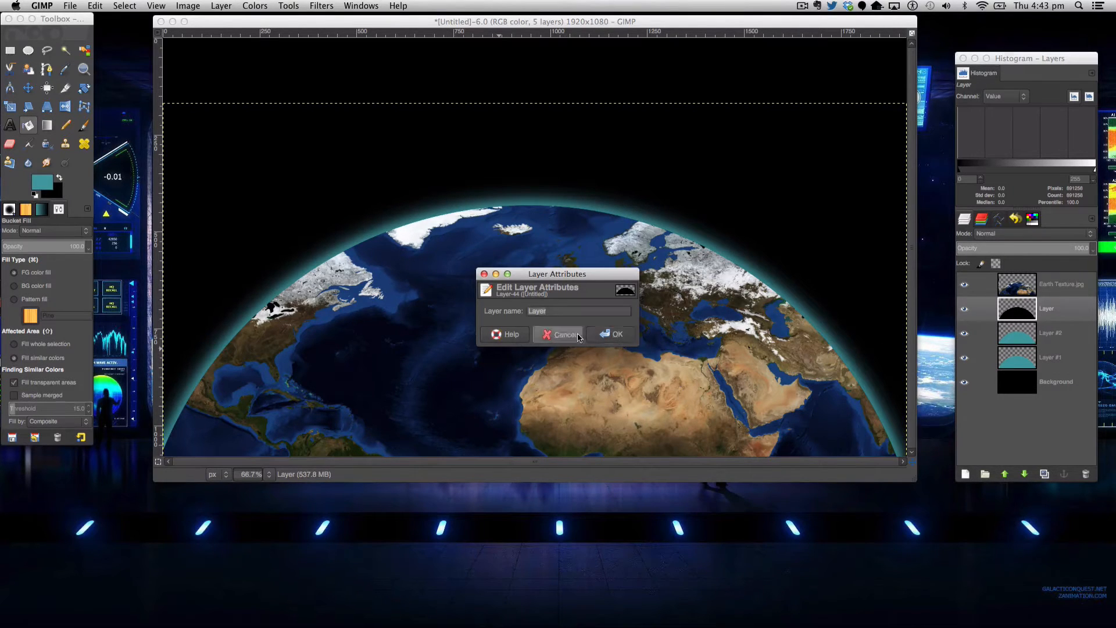
{"action": "left_click", "coordinate": [564, 334]}
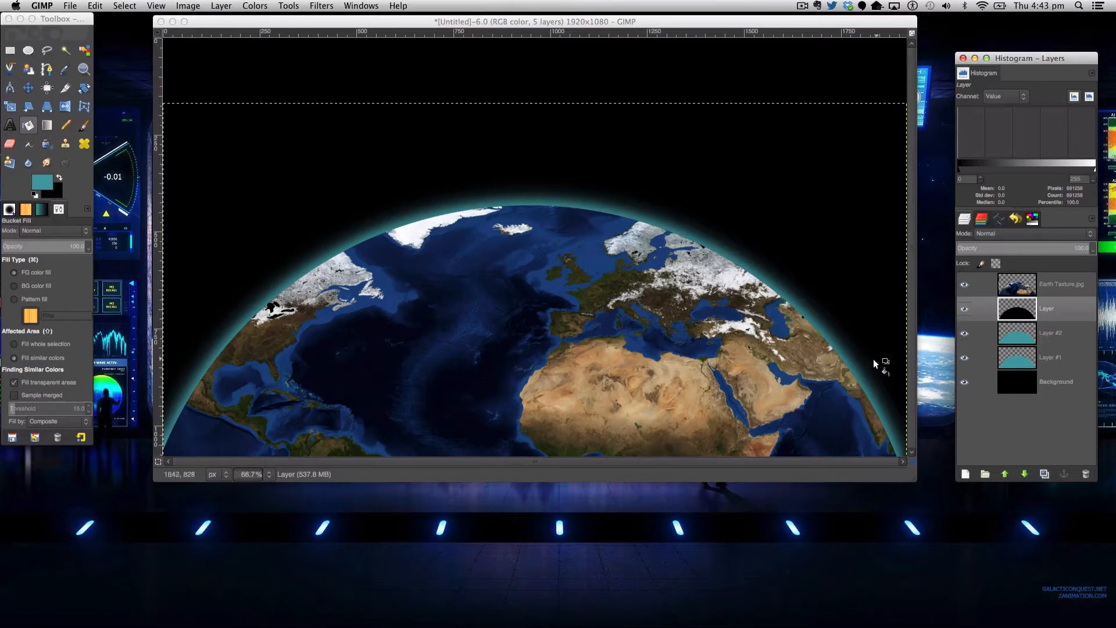
{"action": "mouse_move", "coordinate": [945, 316]}
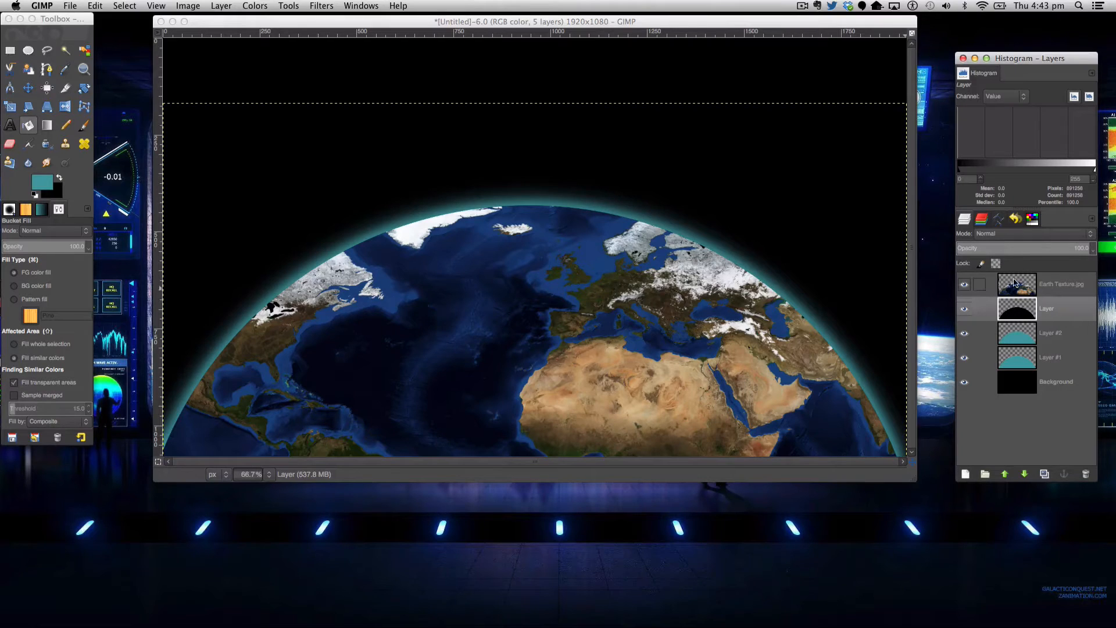
Give the Earth texture a black, fully transparent layer mask.
{"action": "right_click", "coordinate": [1016, 283]}
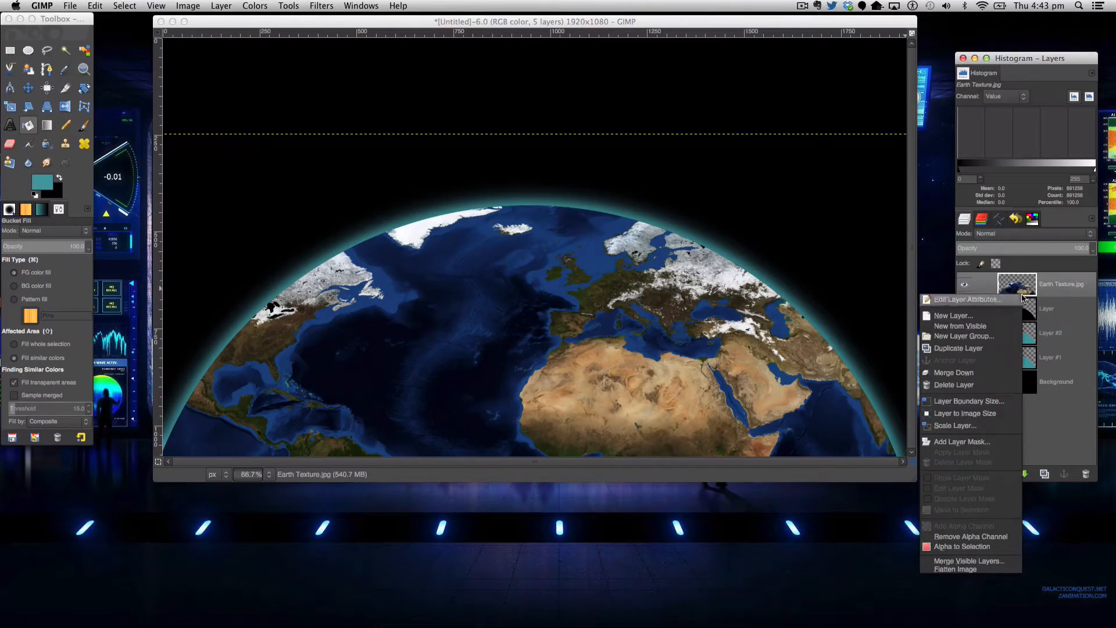
{"action": "left_click", "coordinate": [962, 442]}
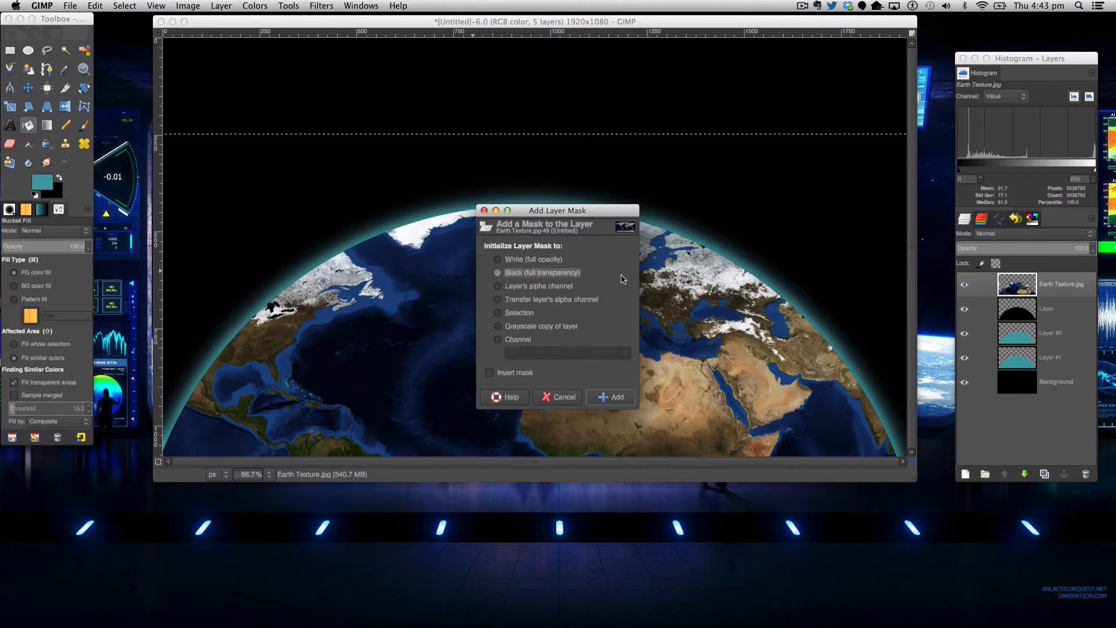
{"action": "left_click", "coordinate": [611, 397]}
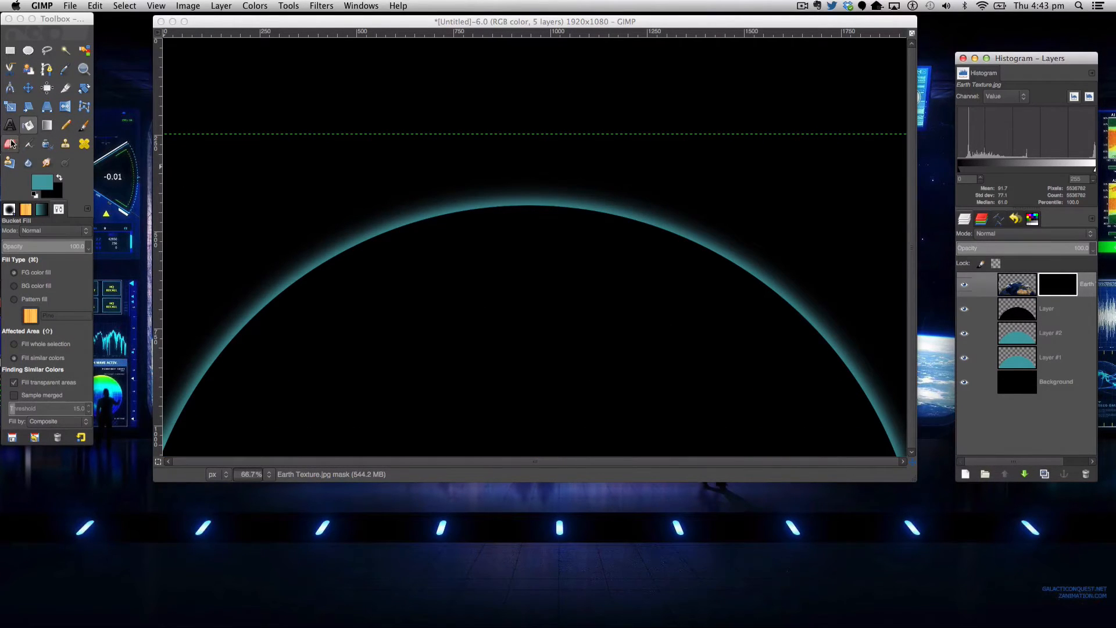
{"action": "left_click", "coordinate": [27, 144]}
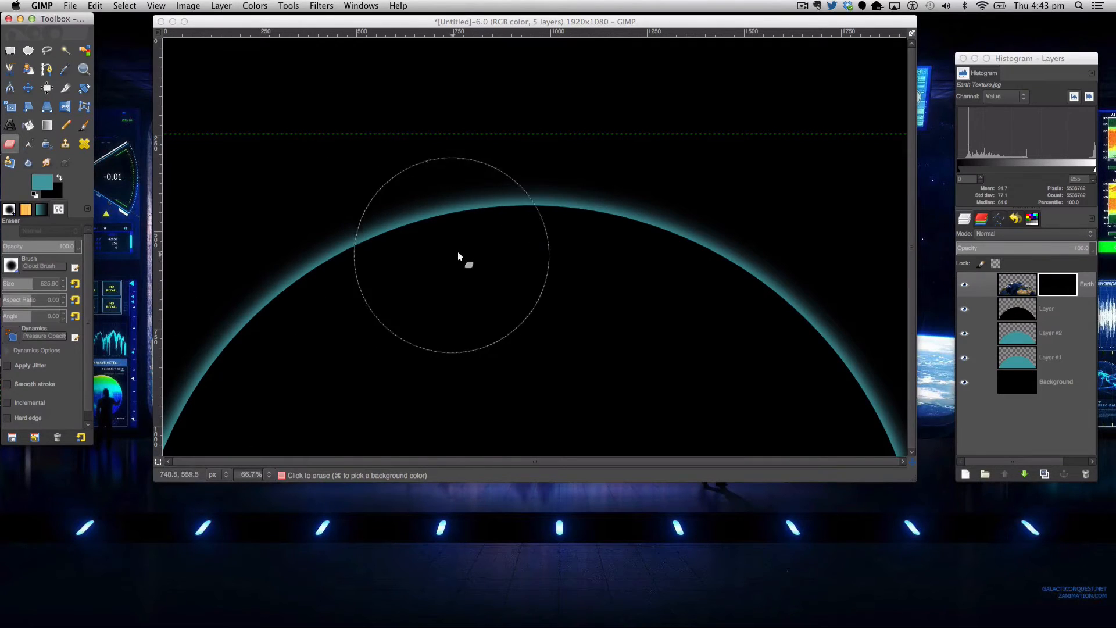
Pick the Super Soft brush and paint on the mask to reveal the planet faintly.
{"action": "left_click", "coordinate": [11, 265]}
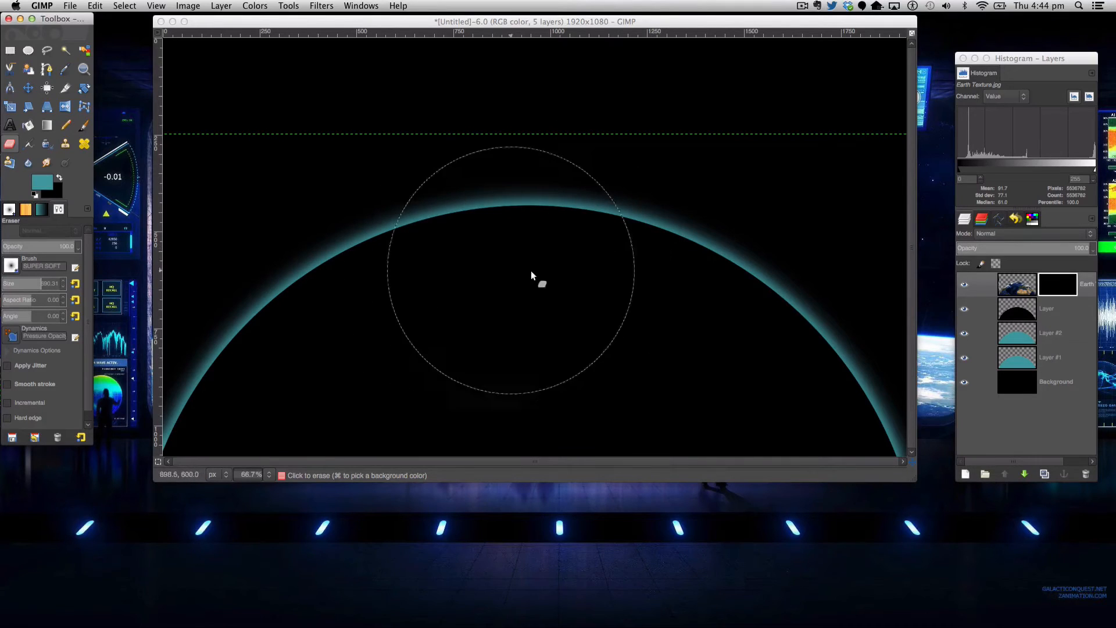
{"action": "mouse_move", "coordinate": [523, 244]}
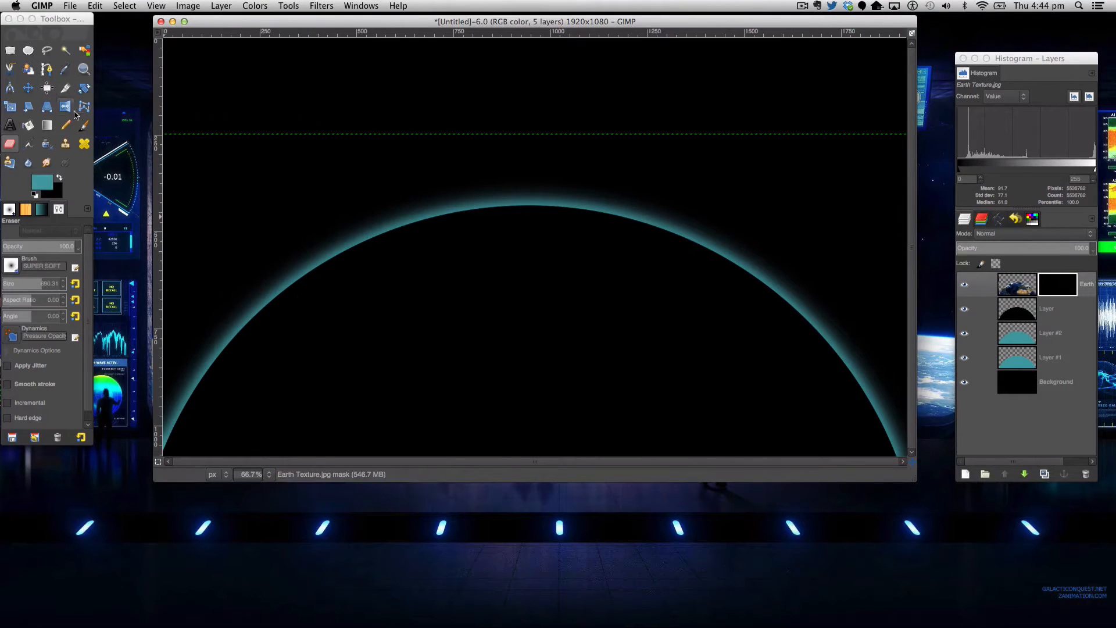
{"action": "left_click", "coordinate": [84, 126]}
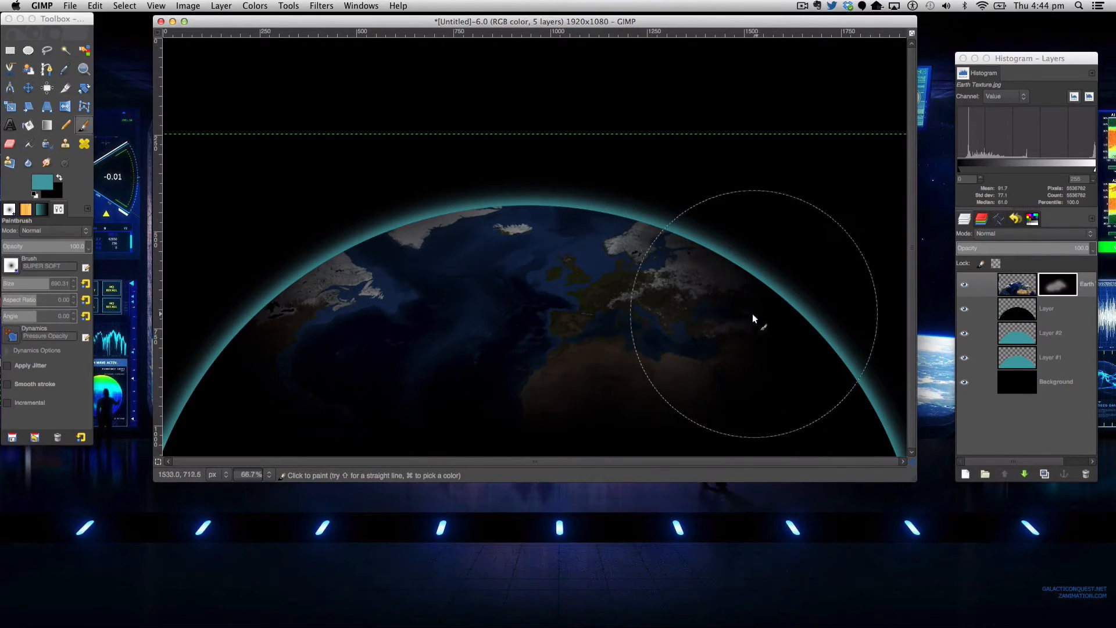
{"action": "mouse_move", "coordinate": [569, 237]}
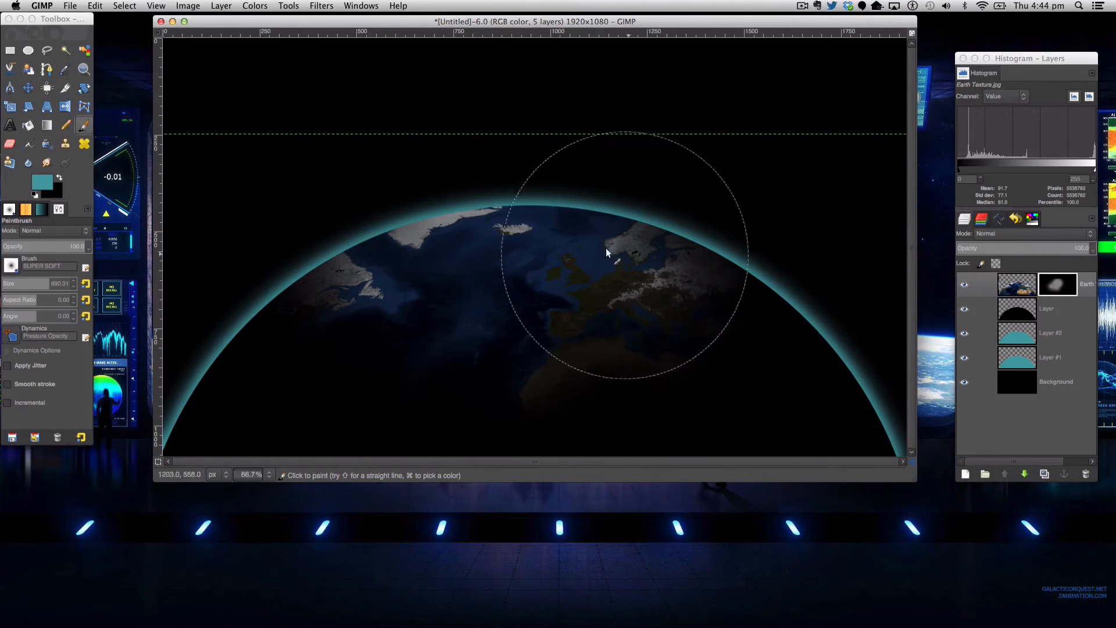
{"action": "mouse_move", "coordinate": [559, 249]}
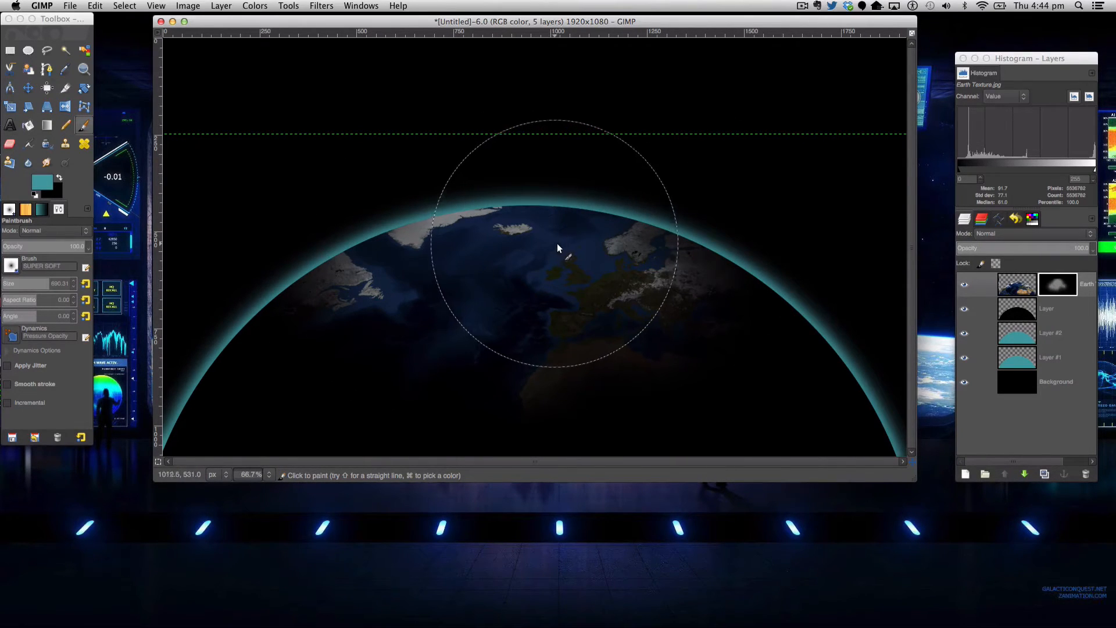
{"action": "mouse_move", "coordinate": [397, 306]}
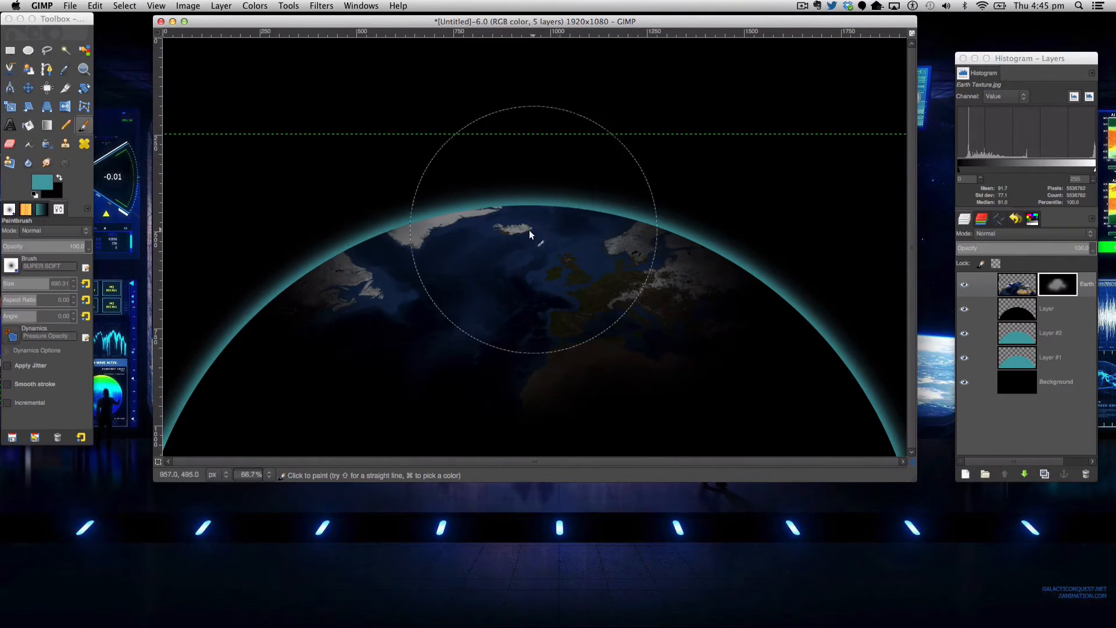
{"action": "mouse_move", "coordinate": [442, 294]}
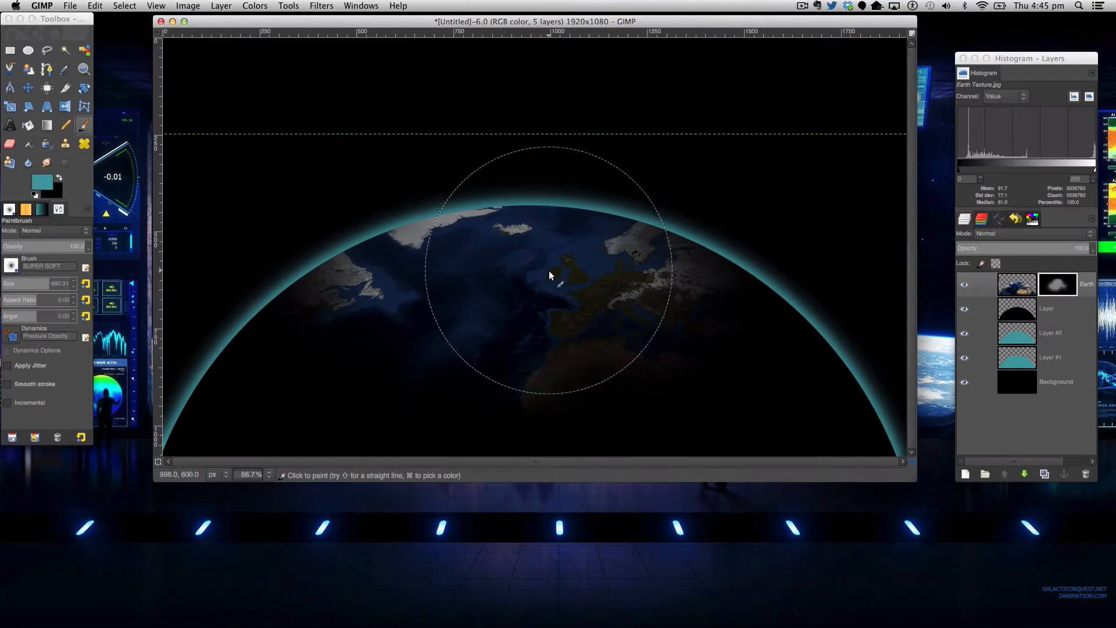
{"action": "mouse_move", "coordinate": [237, 159]}
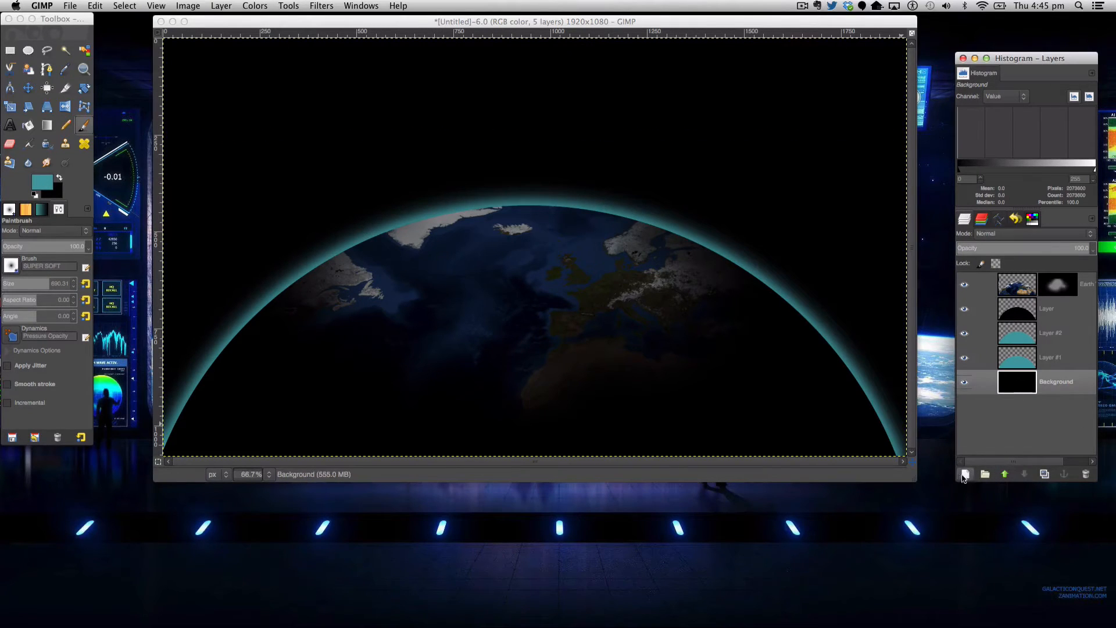
Fill the semicircle's outline with teal on a new empty layer above the background.
{"action": "left_click", "coordinate": [965, 473]}
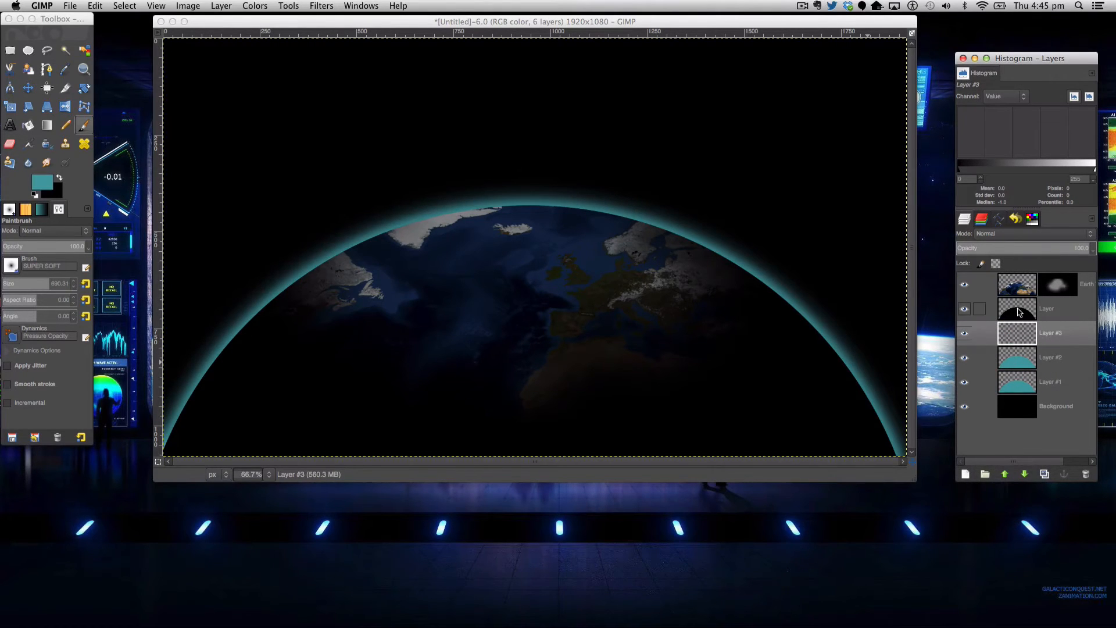
{"action": "left_click", "coordinate": [1046, 309]}
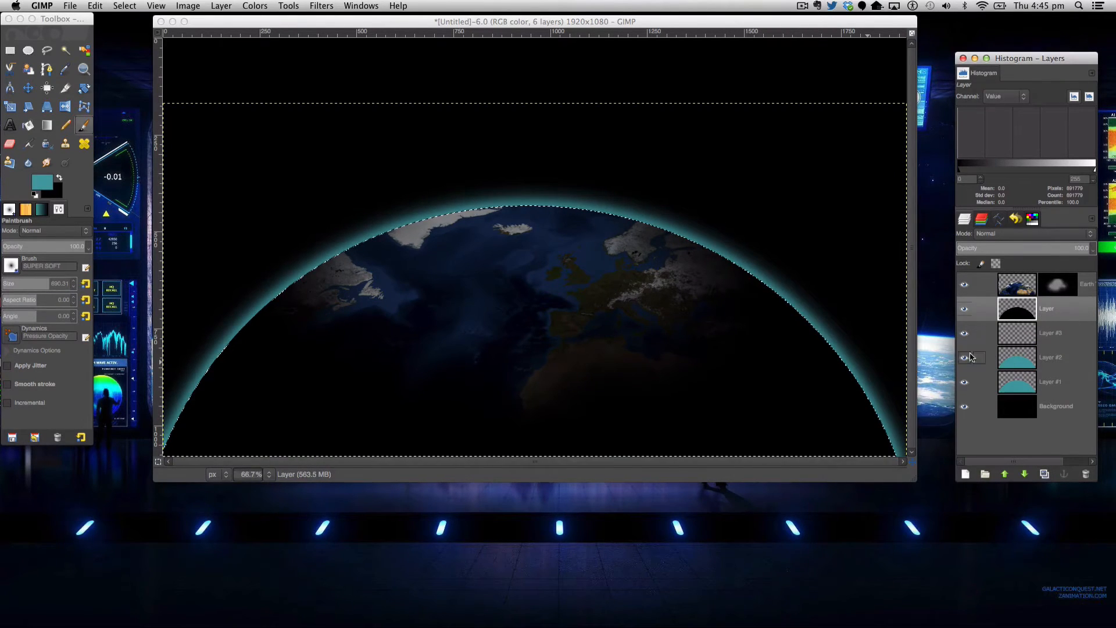
{"action": "left_click", "coordinate": [28, 126]}
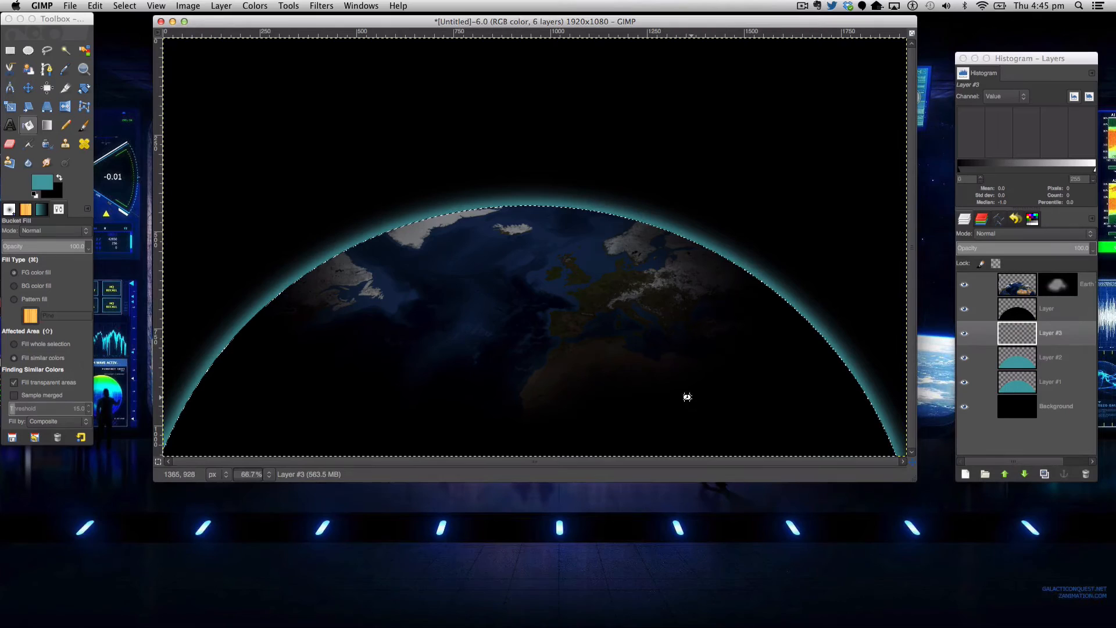
{"action": "left_click", "coordinate": [687, 397]}
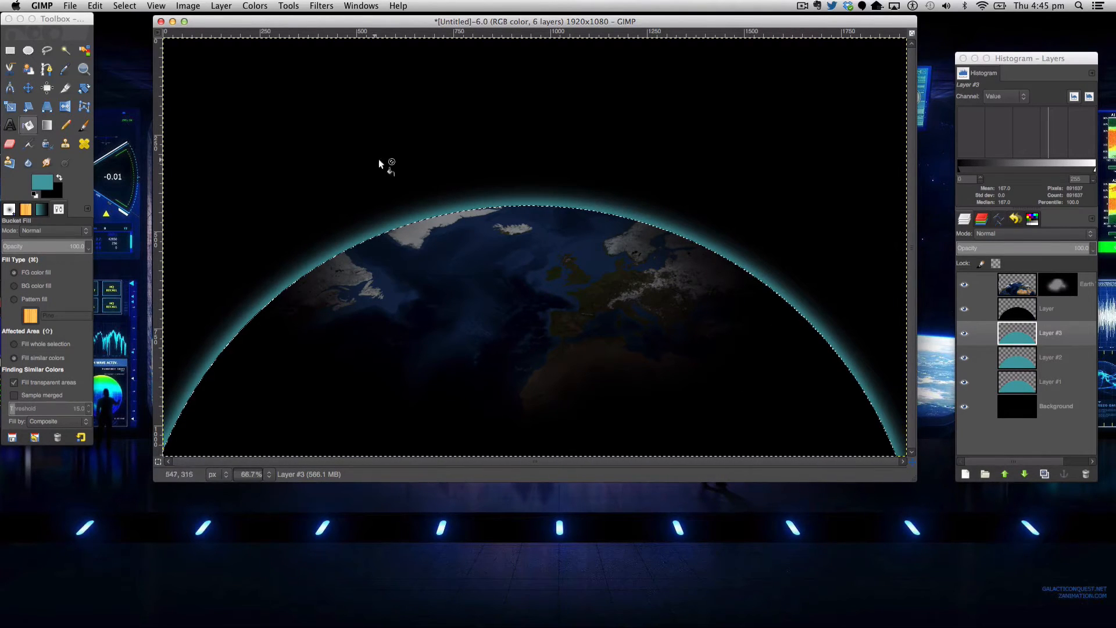
Shrink the selection by 10 px and clear the inside, leaving a thin teal rim layer active.
{"action": "left_click", "coordinate": [124, 6]}
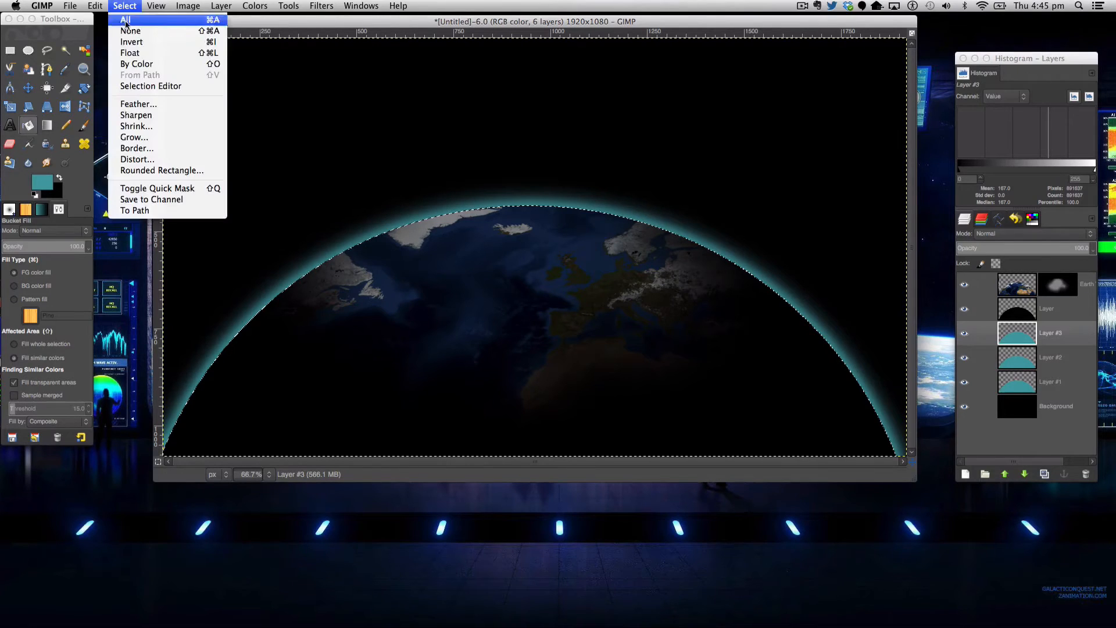
{"action": "left_click", "coordinate": [136, 125]}
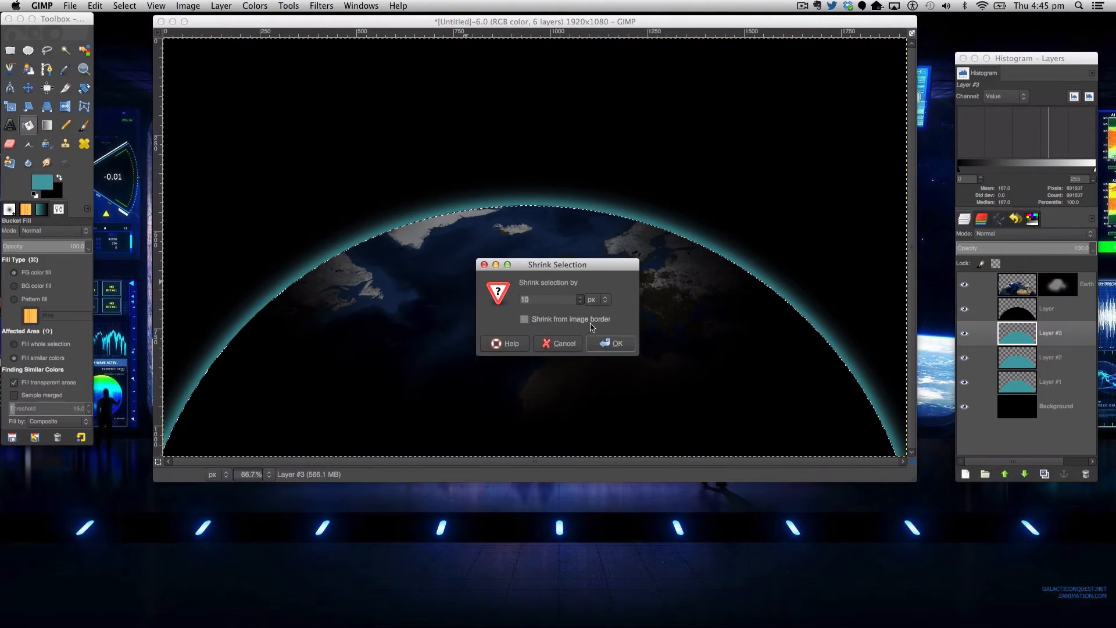
{"action": "left_click", "coordinate": [610, 343]}
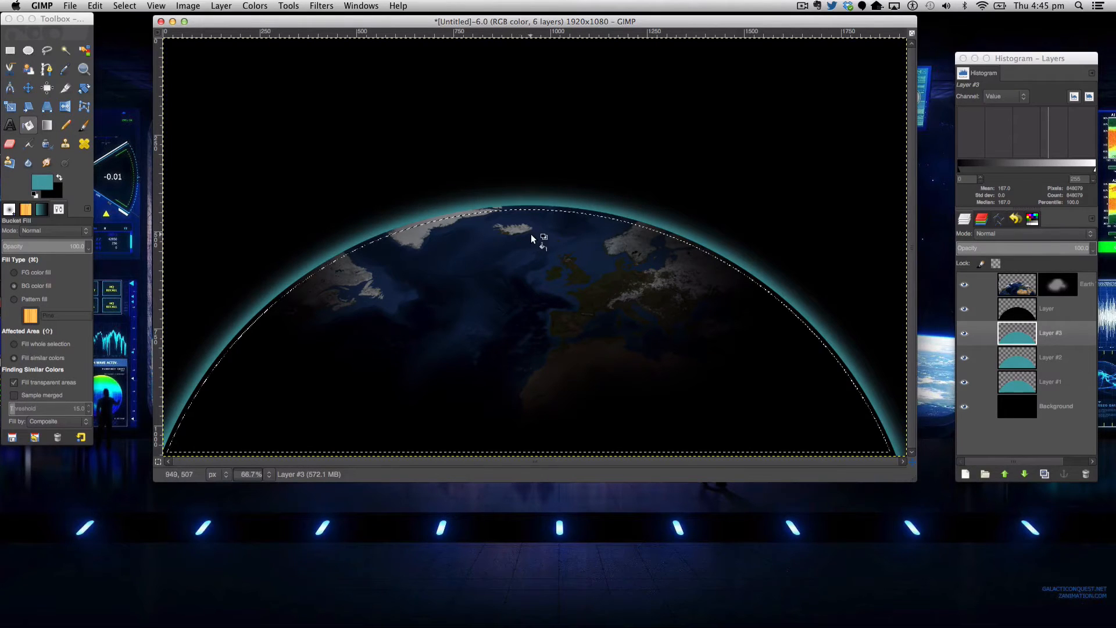
{"action": "key", "text": "cmd+x"}
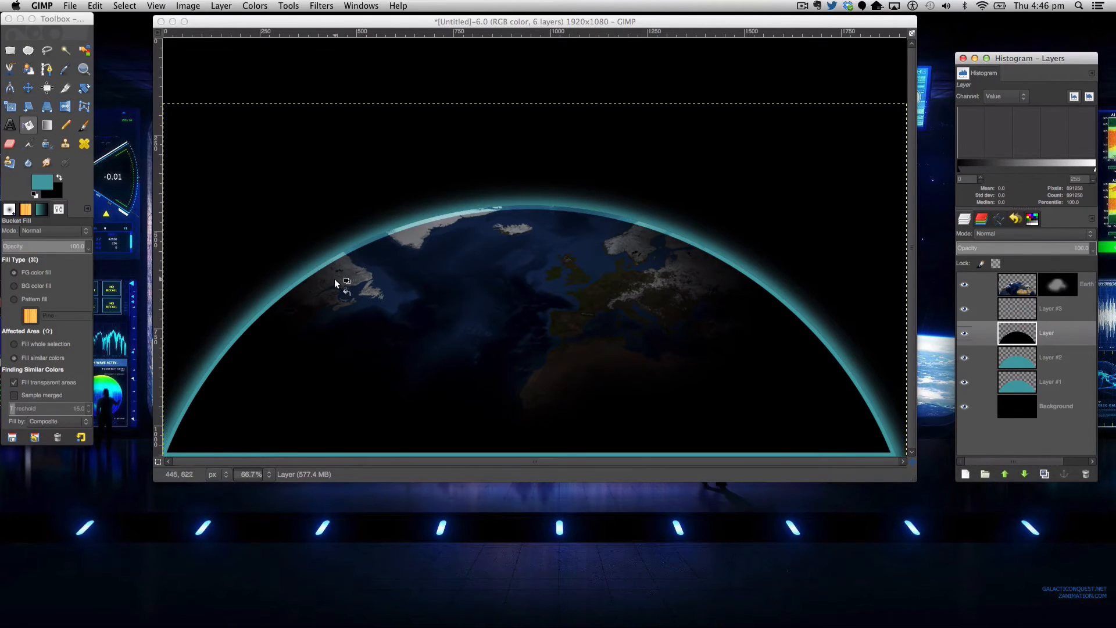
{"action": "left_click", "coordinate": [965, 310]}
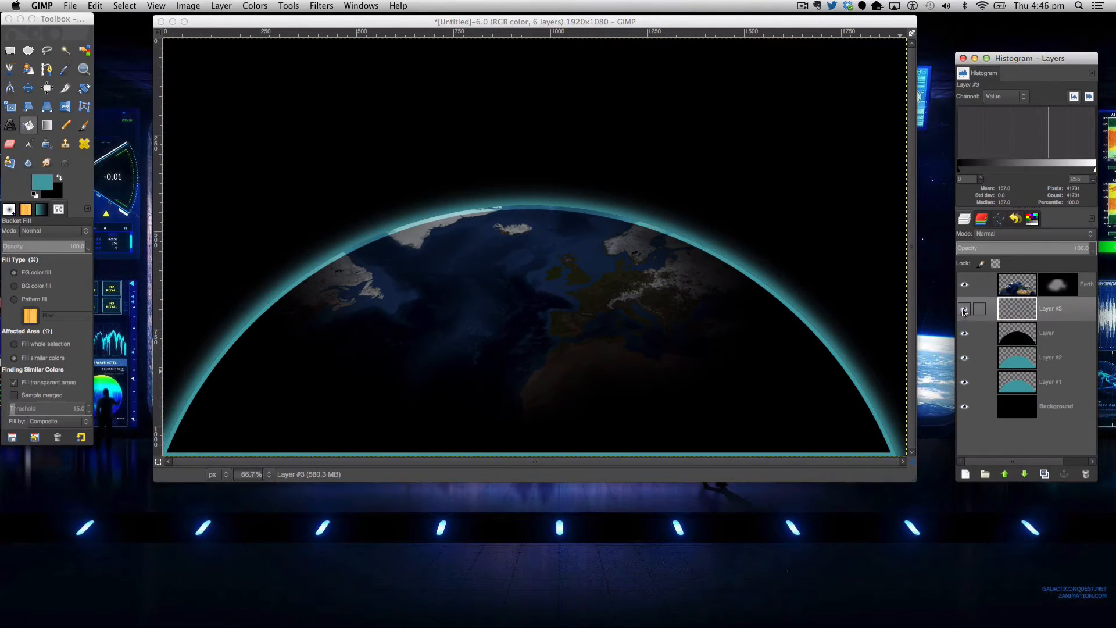
{"action": "left_click", "coordinate": [964, 311]}
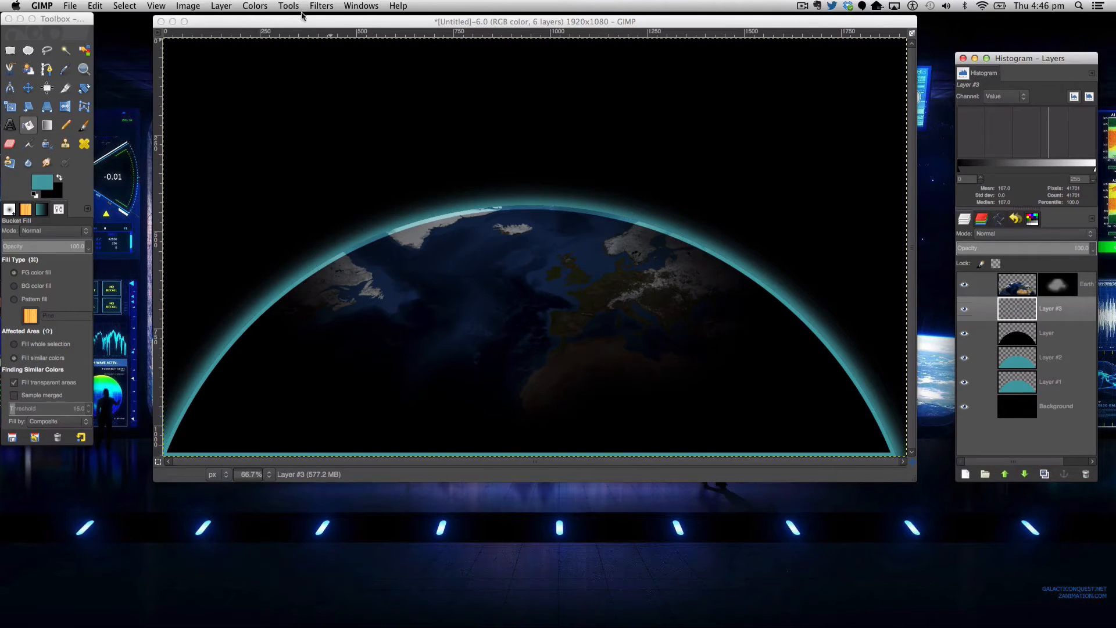
Soften the teal rim with a 41 px Gaussian blur.
{"action": "left_click", "coordinate": [321, 6]}
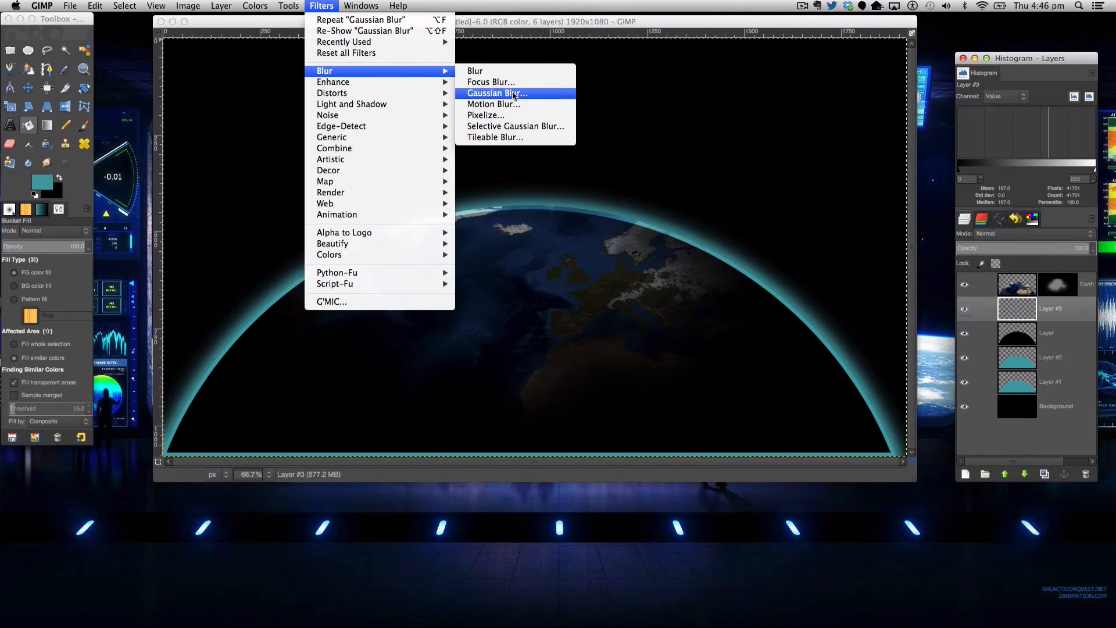
{"action": "left_click", "coordinate": [497, 93]}
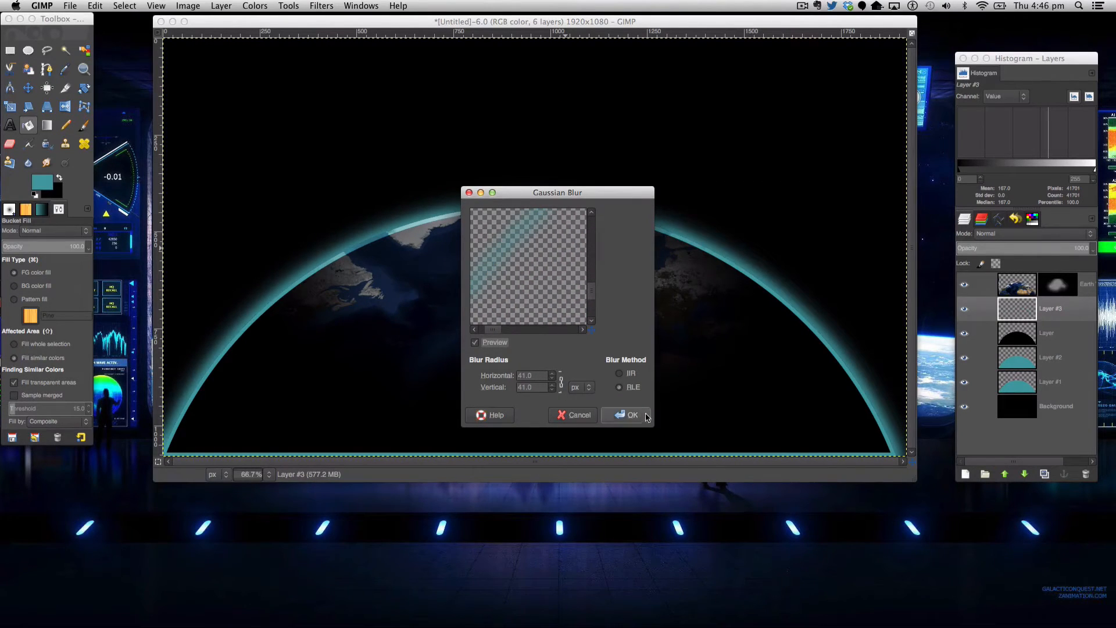
{"action": "left_click", "coordinate": [626, 415]}
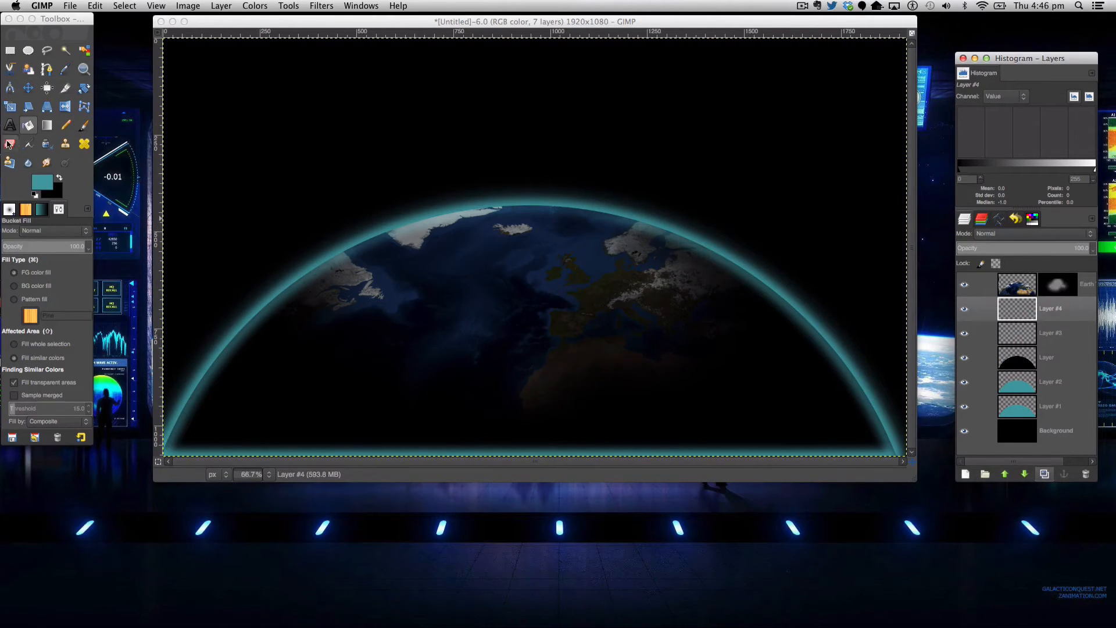
Erase stray glow, then merge Layer #4 down into the glow layer.
{"action": "left_click", "coordinate": [11, 145]}
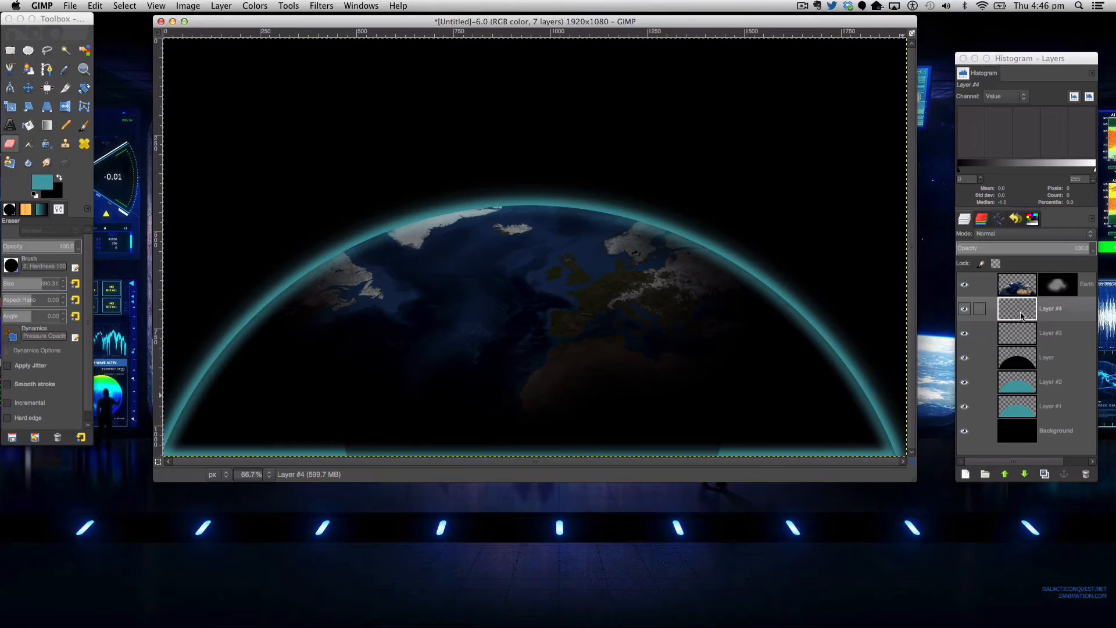
{"action": "right_click", "coordinate": [1021, 307]}
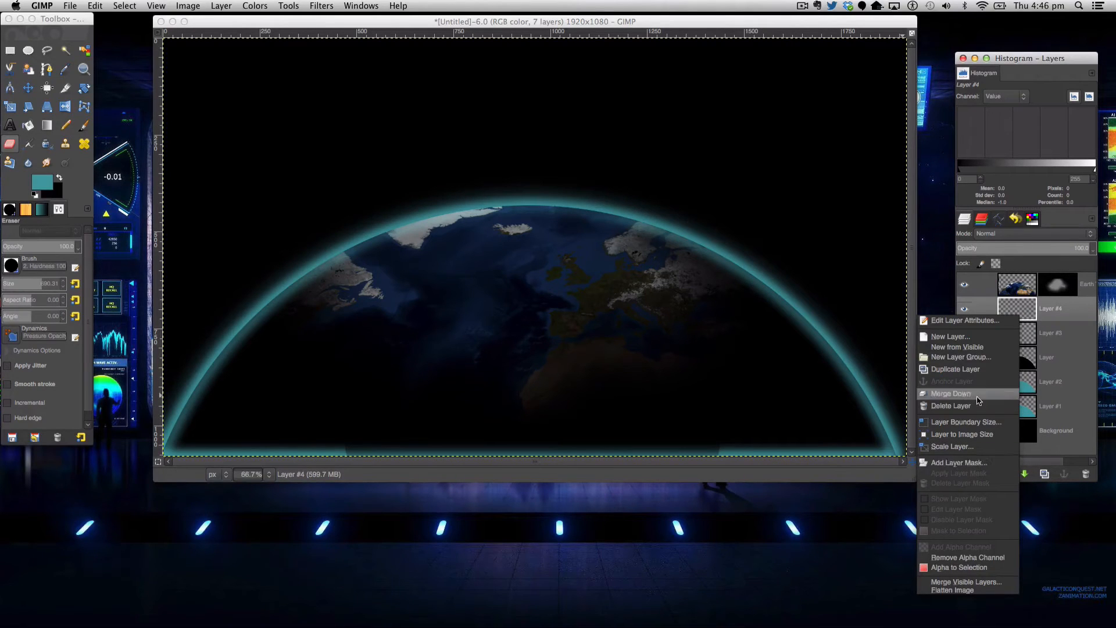
{"action": "left_click", "coordinate": [951, 393]}
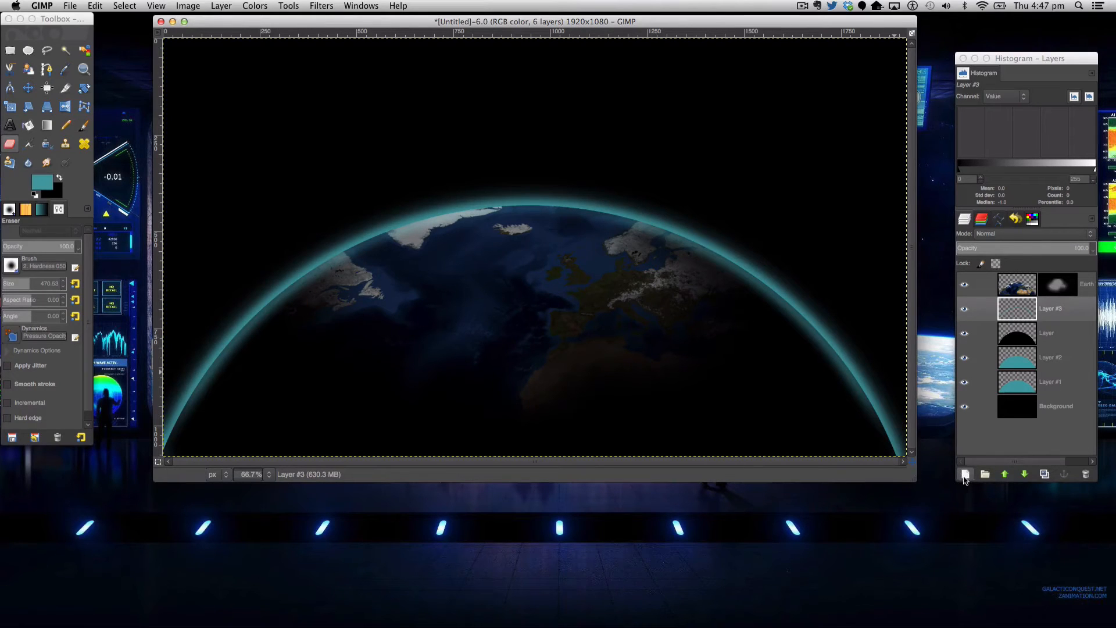
Paint a soft teal glow over the planet's top on a new transparent layer, then load Earth's shape as a selection.
{"action": "left_click", "coordinate": [965, 475]}
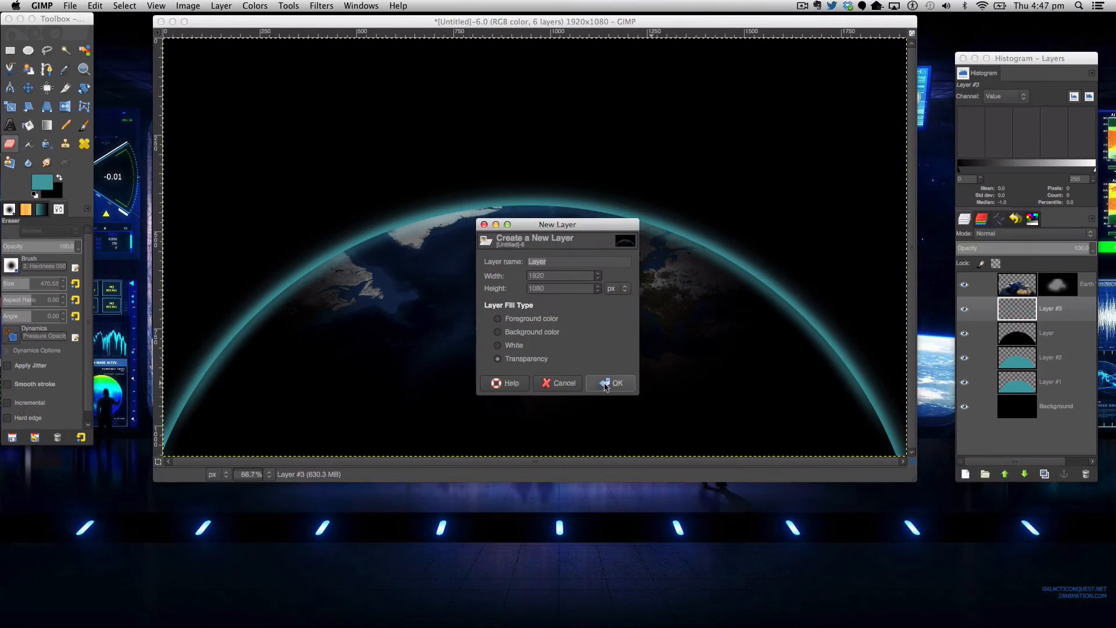
{"action": "left_click", "coordinate": [612, 382]}
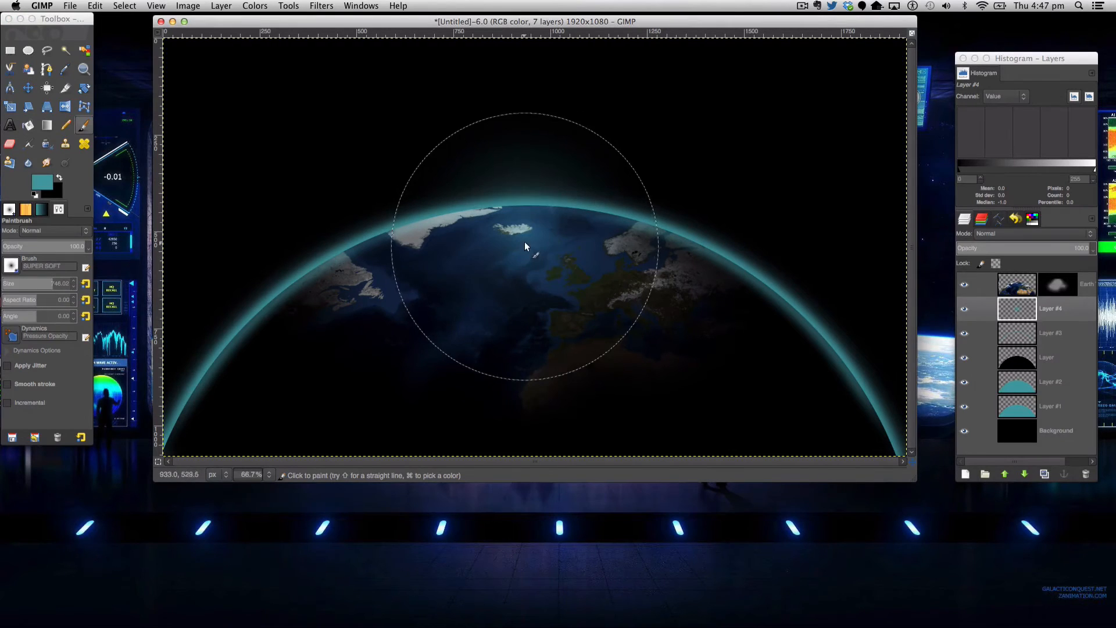
{"action": "left_click", "coordinate": [523, 229]}
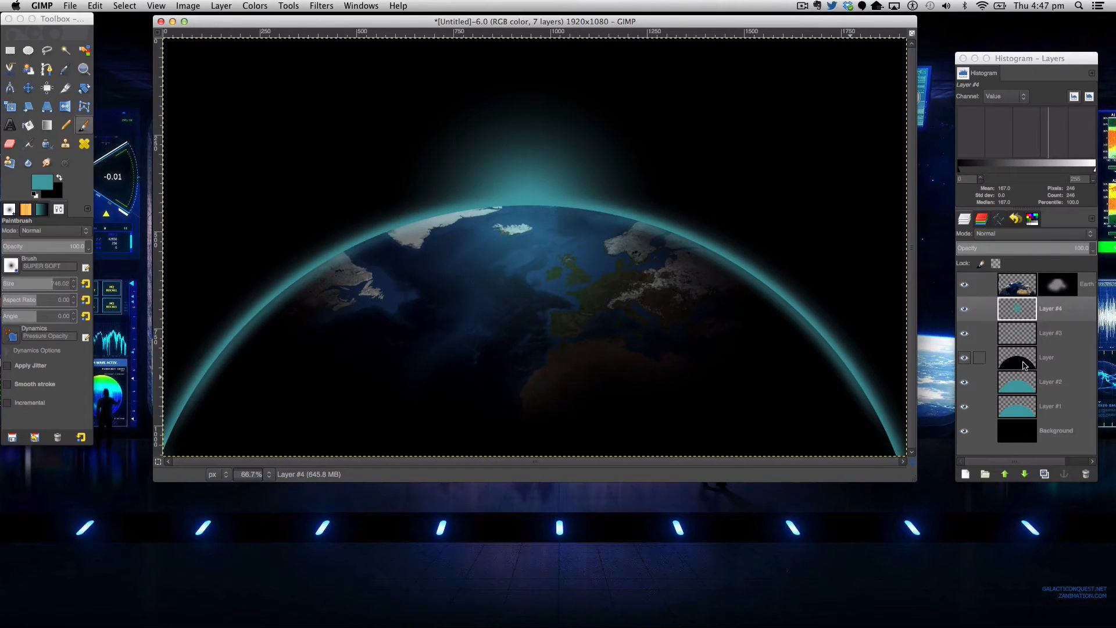
{"action": "right_click", "coordinate": [1016, 308]}
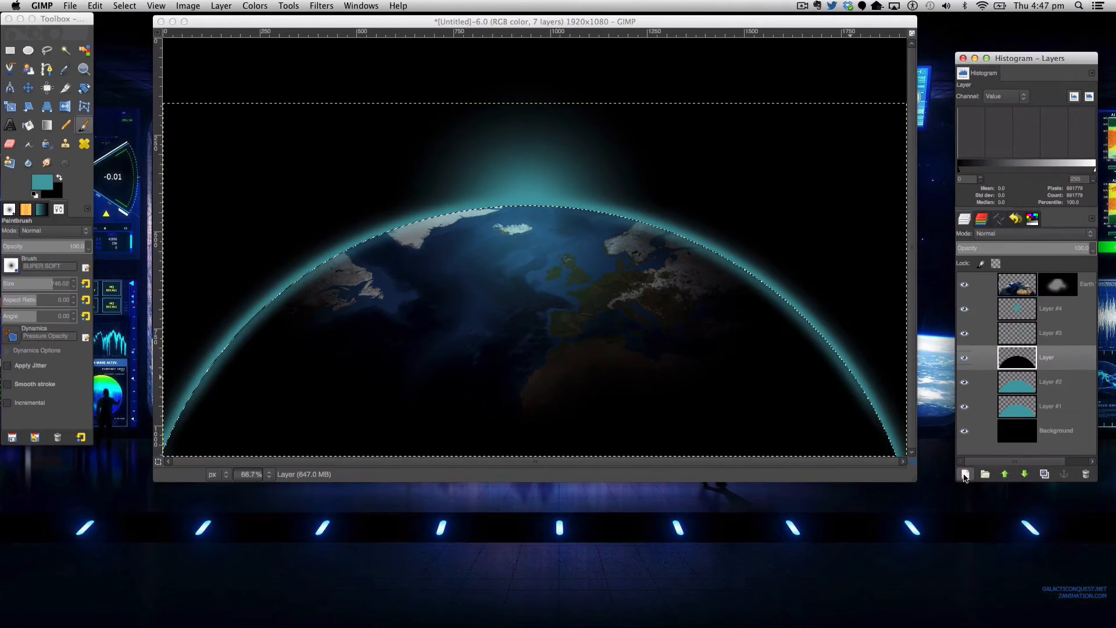
Paint a soft white highlight on a new layer, clipped to the Earth's shape.
{"action": "left_click", "coordinate": [965, 473]}
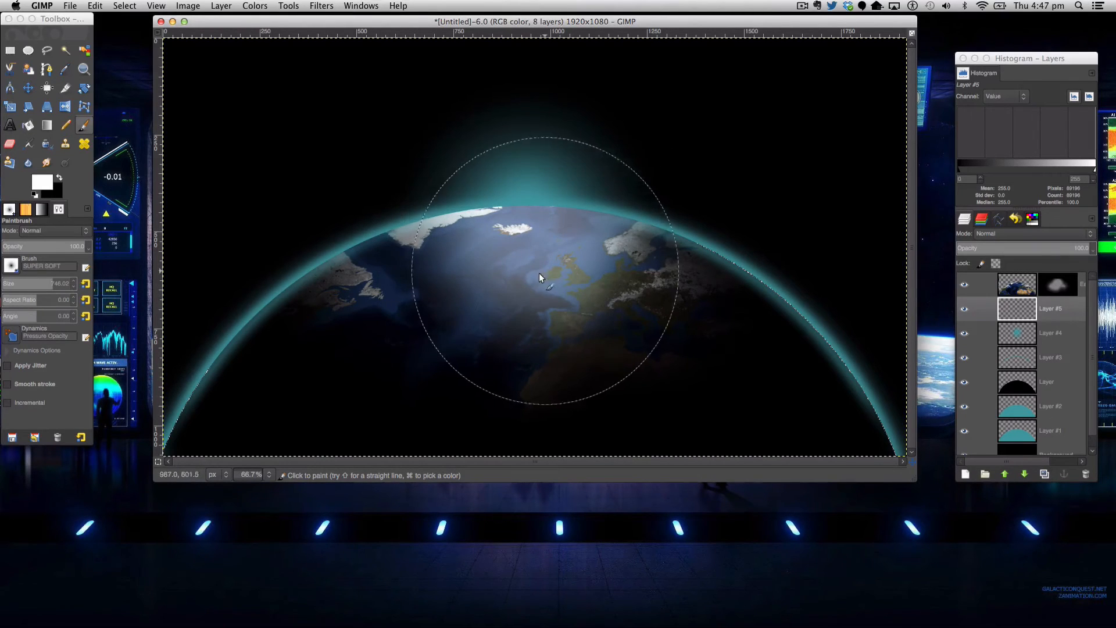
{"action": "left_click", "coordinate": [539, 278]}
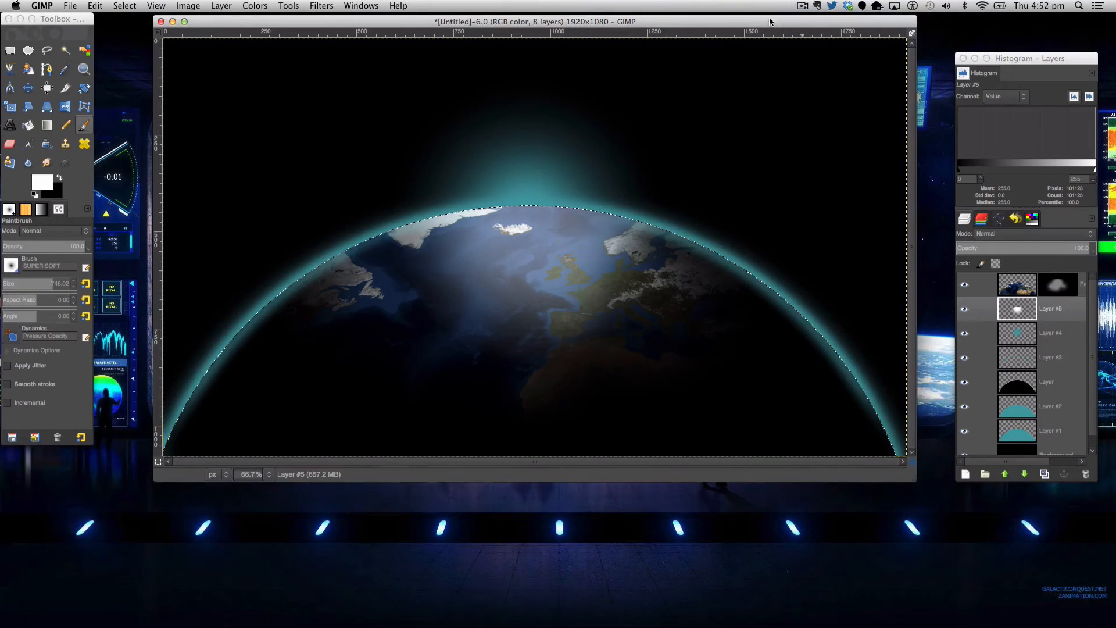
{"action": "mouse_move", "coordinate": [516, 245]}
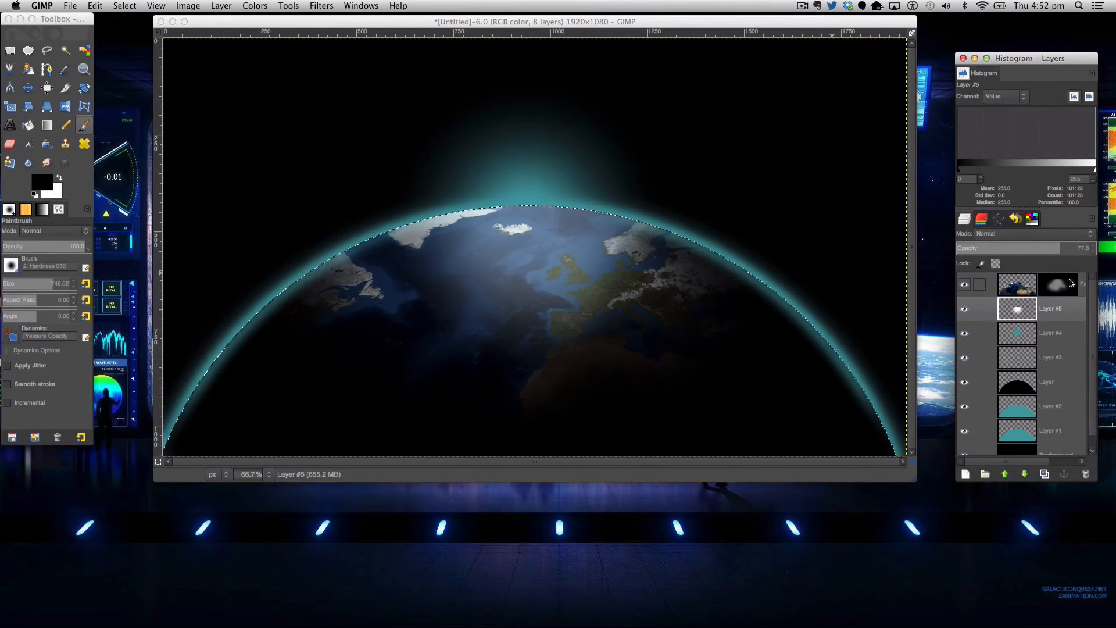
{"action": "mouse_move", "coordinate": [489, 300]}
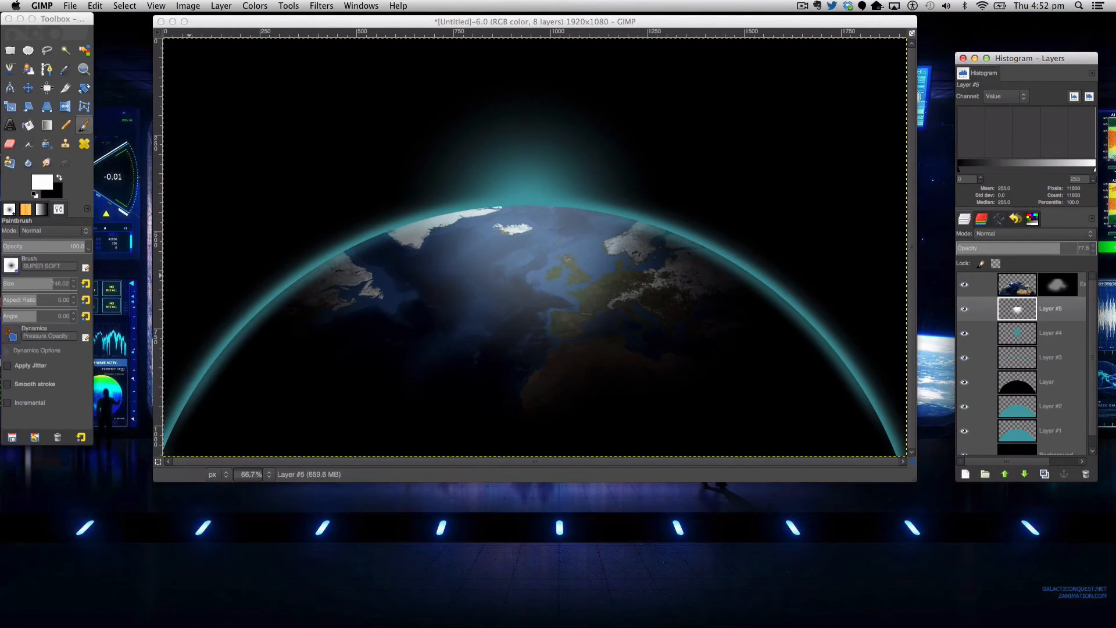
Import Optical Flare.png as a new top layer over the planet.
{"action": "left_click", "coordinate": [94, 6]}
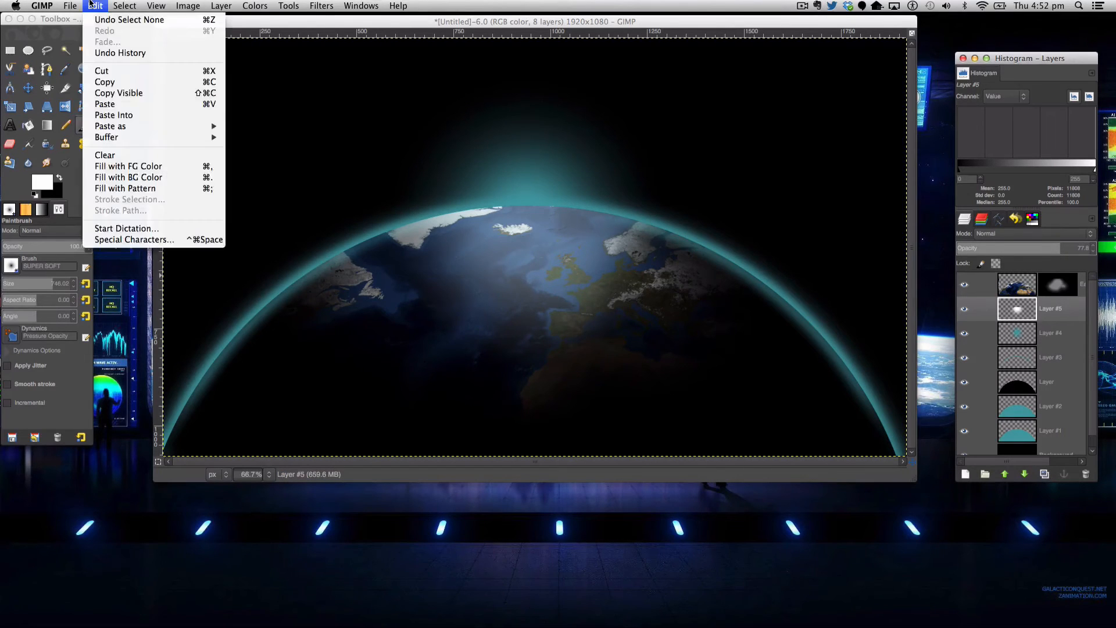
{"action": "mouse_move", "coordinate": [177, 199]}
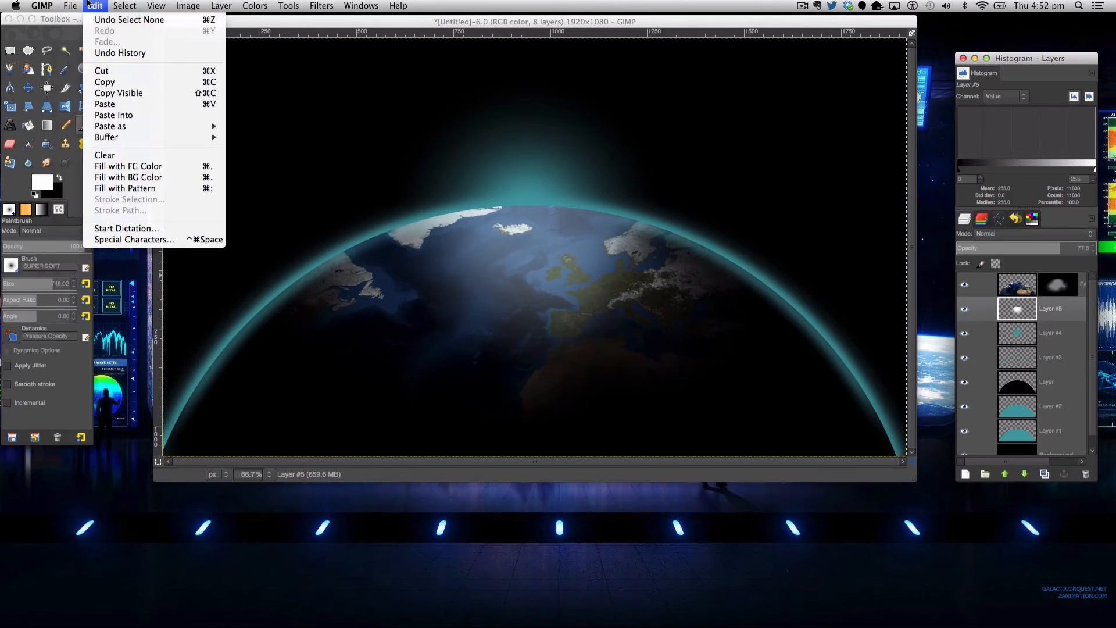
{"action": "left_click", "coordinate": [559, 201]}
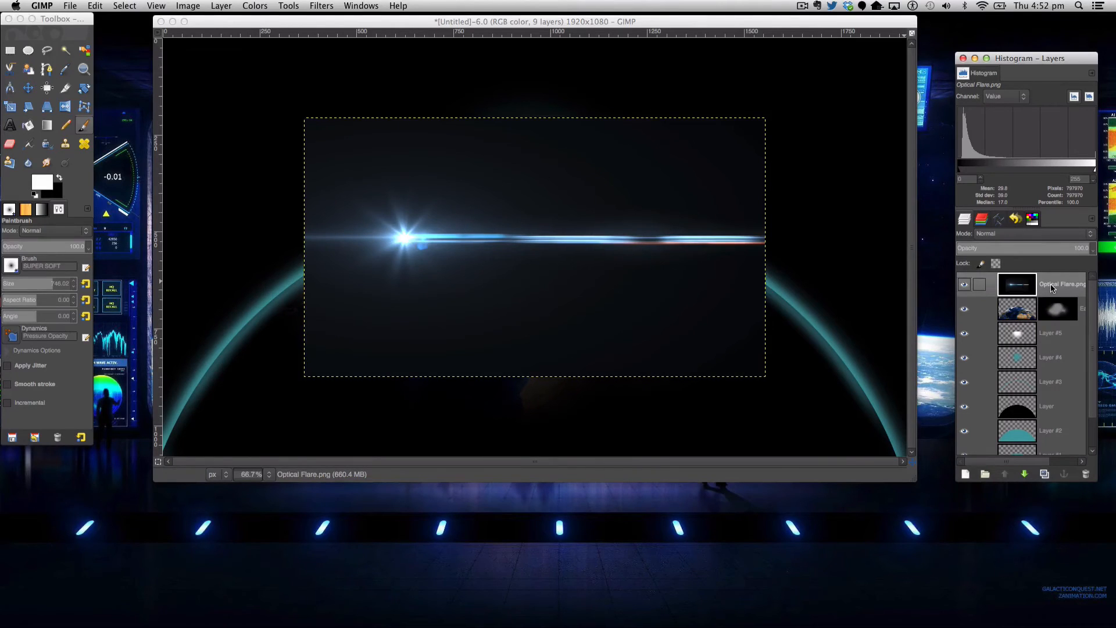
Give the flare layer an alpha channel and an additive blend mode.
{"action": "right_click", "coordinate": [1060, 284]}
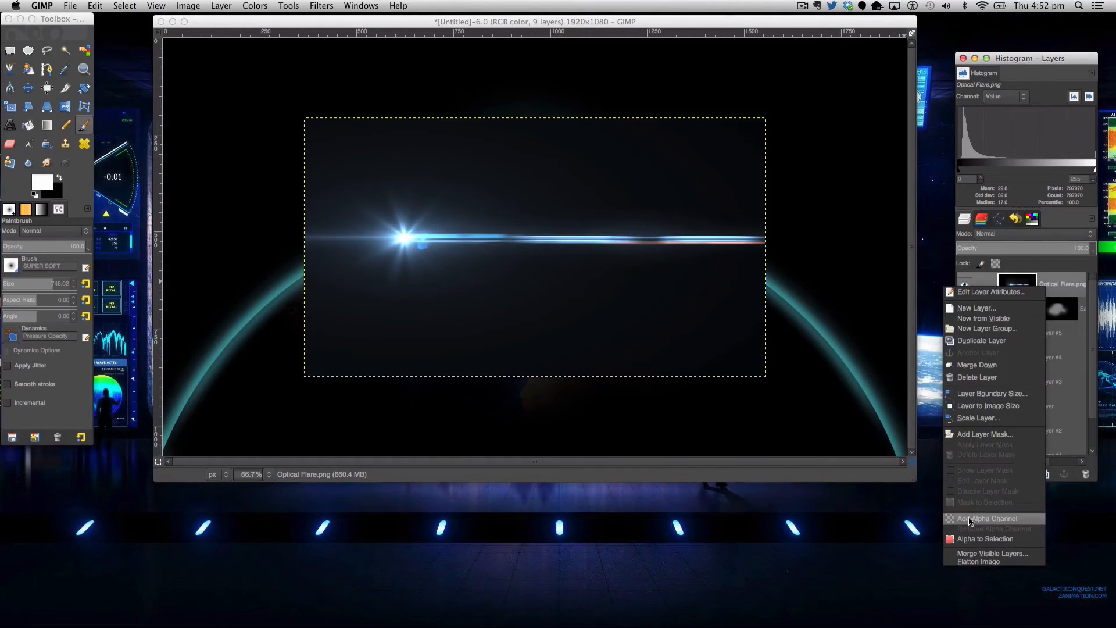
{"action": "left_click", "coordinate": [985, 518]}
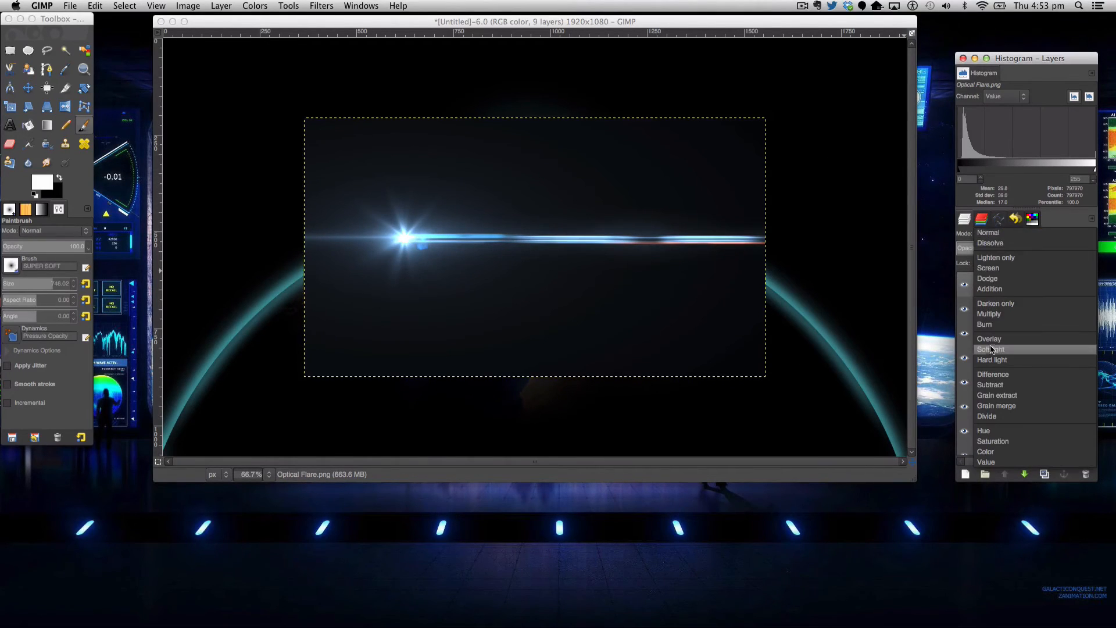
{"action": "left_click", "coordinate": [989, 288]}
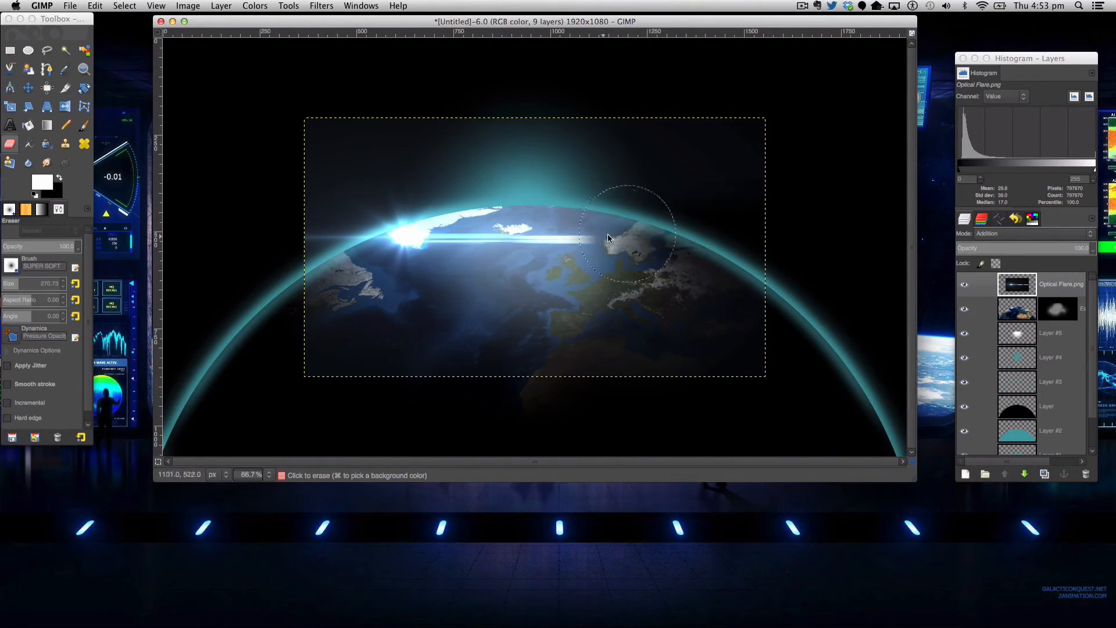
Erase the flare's stray light over and above the Earth, leaving a short streak.
{"action": "left_click_drag", "start_coordinate": [630, 235], "coordinate": [537, 238]}
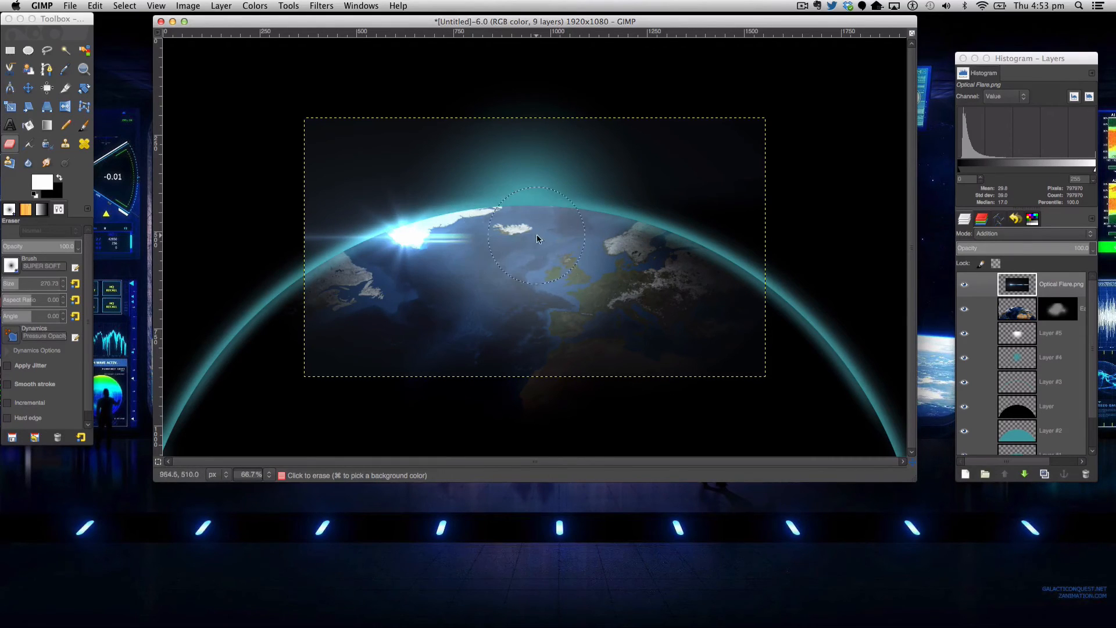
{"action": "left_click_drag", "start_coordinate": [537, 238], "coordinate": [278, 198]}
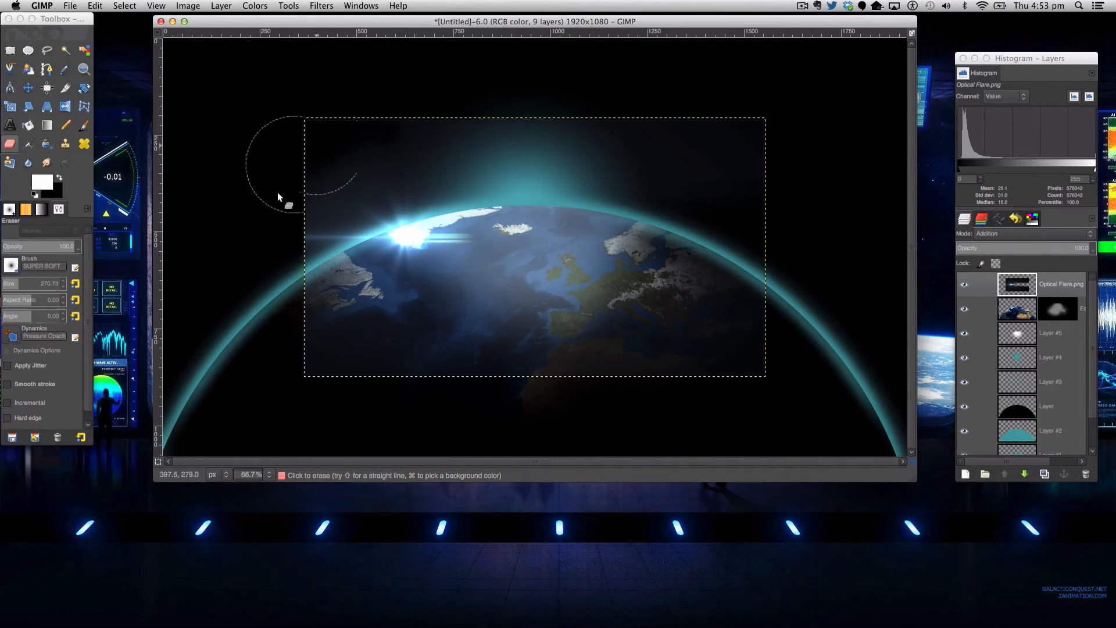
{"action": "left_click_drag", "start_coordinate": [278, 198], "coordinate": [376, 352]}
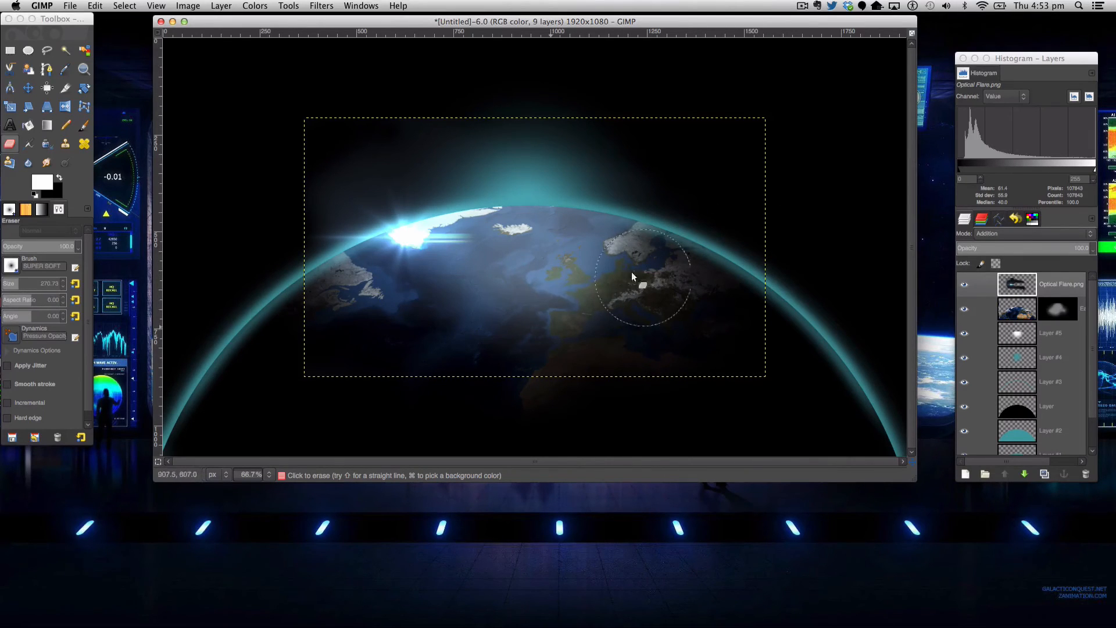
{"action": "left_click_drag", "start_coordinate": [632, 276], "coordinate": [654, 117]}
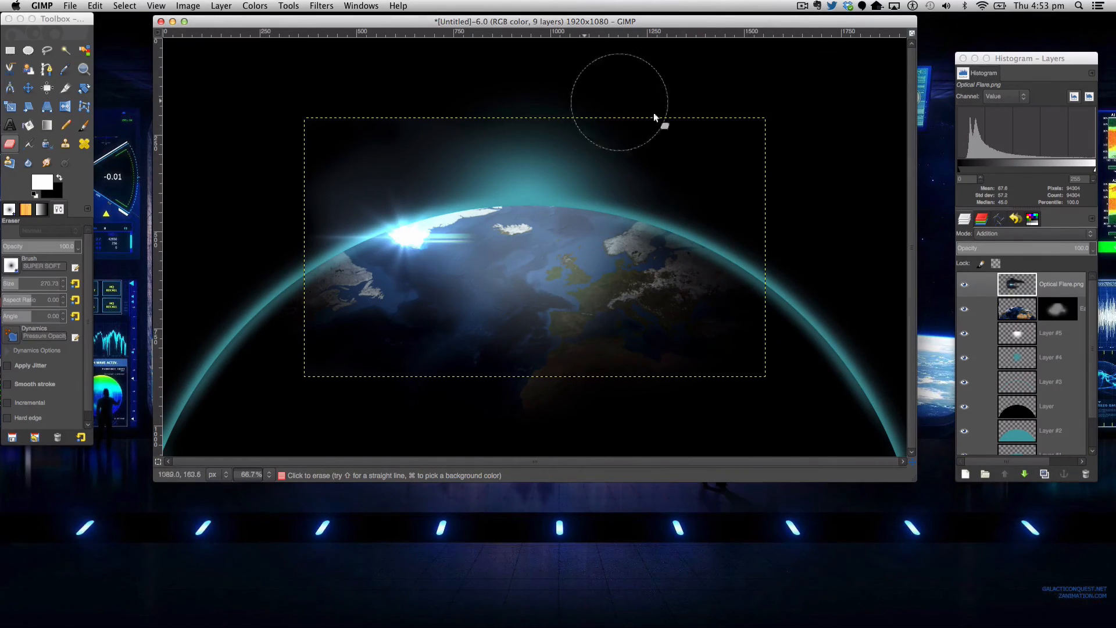
{"action": "mouse_move", "coordinate": [287, 138]}
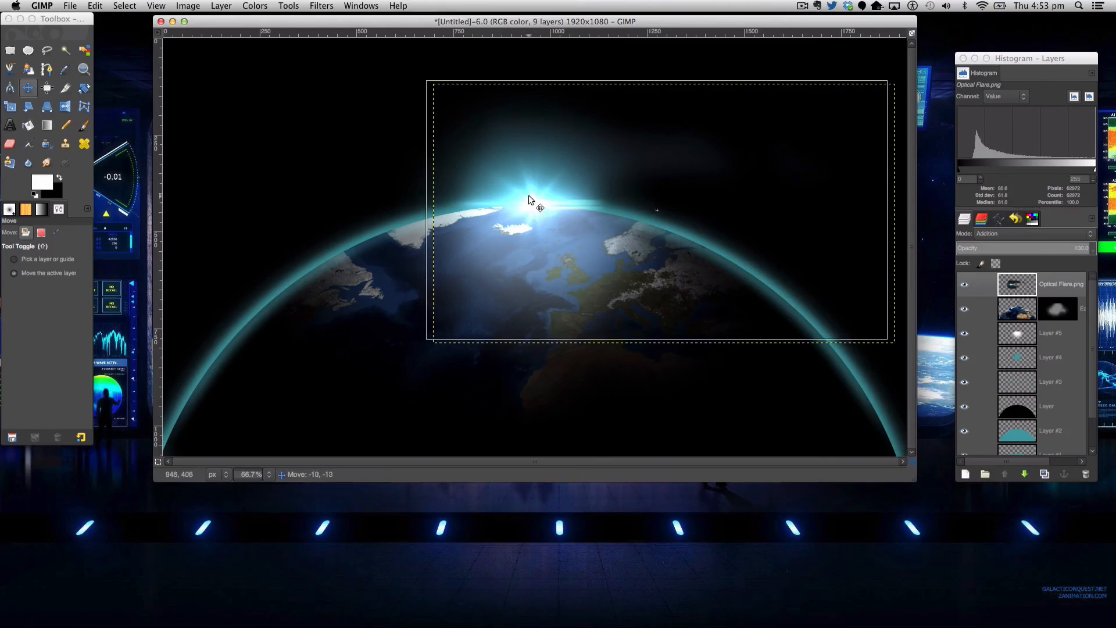
Settle the flare on Earth's horizon and colorize it aqua with hue 180, saturation 80.
{"action": "left_click_drag", "start_coordinate": [540, 207], "coordinate": [527, 238]}
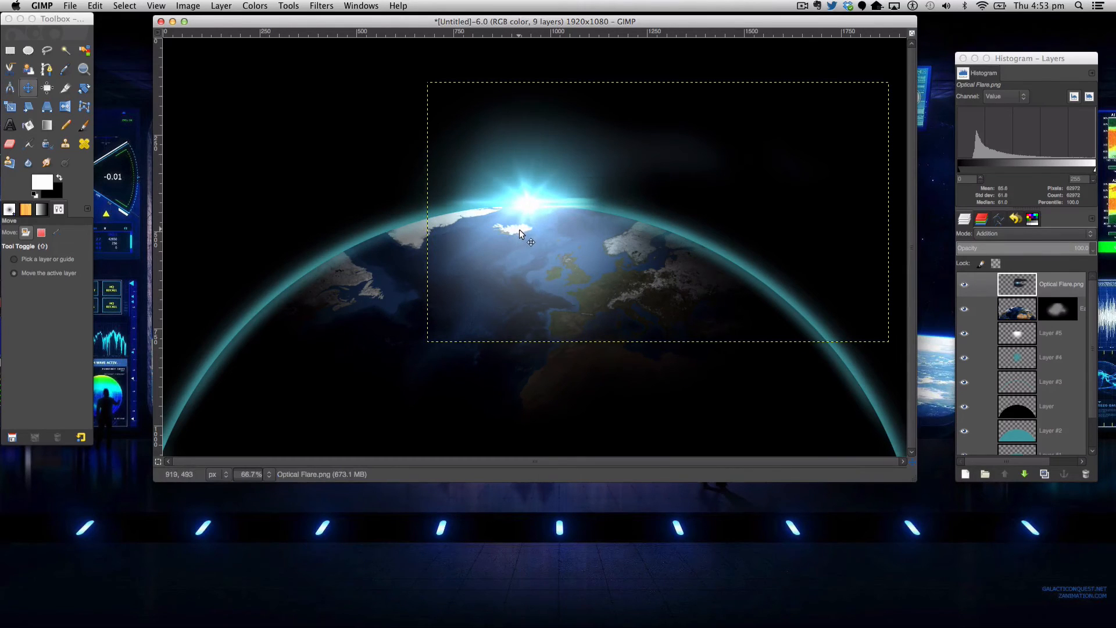
{"action": "left_click_drag", "start_coordinate": [524, 234], "coordinate": [825, 278]}
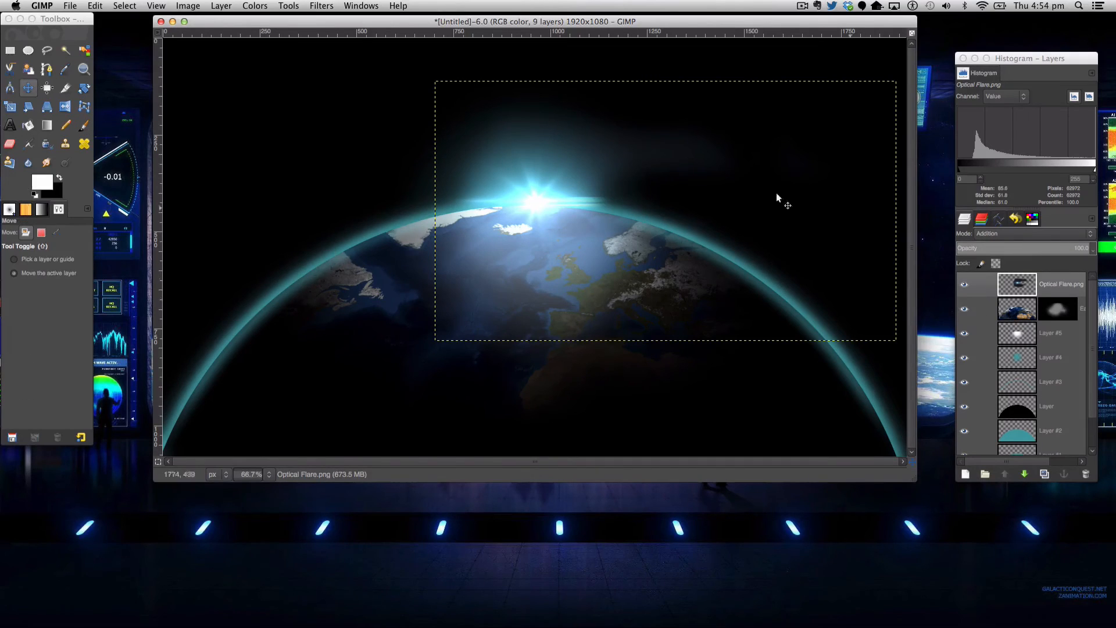
{"action": "mouse_move", "coordinate": [575, 249]}
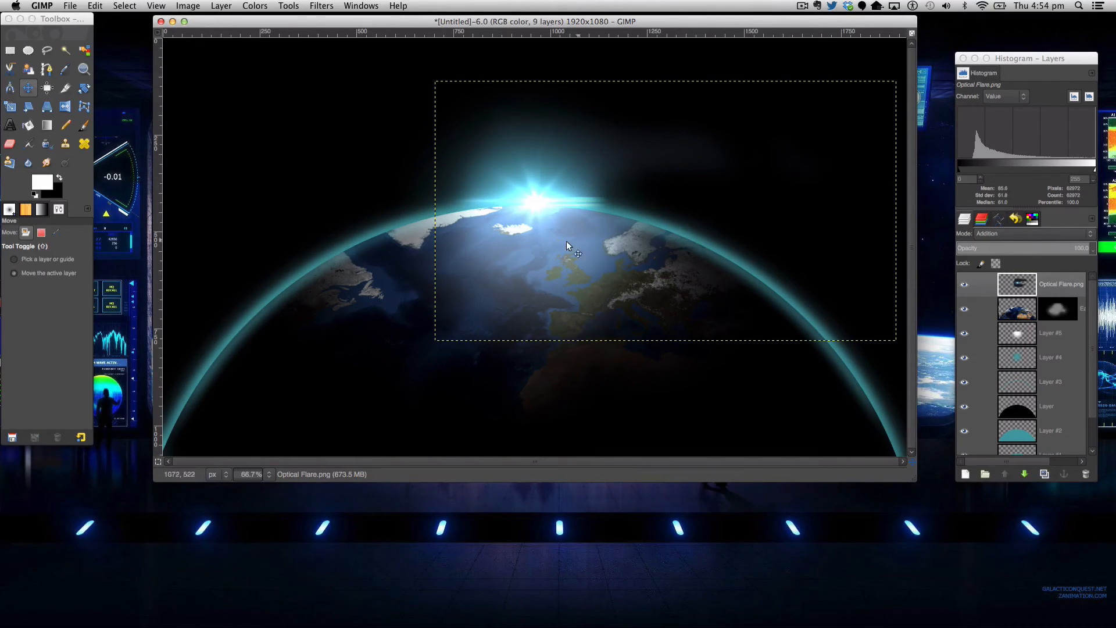
{"action": "mouse_move", "coordinate": [556, 233]}
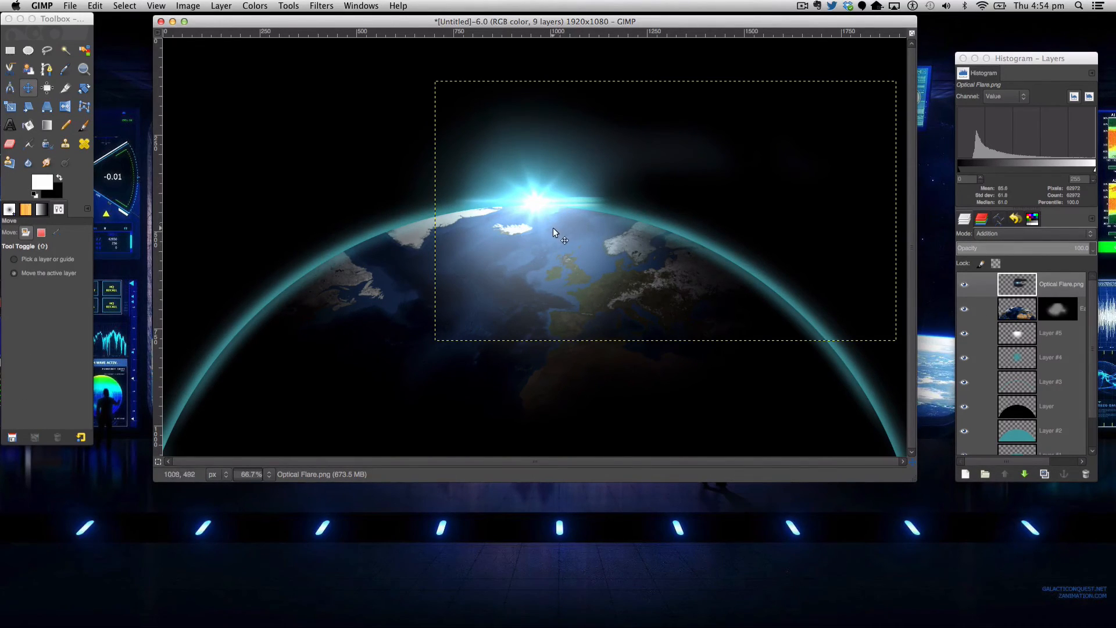
{"action": "left_click", "coordinate": [255, 6]}
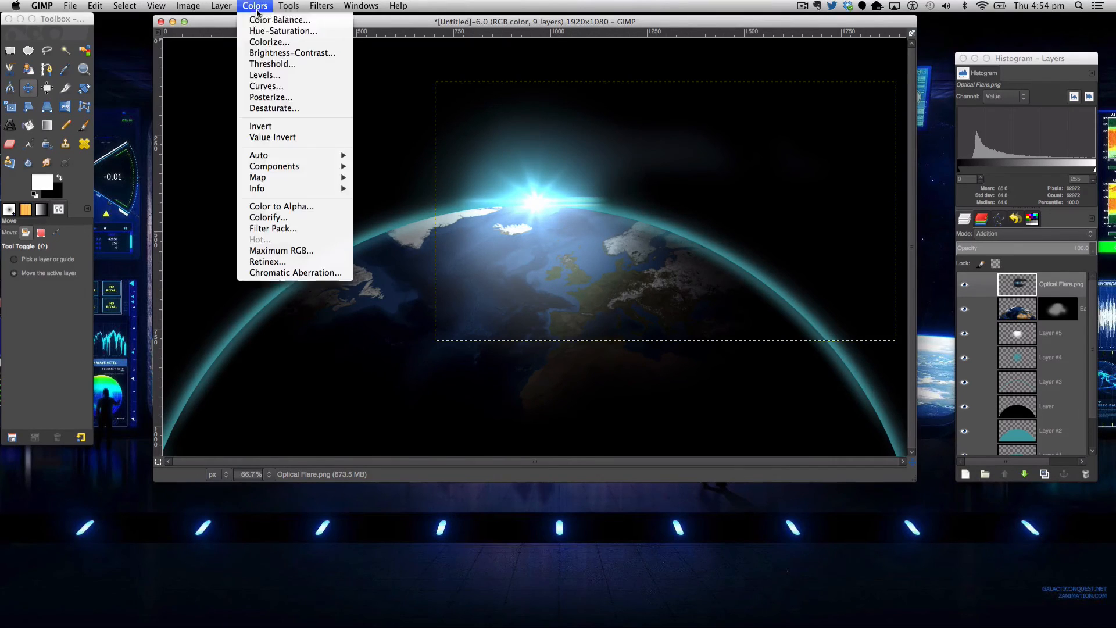
{"action": "mouse_move", "coordinate": [268, 42]}
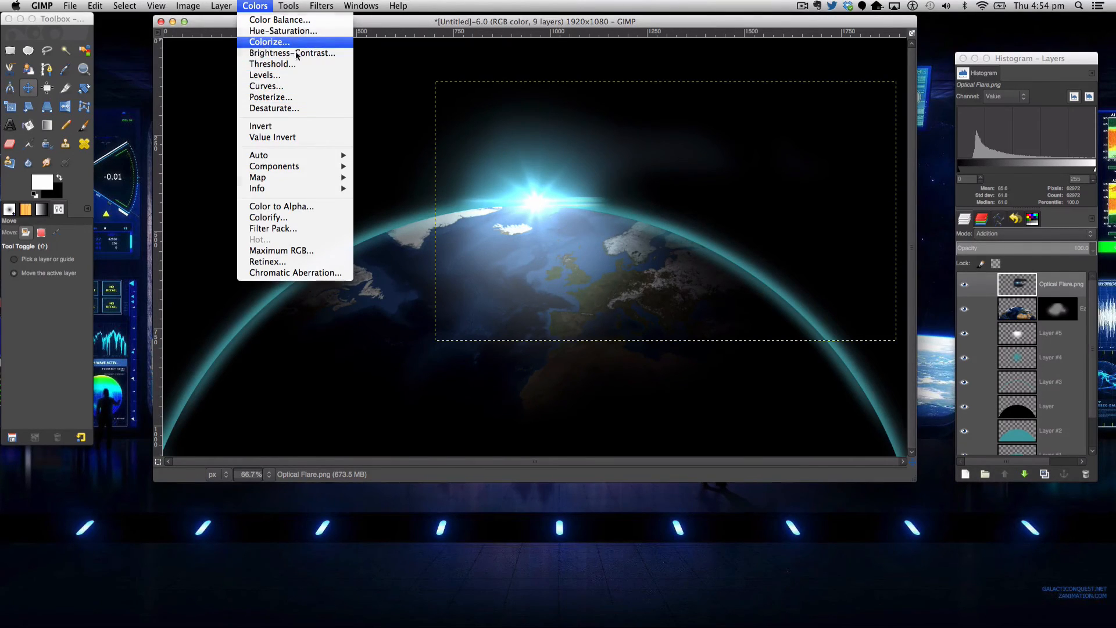
{"action": "left_click", "coordinate": [268, 42]}
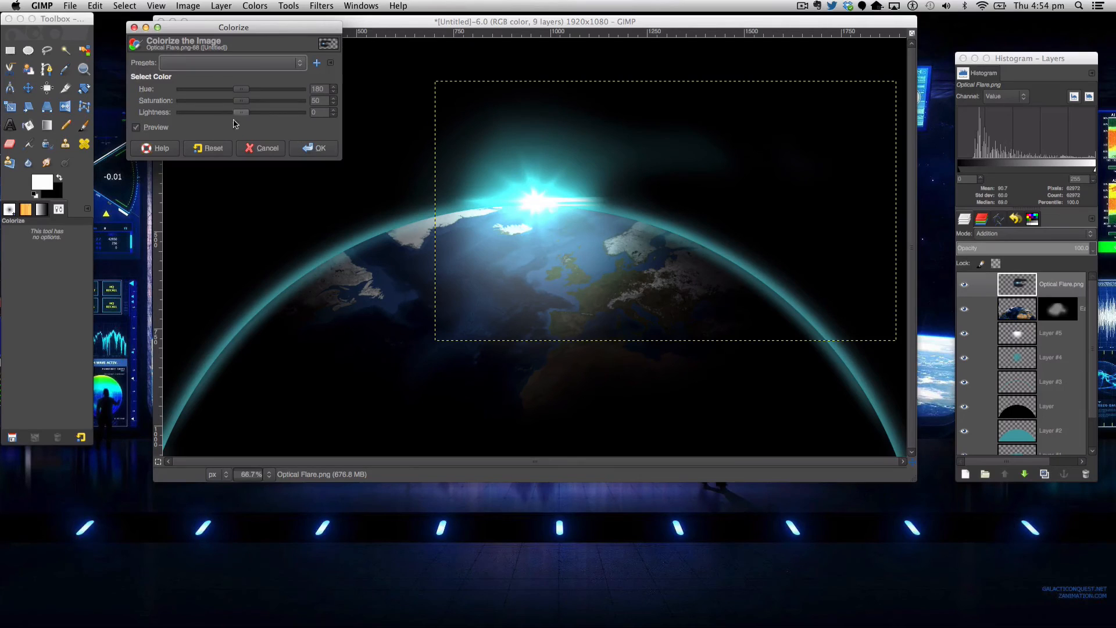
{"action": "mouse_move", "coordinate": [603, 213]}
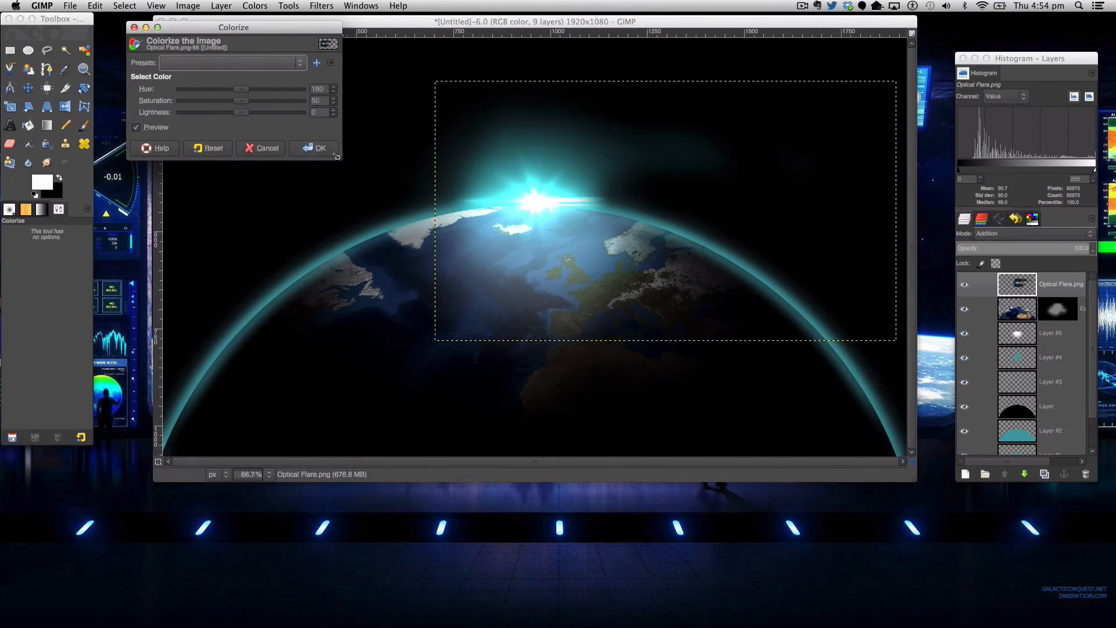
{"action": "left_click", "coordinate": [315, 148]}
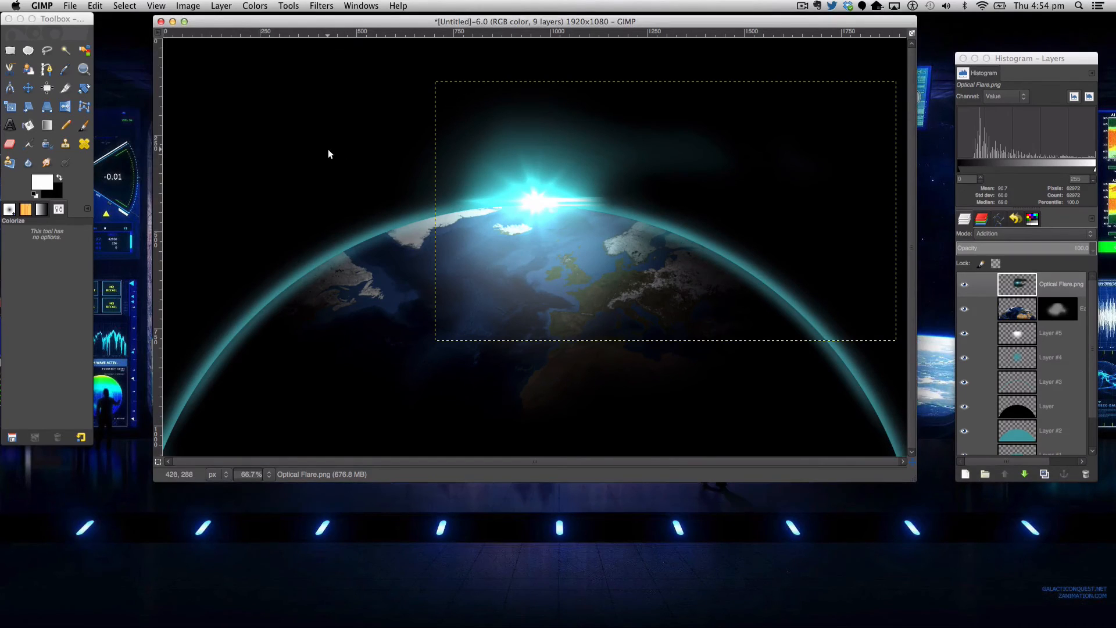
{"action": "left_click", "coordinate": [965, 333]}
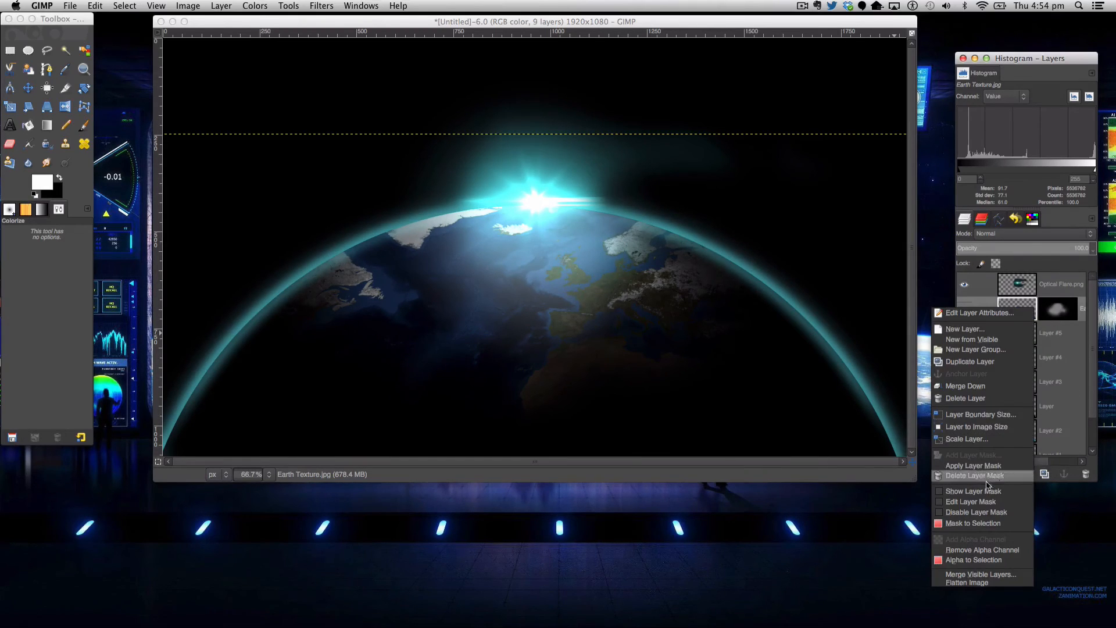
Delete the Earth texture's layer mask and softly erase its left edge.
{"action": "left_click", "coordinate": [976, 476]}
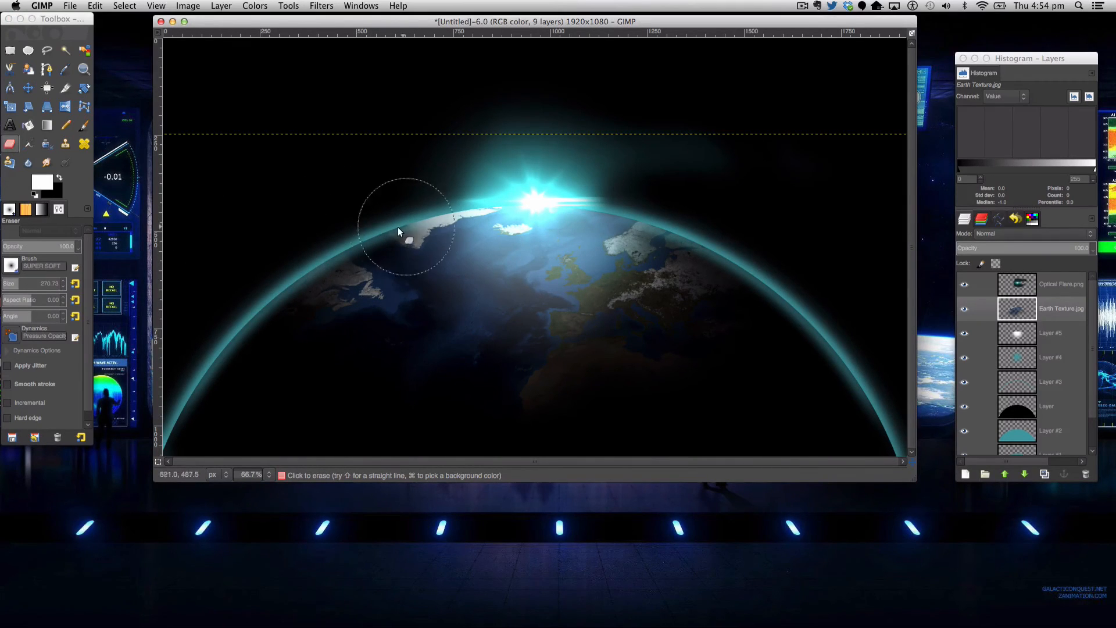
{"action": "left_click_drag", "start_coordinate": [398, 232], "coordinate": [335, 252]}
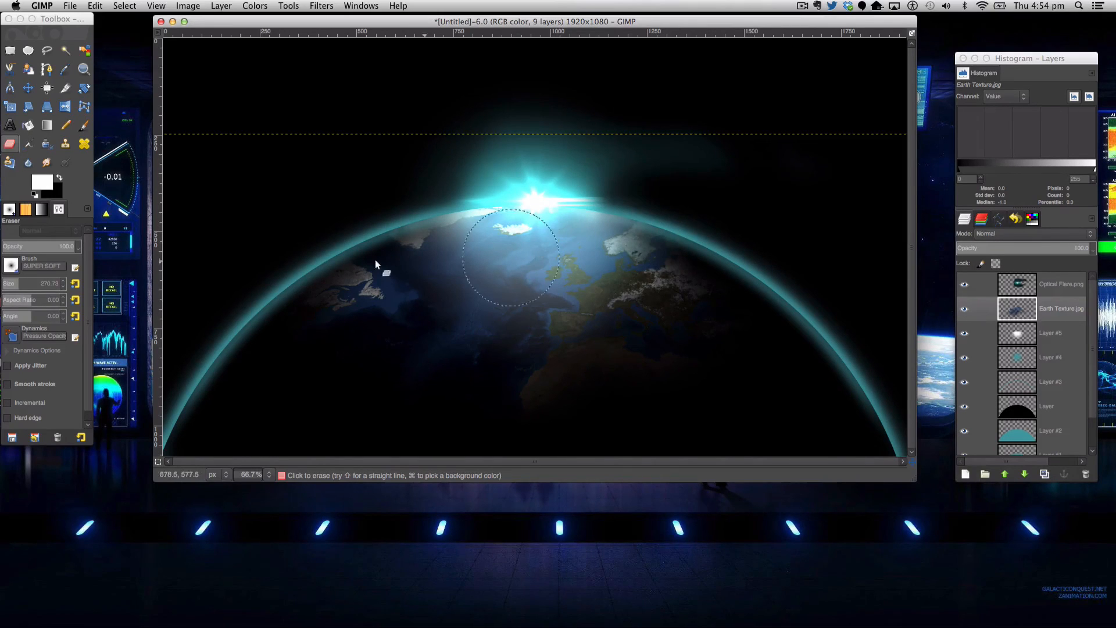
{"action": "left_click", "coordinate": [965, 407]}
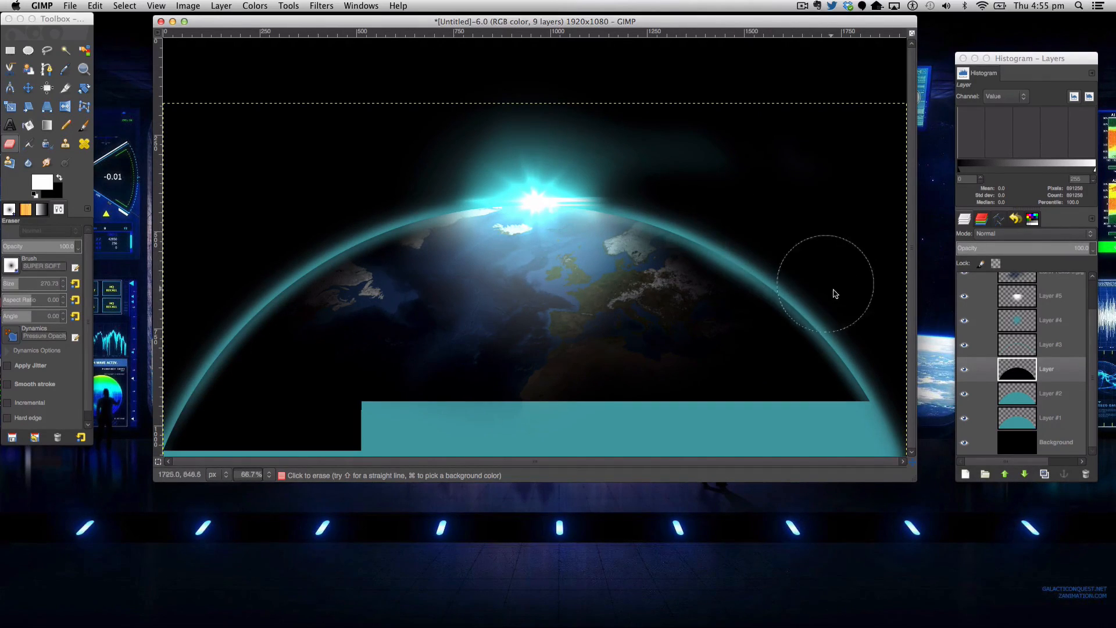
Erase the dark semicircle softly around the rims and sunrise to brighten the horizon.
{"action": "left_click_drag", "start_coordinate": [835, 295], "coordinate": [885, 396]}
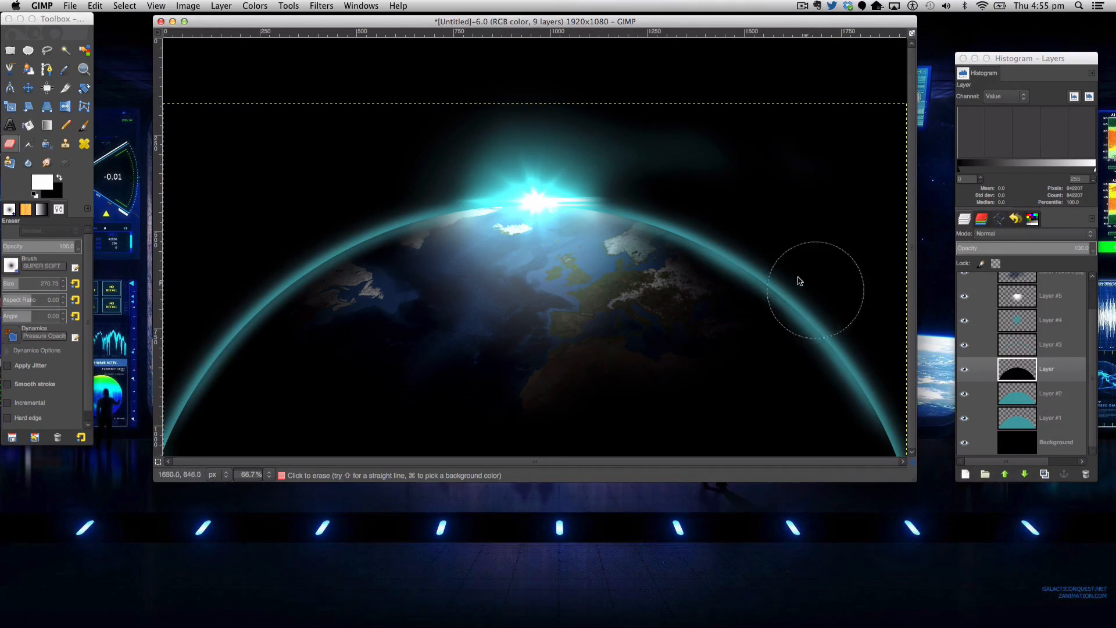
{"action": "left_click_drag", "start_coordinate": [815, 288], "coordinate": [640, 207]}
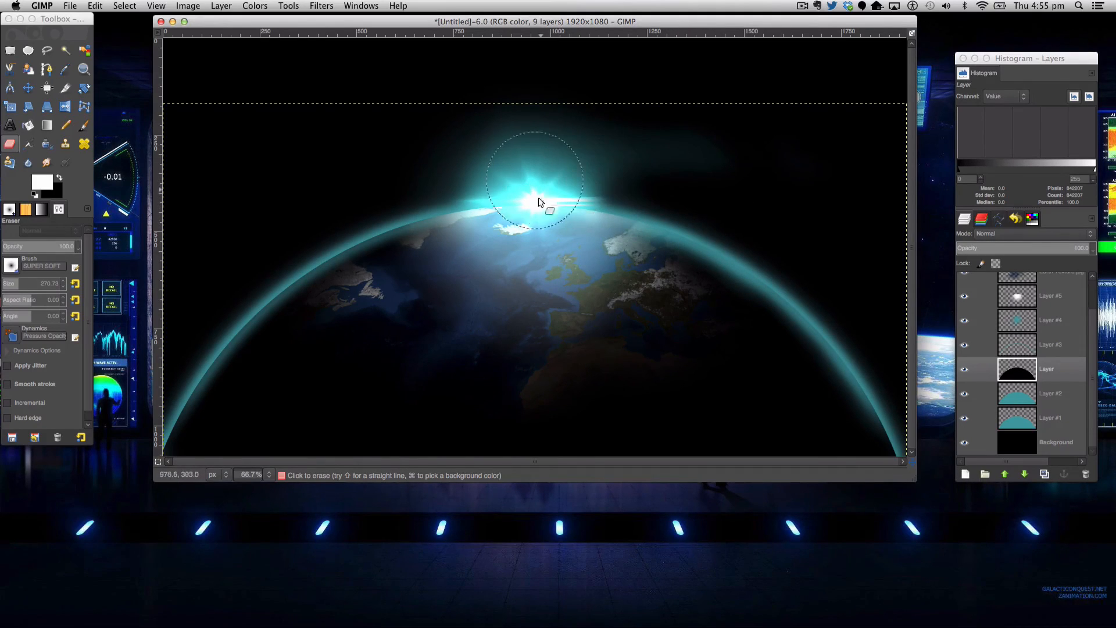
{"action": "left_click_drag", "start_coordinate": [537, 199], "coordinate": [249, 299]}
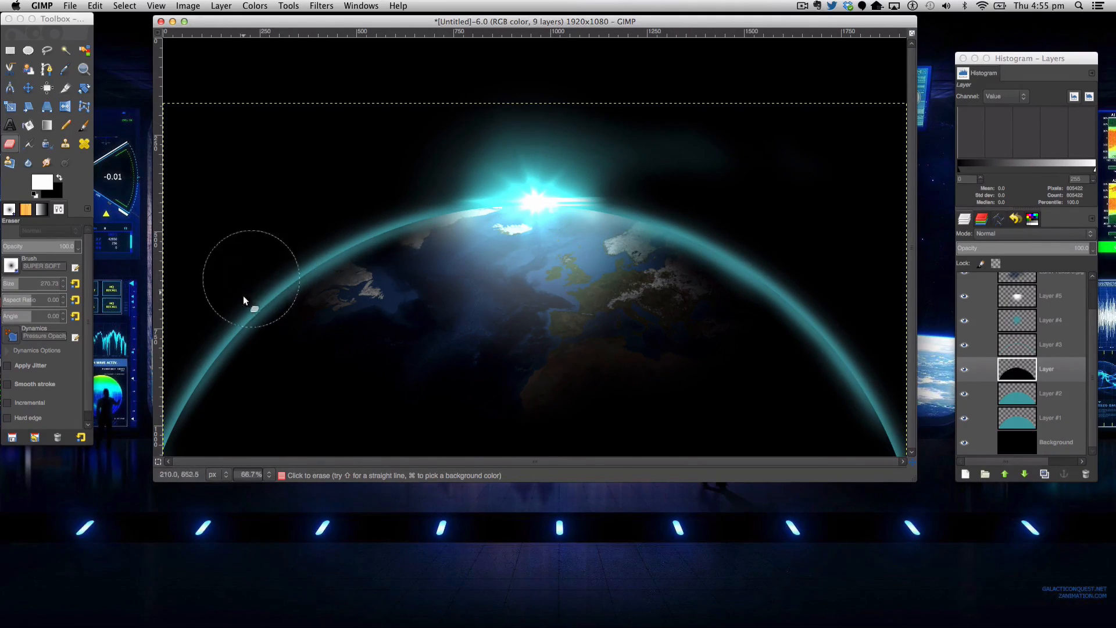
{"action": "left_click_drag", "start_coordinate": [245, 299], "coordinate": [214, 354]}
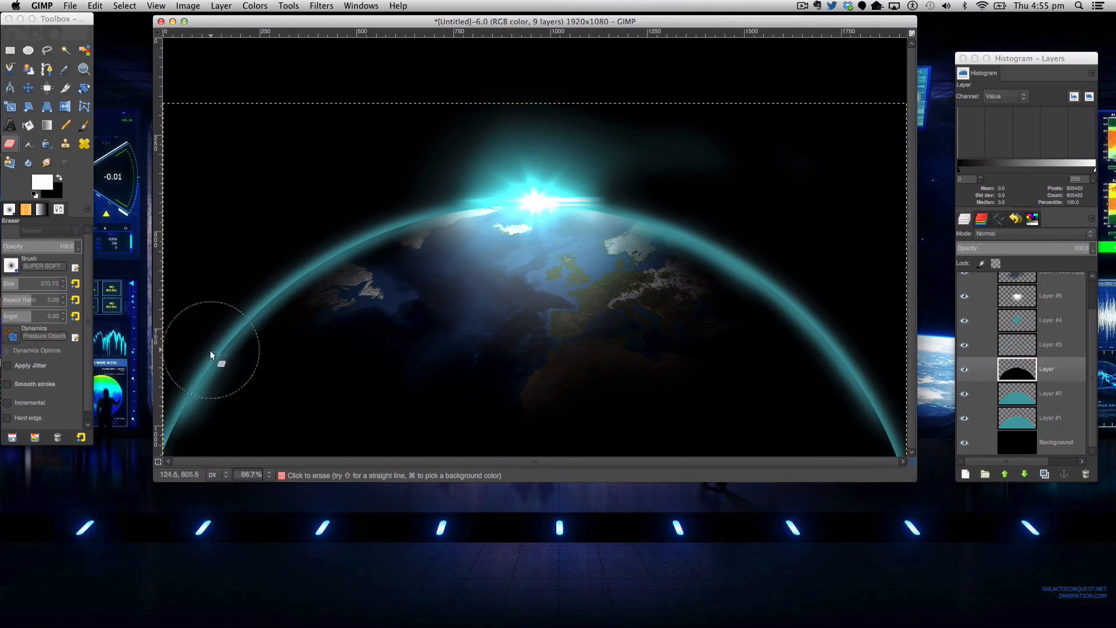
{"action": "left_click_drag", "start_coordinate": [211, 355], "coordinate": [220, 327]}
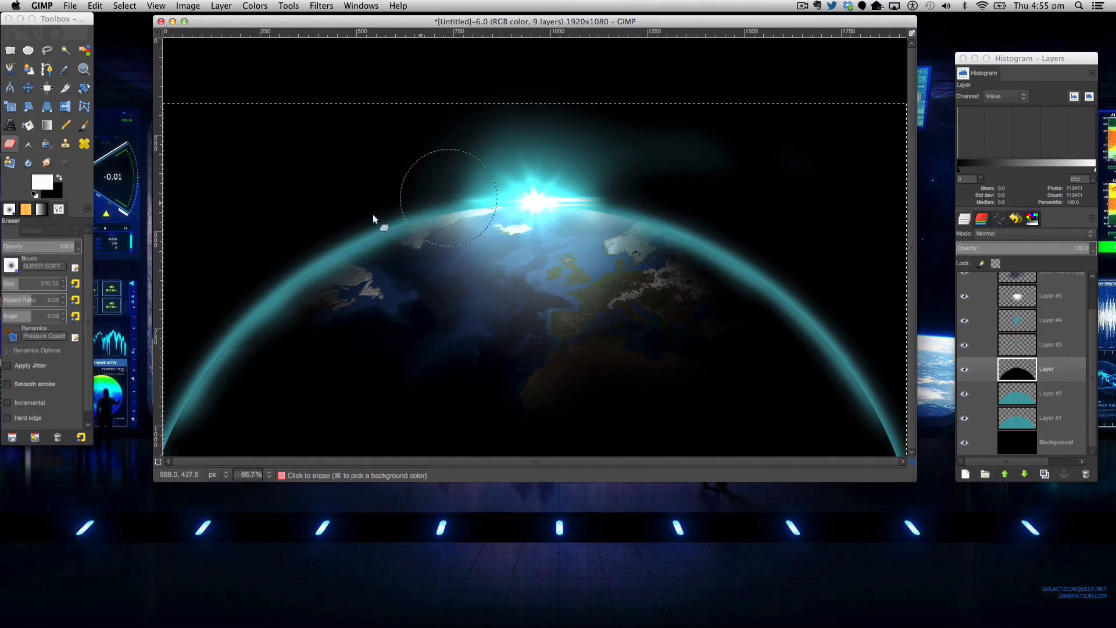
{"action": "left_click_drag", "start_coordinate": [448, 192], "coordinate": [227, 292]}
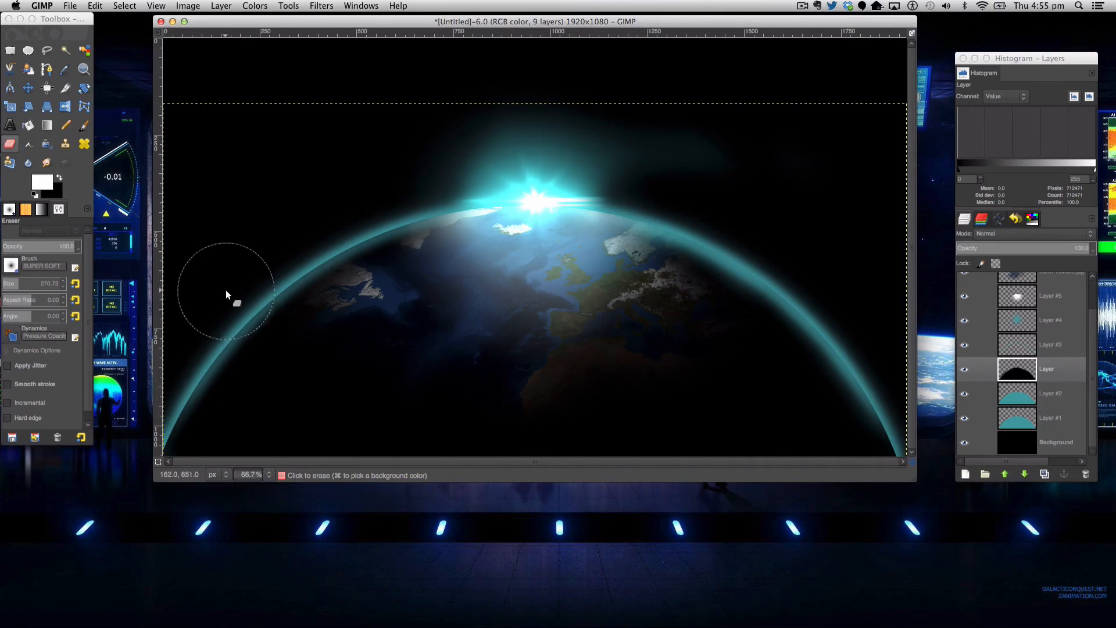
{"action": "left_click_drag", "start_coordinate": [227, 294], "coordinate": [375, 212]}
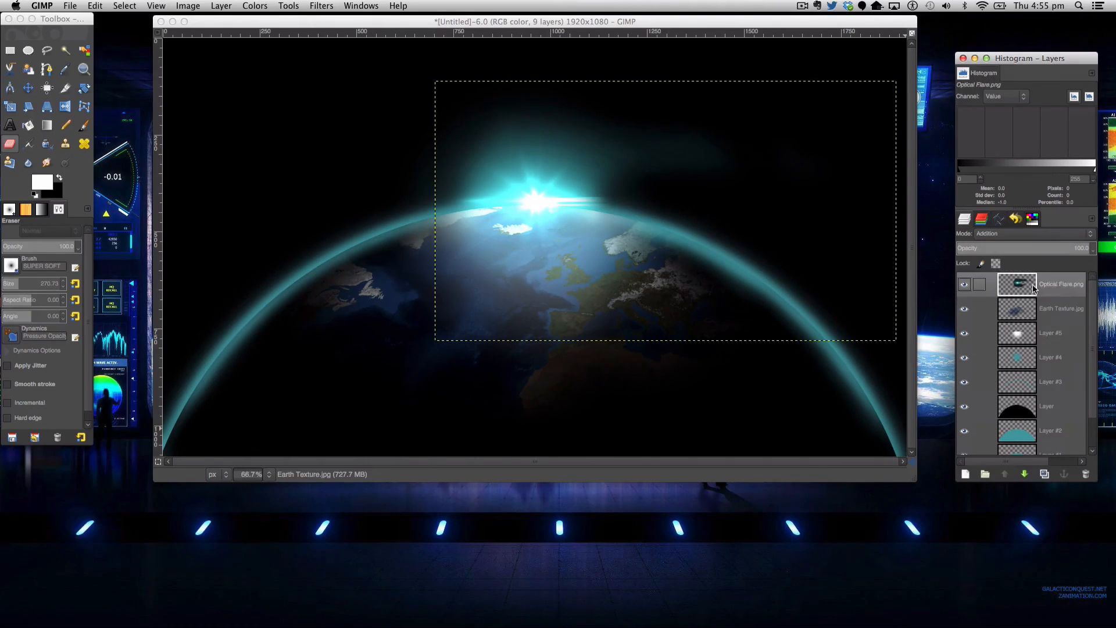
Move the Optical Flare layer below the Earth Texture layer.
{"action": "left_click_drag", "start_coordinate": [1089, 248], "coordinate": [1057, 248]}
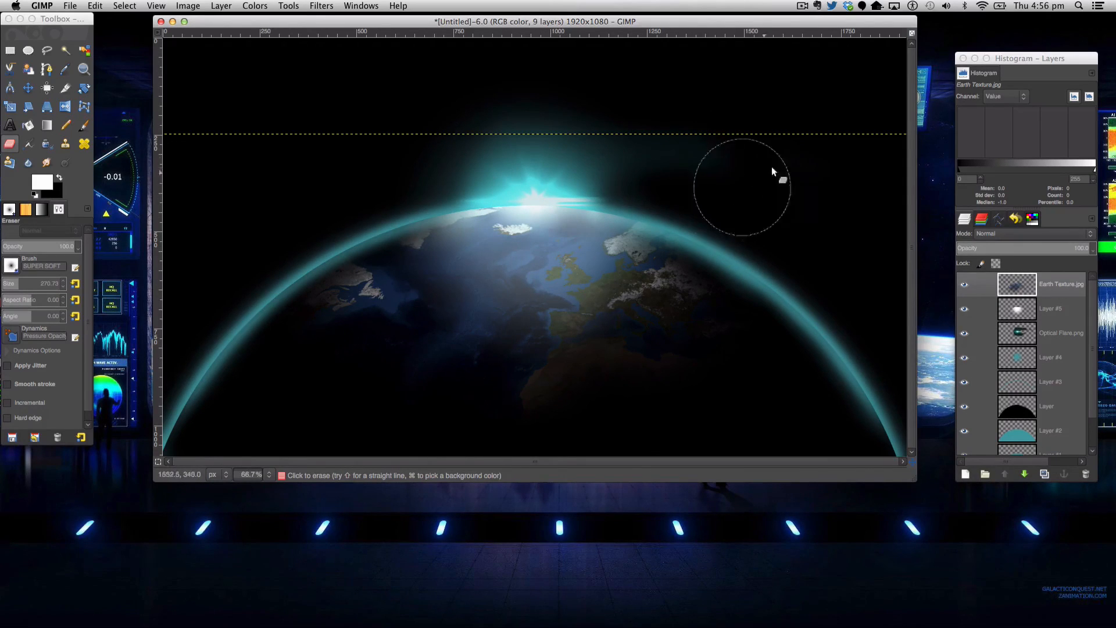
{"action": "mouse_move", "coordinate": [547, 192]}
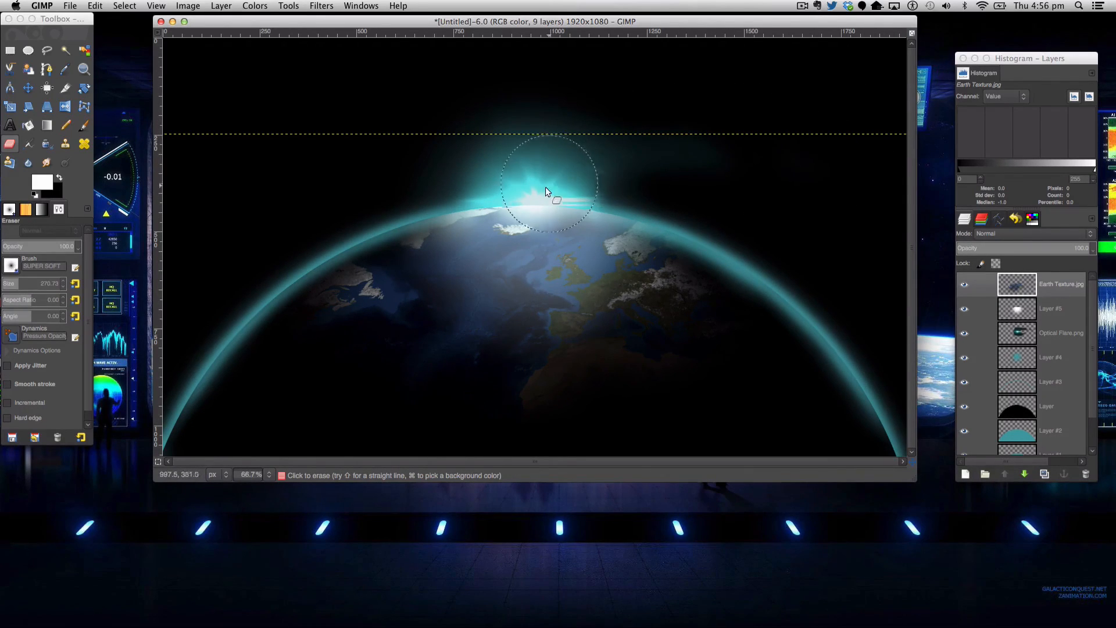